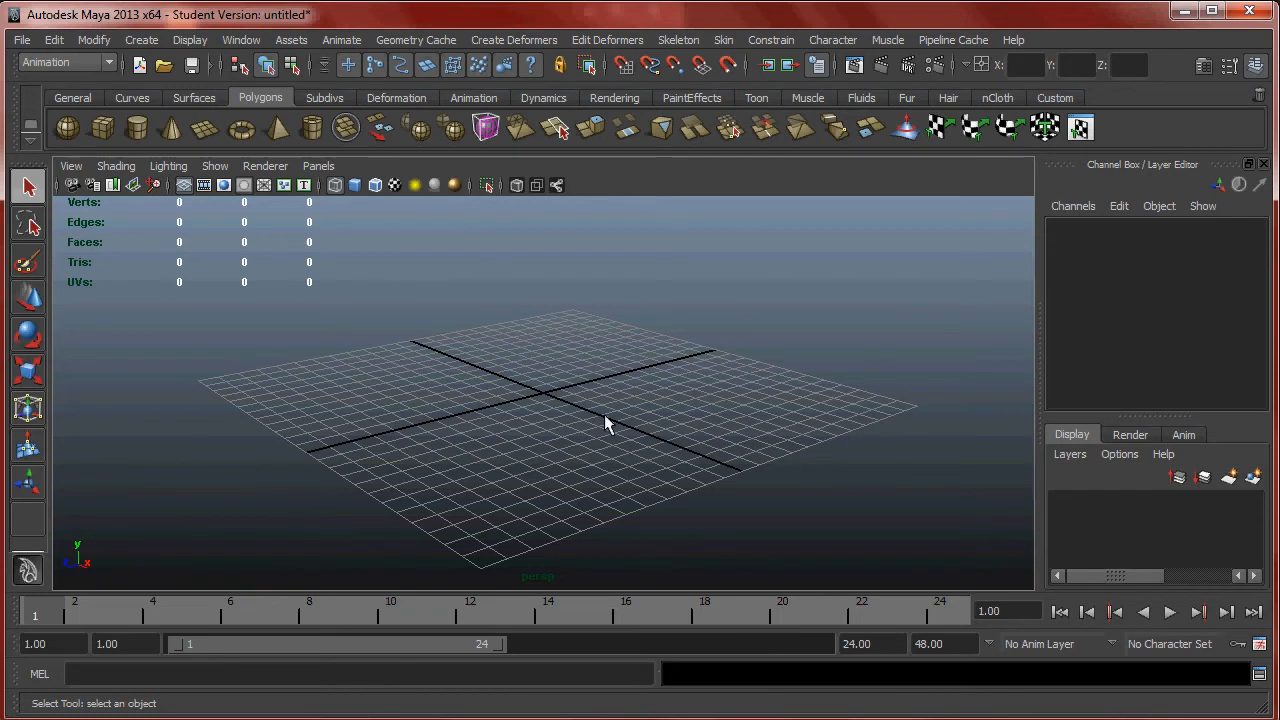
Create a polygon cube at the origin and a polygon sphere moved away along Z.
left_click_drag(600, 420, 640, 380)
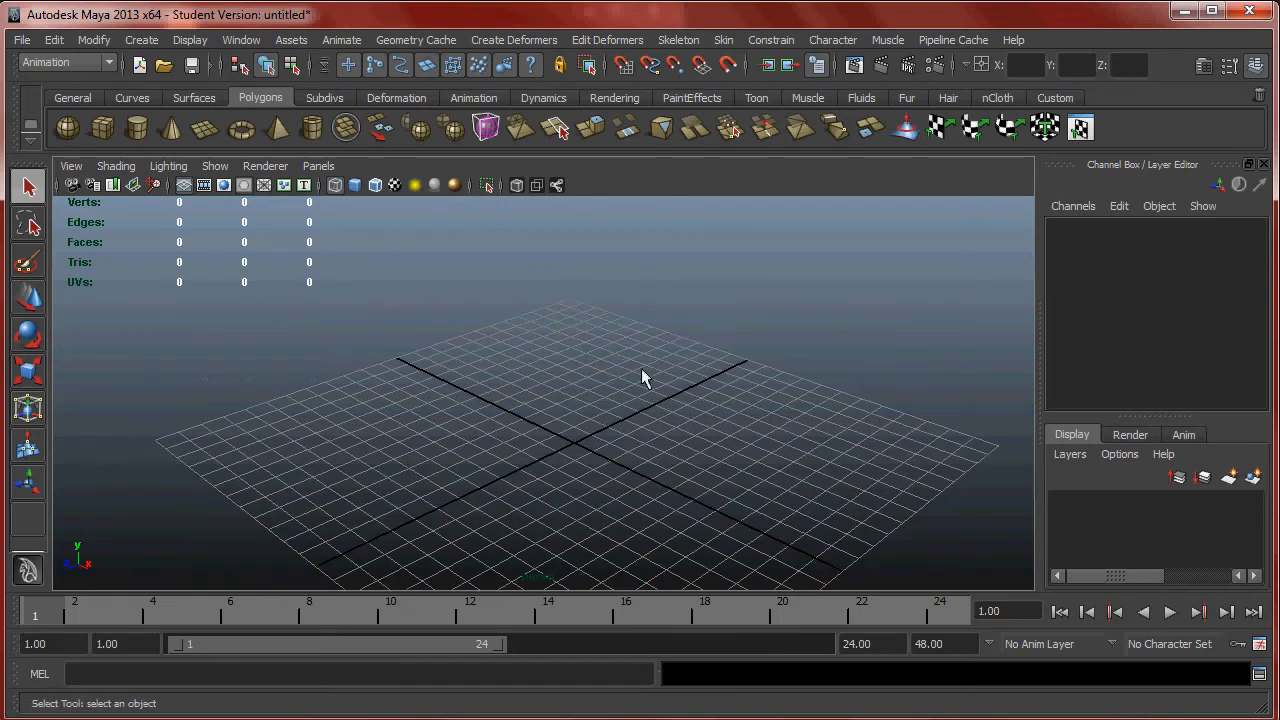
left_click(140, 40)
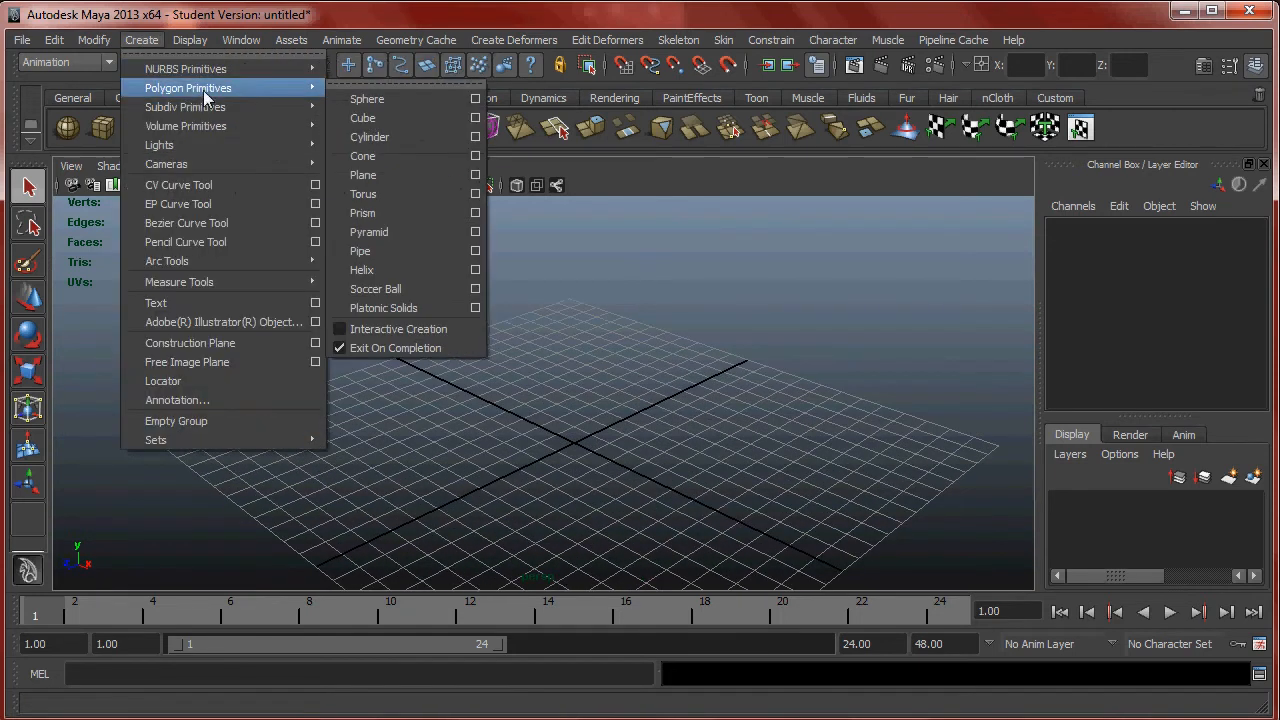
left_click(362, 118)
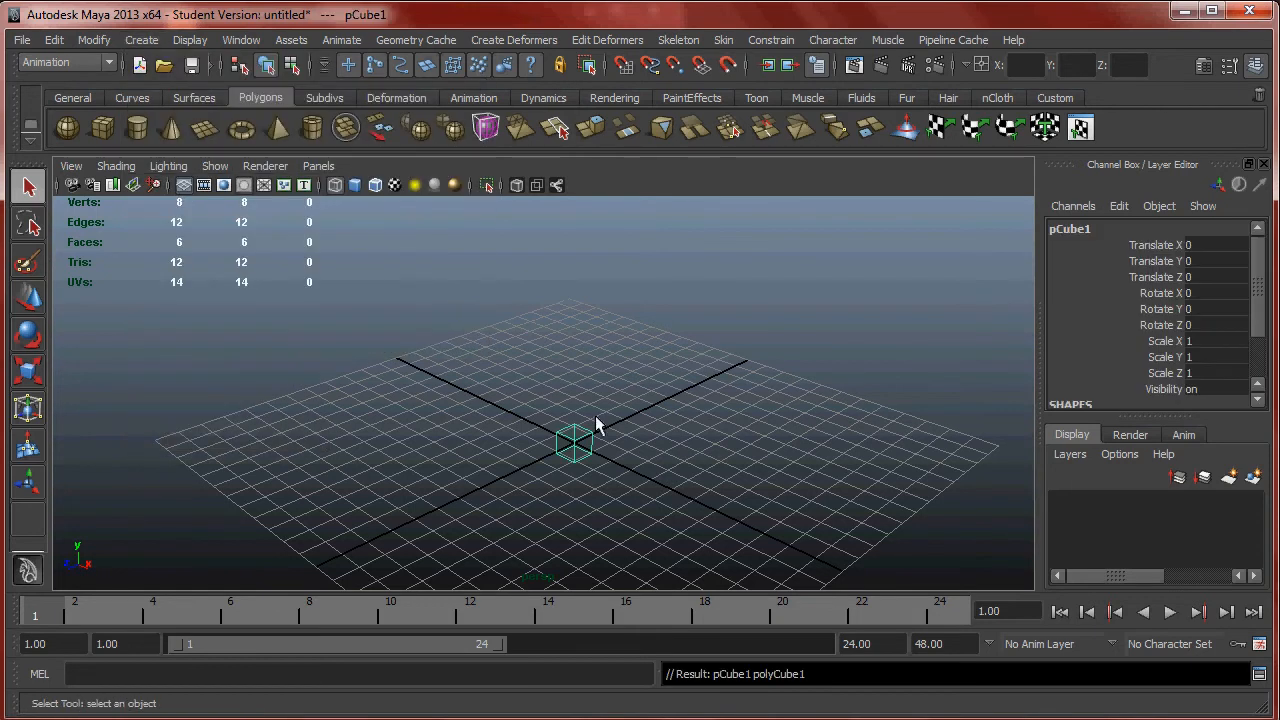
left_click(140, 40)
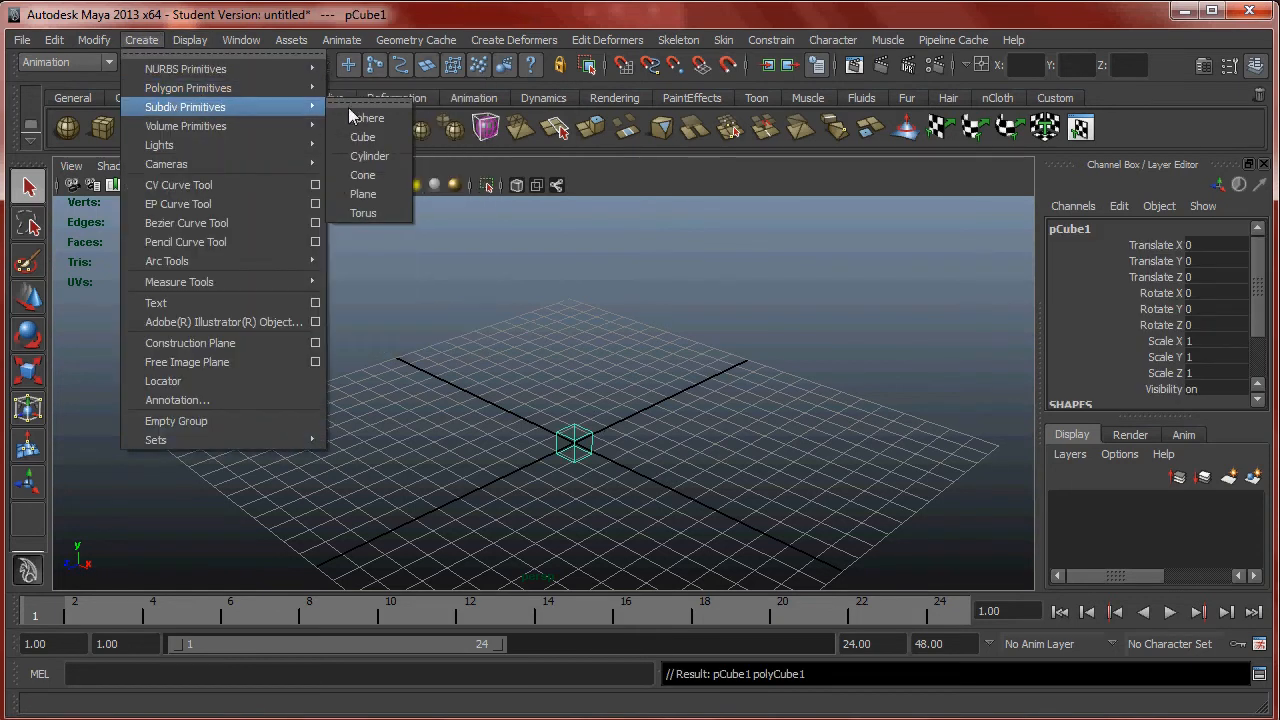
left_click(368, 116)
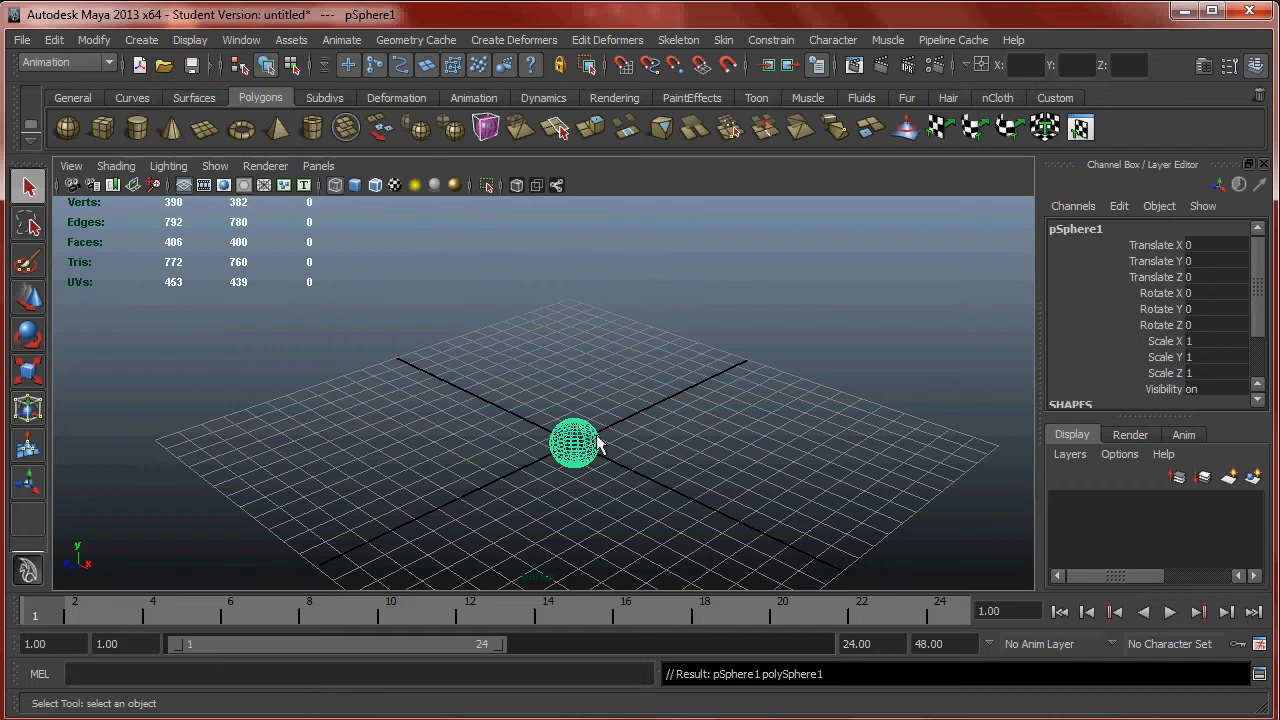
left_click_drag(576, 444, 630, 414)
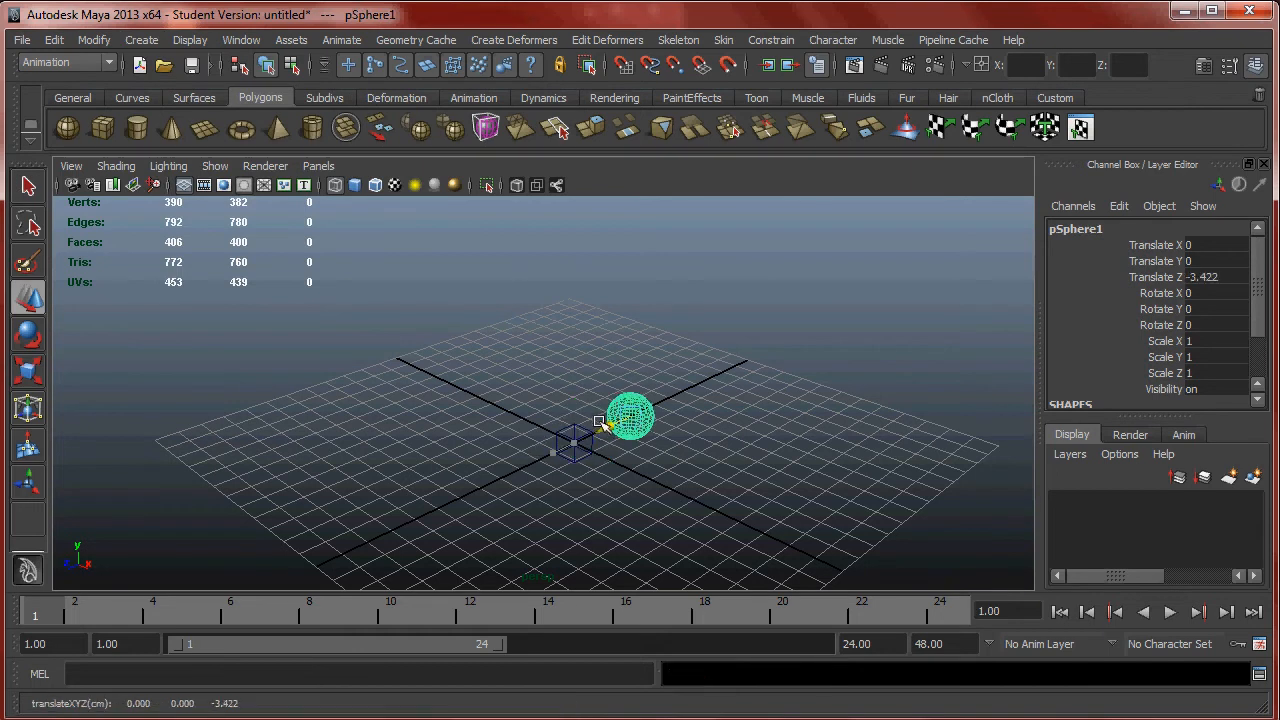
Create a polygon cone on the cube's other side and set its Rotate X to 90.
left_click(140, 40)
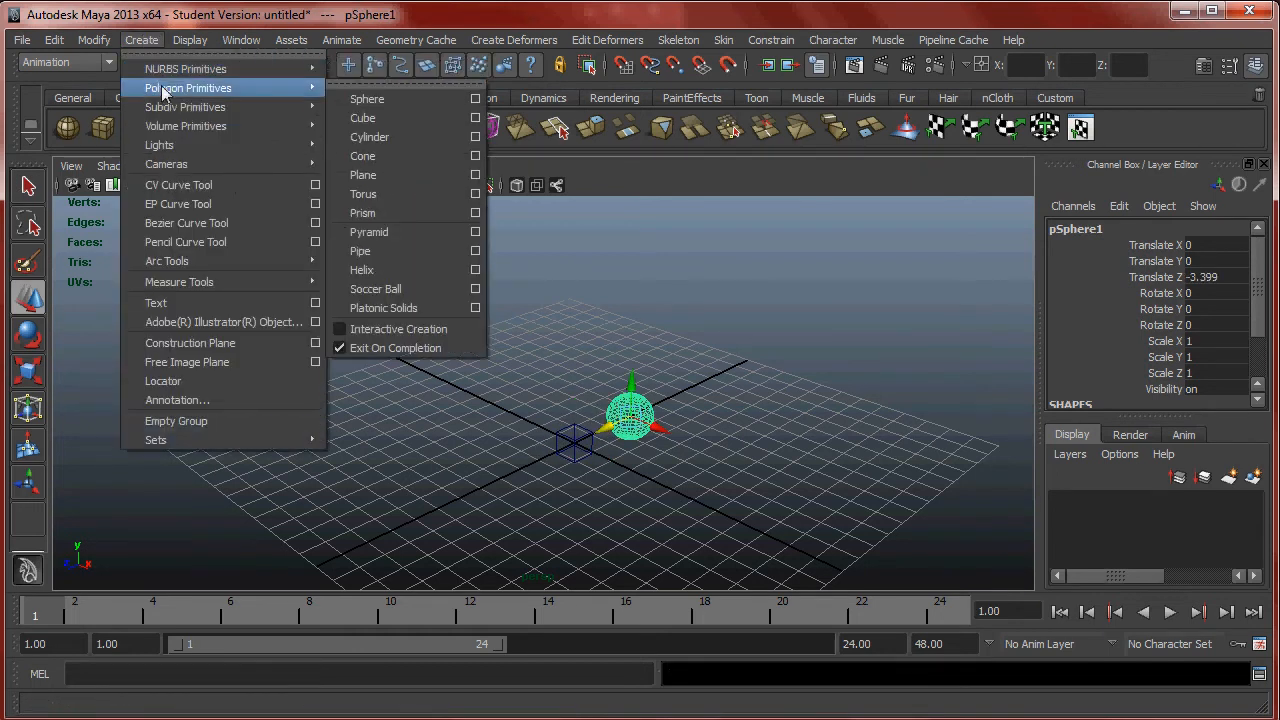
mouse_move(362, 118)
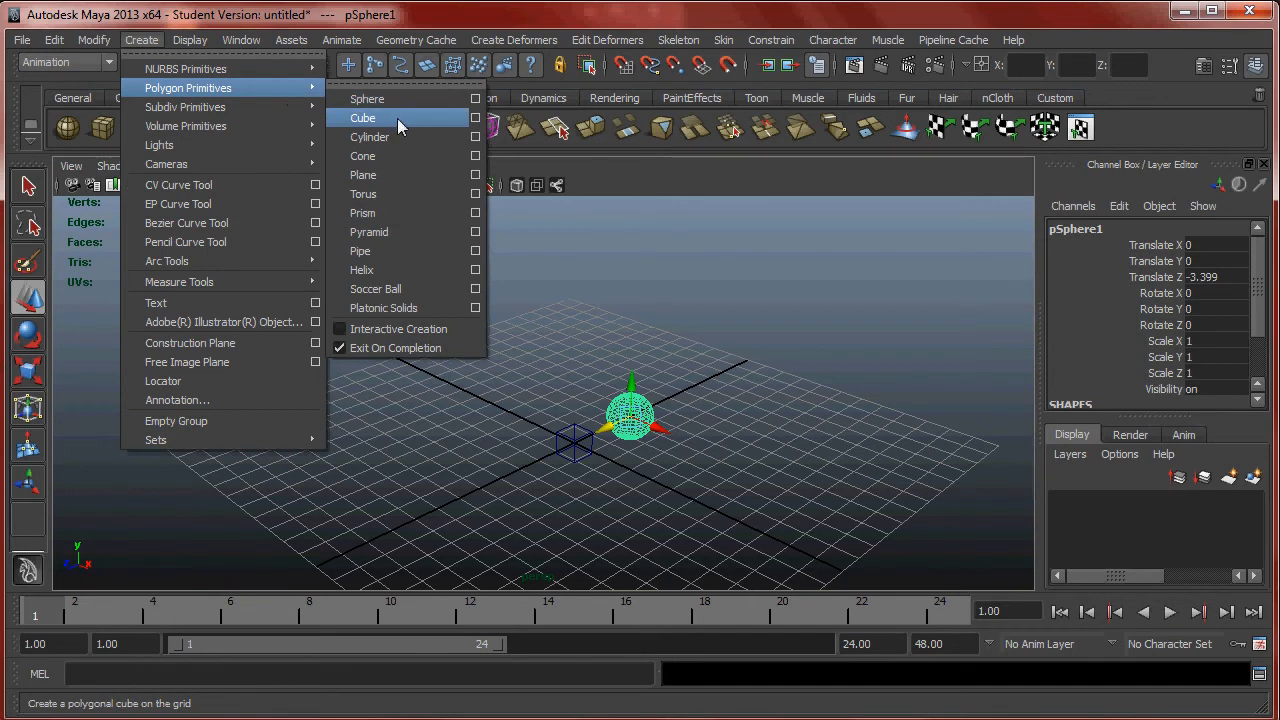
left_click(362, 156)
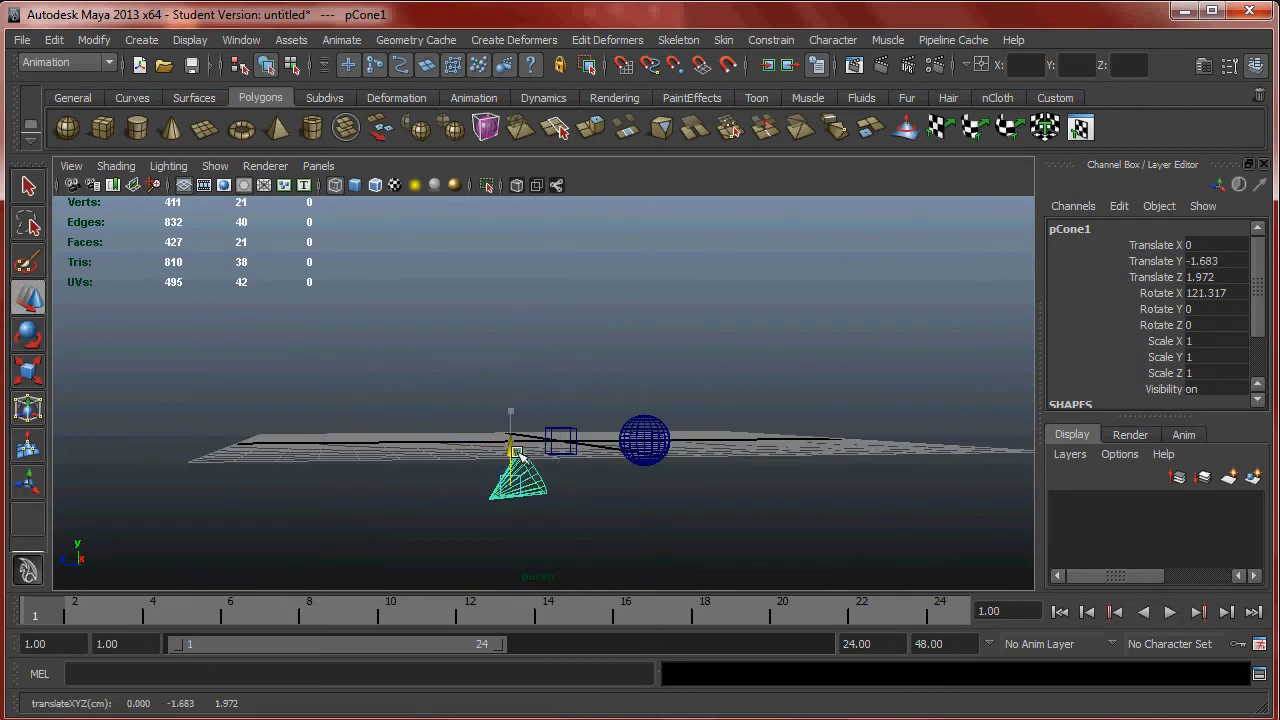
left_click_drag(518, 478, 516, 438)
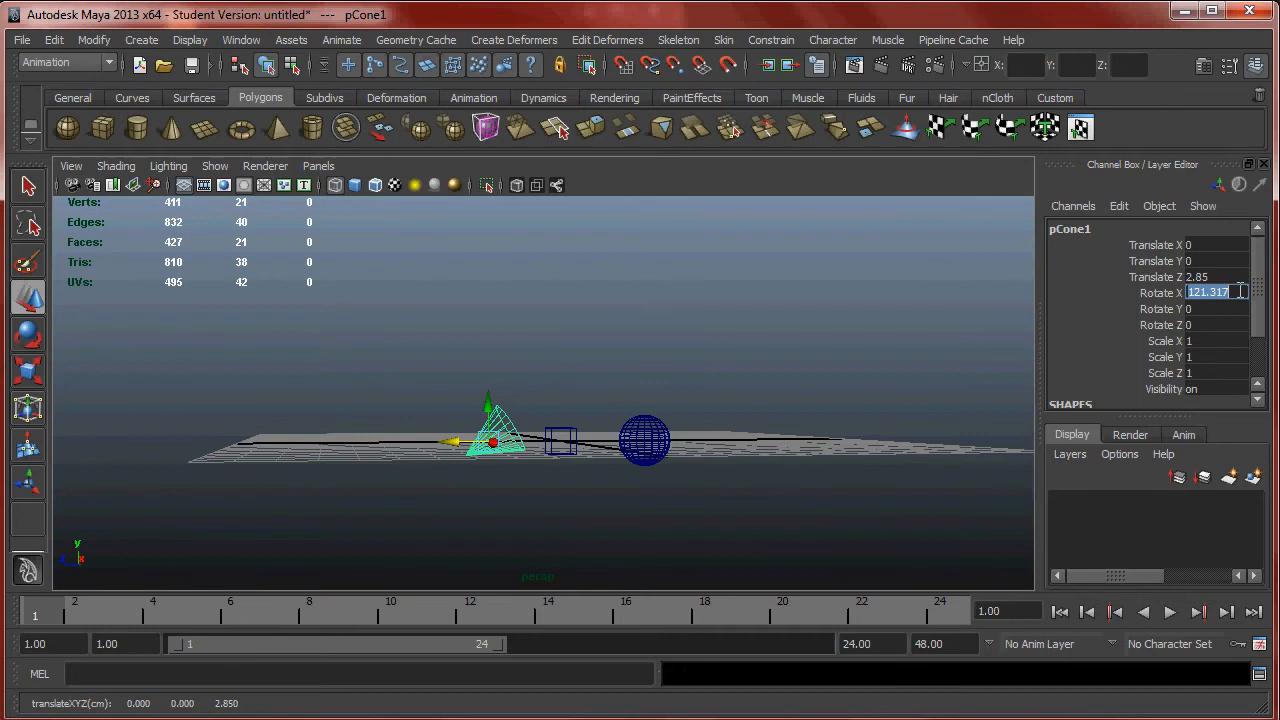
type("90")
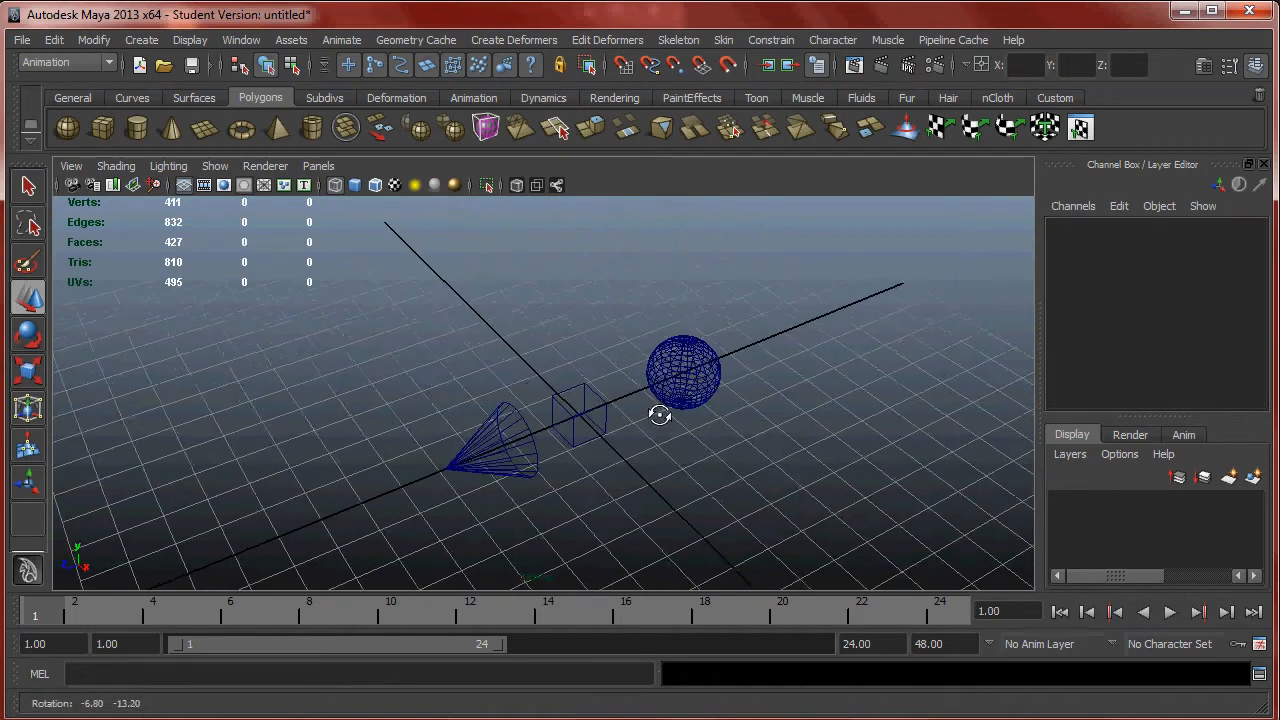
left_click(578, 412)
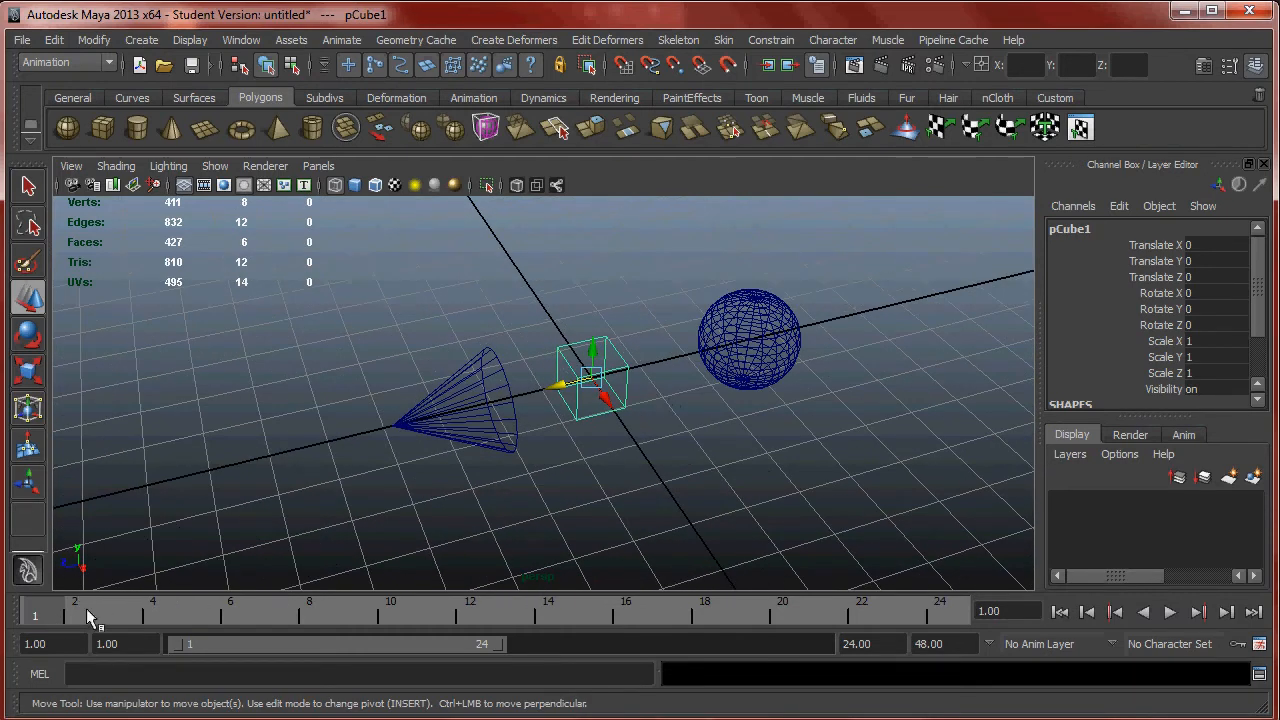
mouse_move(690, 468)
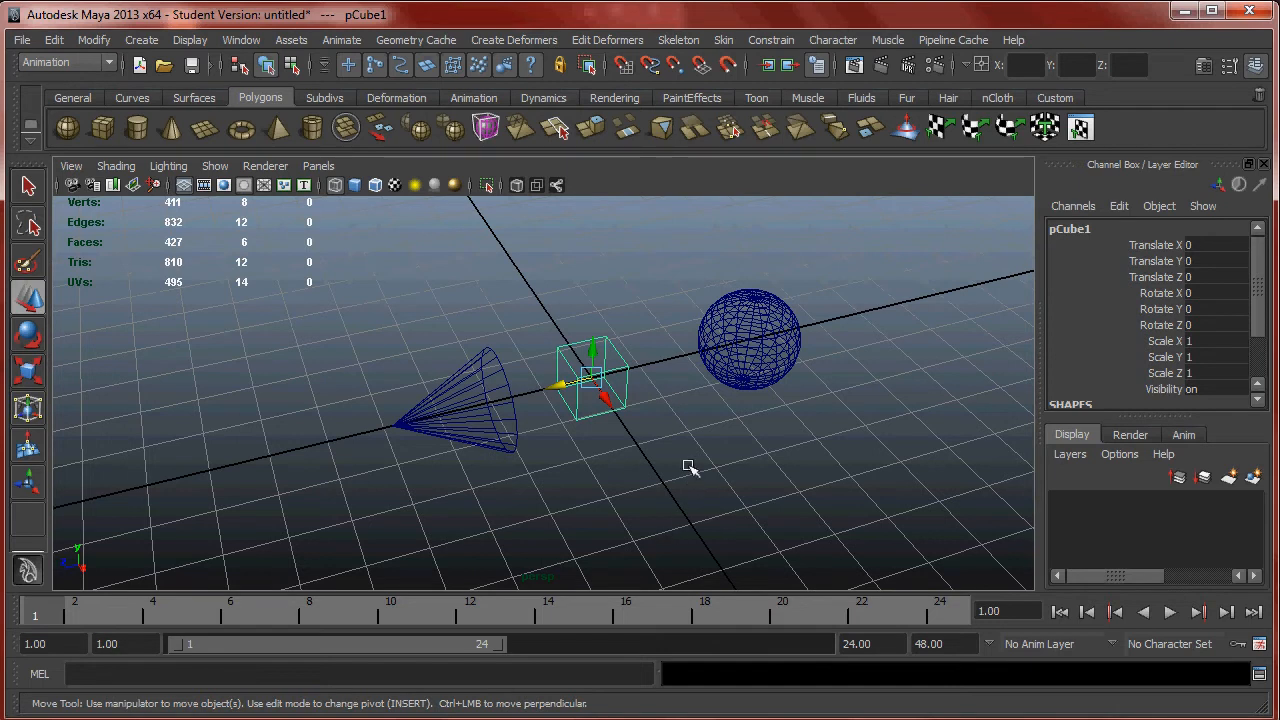
left_click(748, 336)
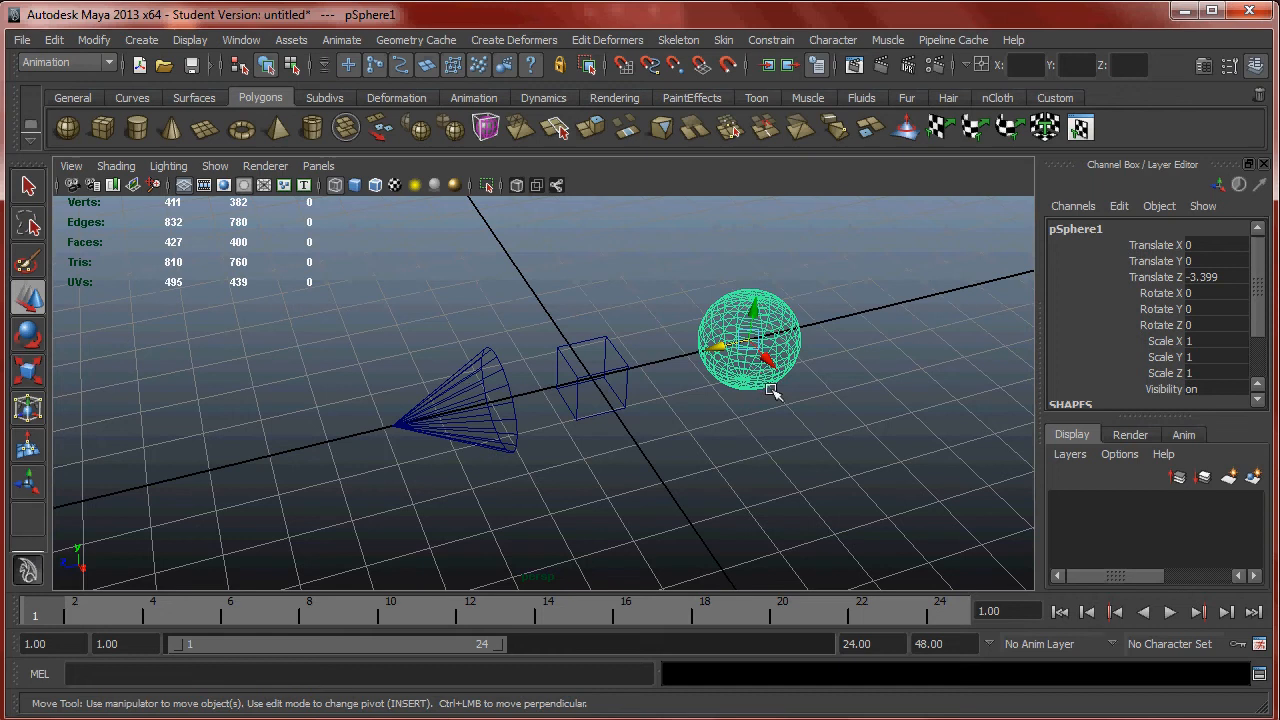
left_click(590, 378)
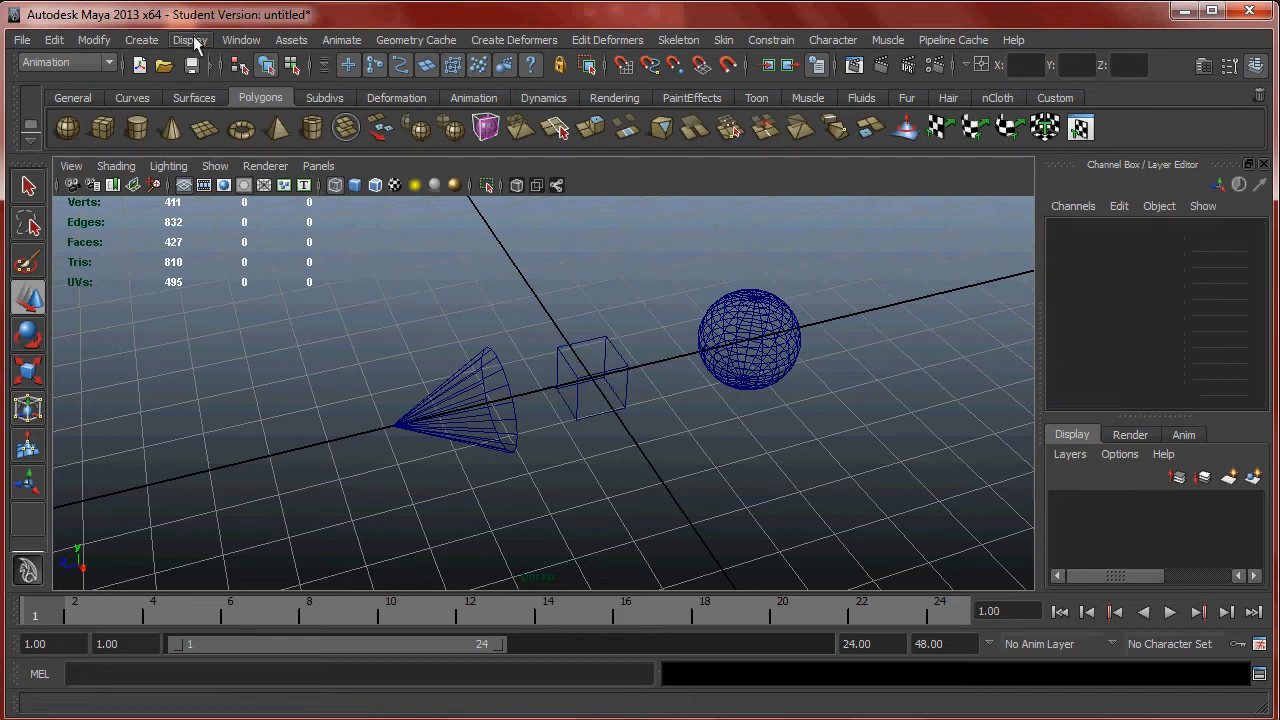
Bring up the Set Driven Key window from Animate > Set Driven Key > Set.
left_click(342, 40)
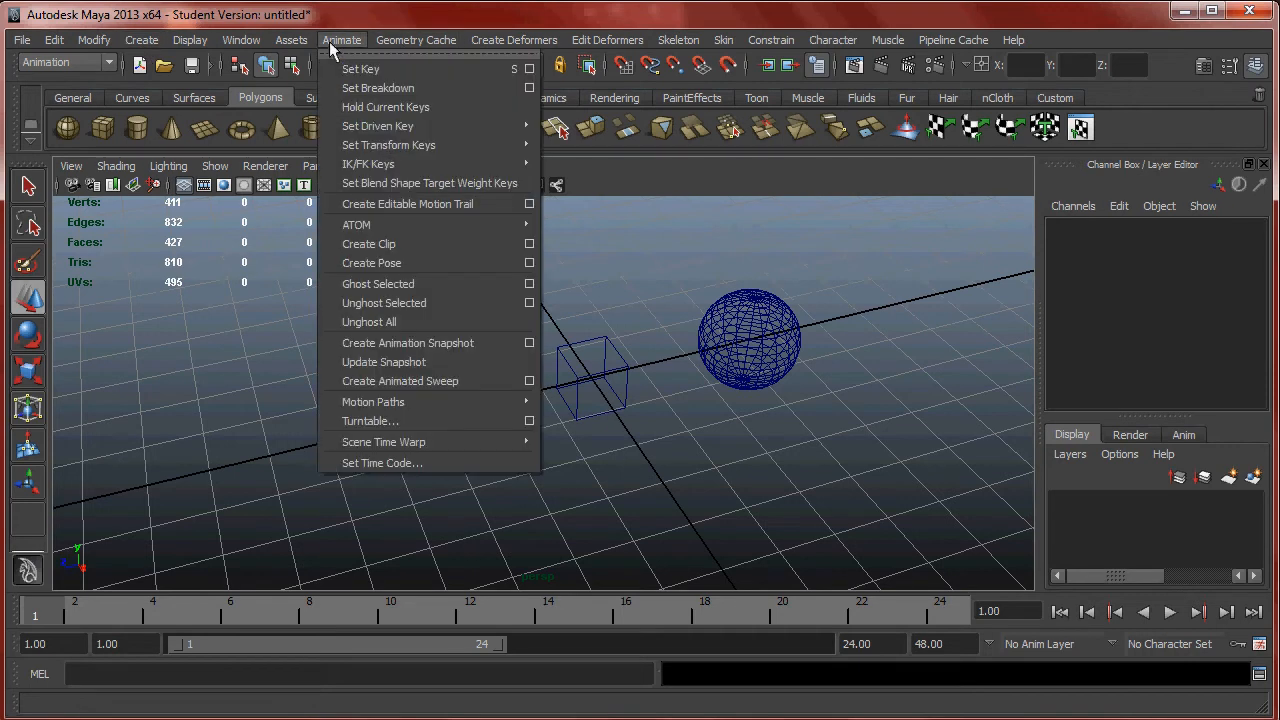
mouse_move(388, 144)
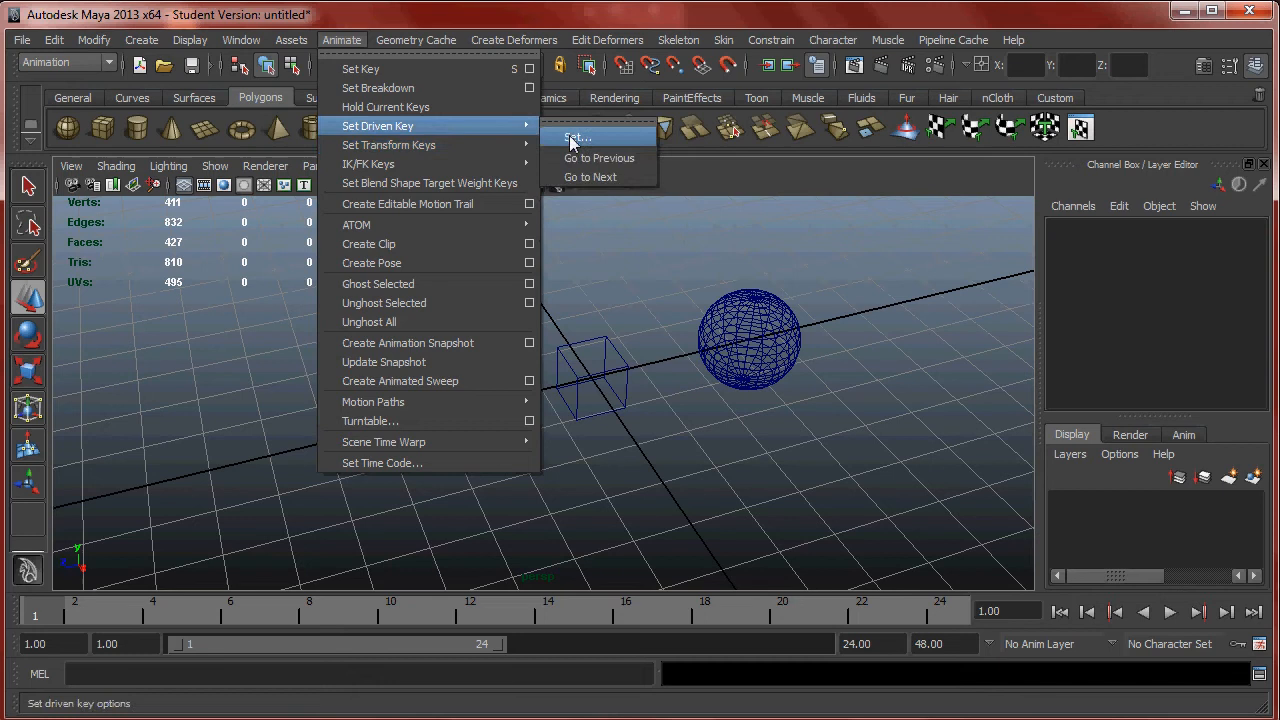
left_click(576, 136)
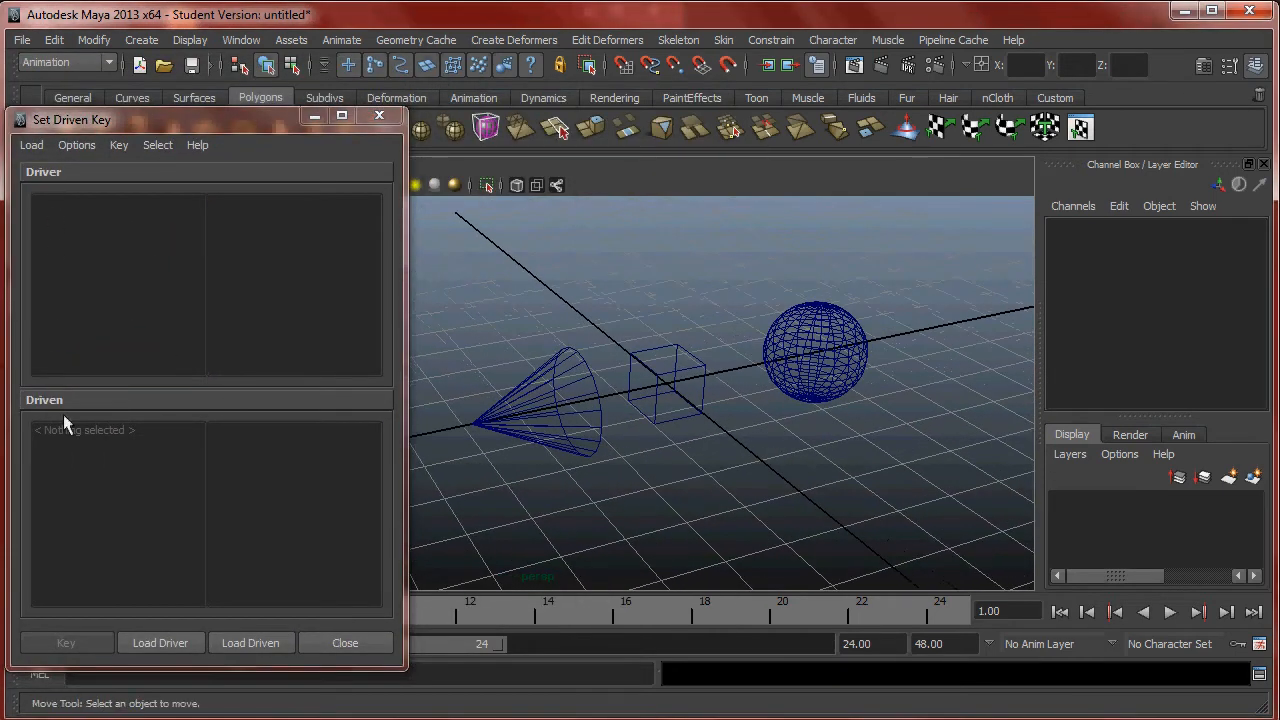
mouse_move(84, 418)
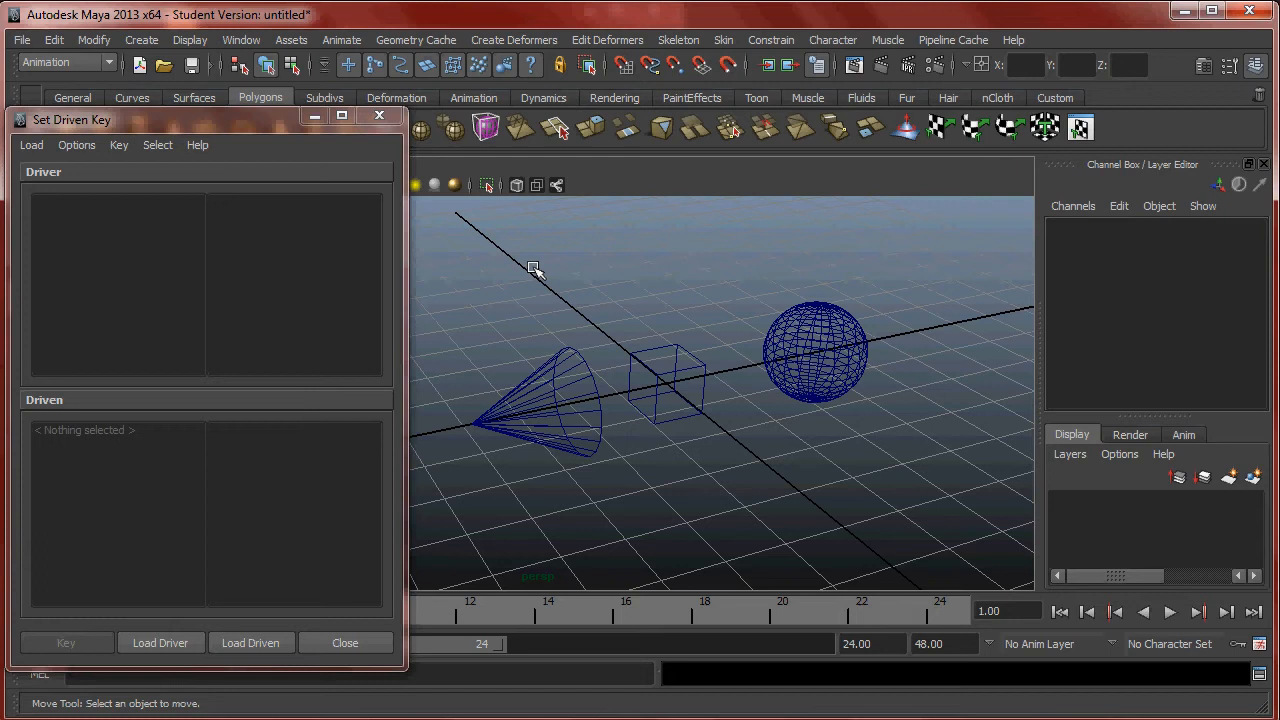
mouse_move(56, 404)
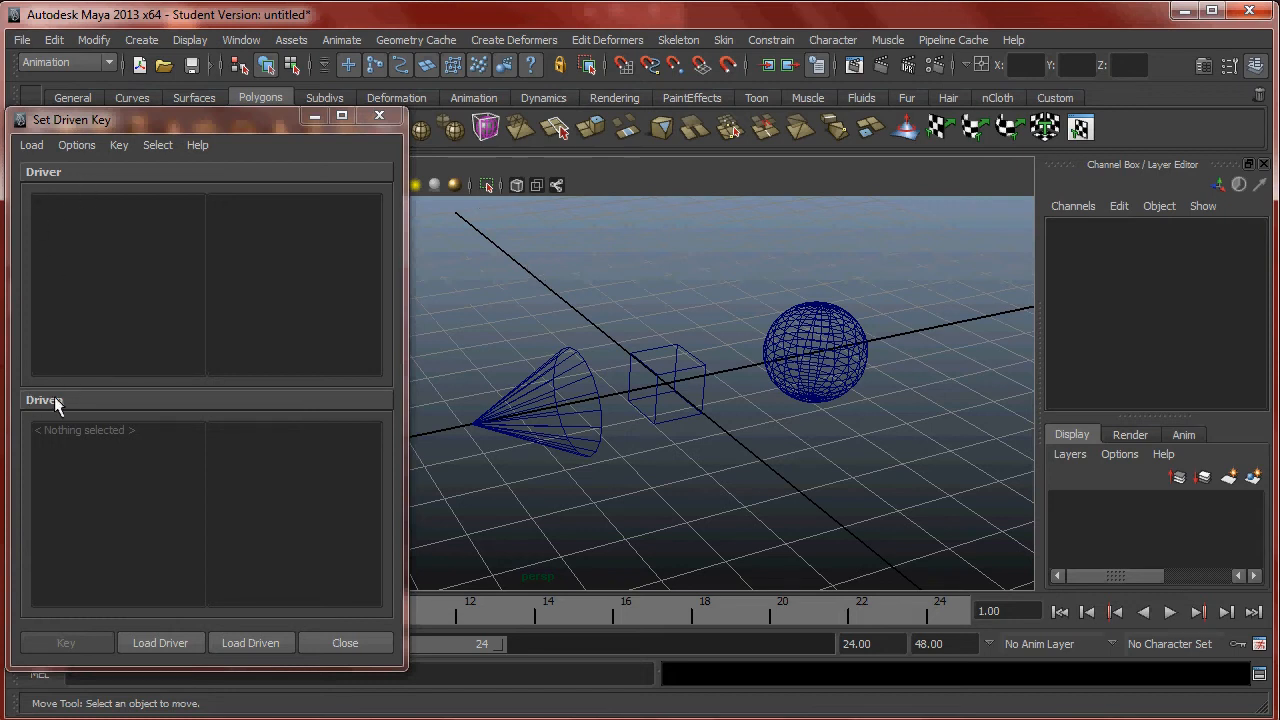
mouse_move(96, 204)
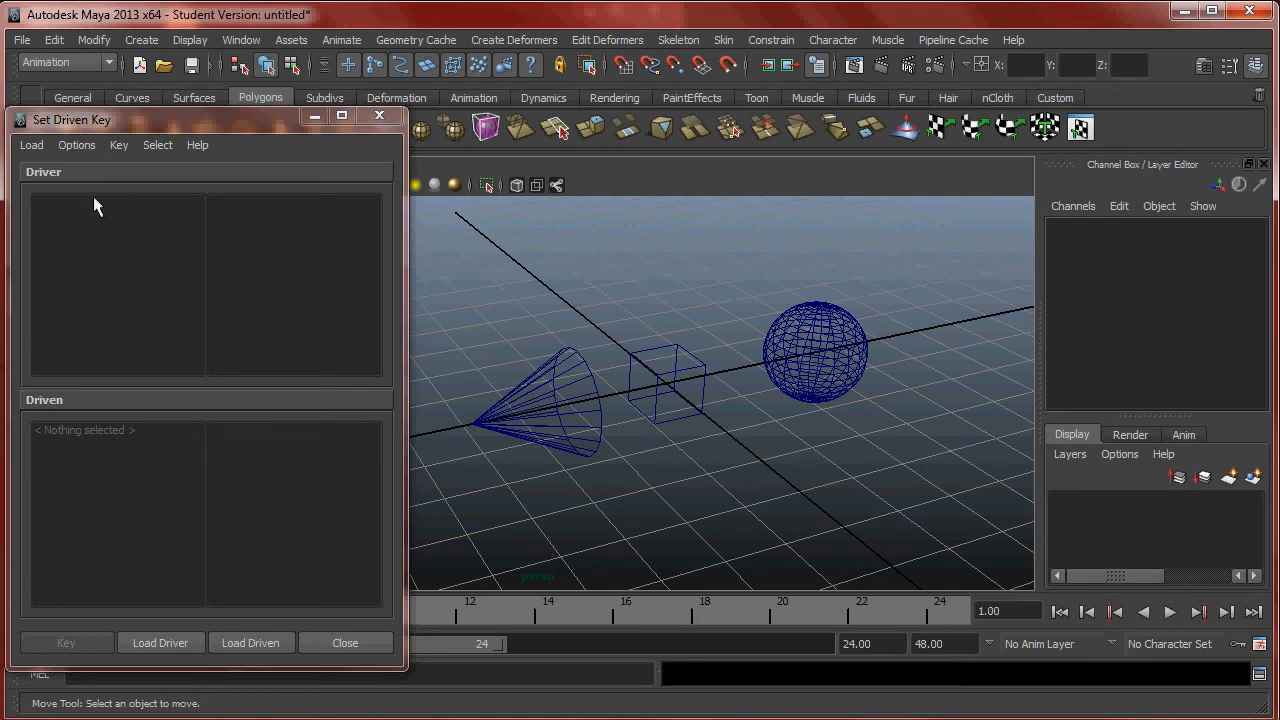
mouse_move(104, 418)
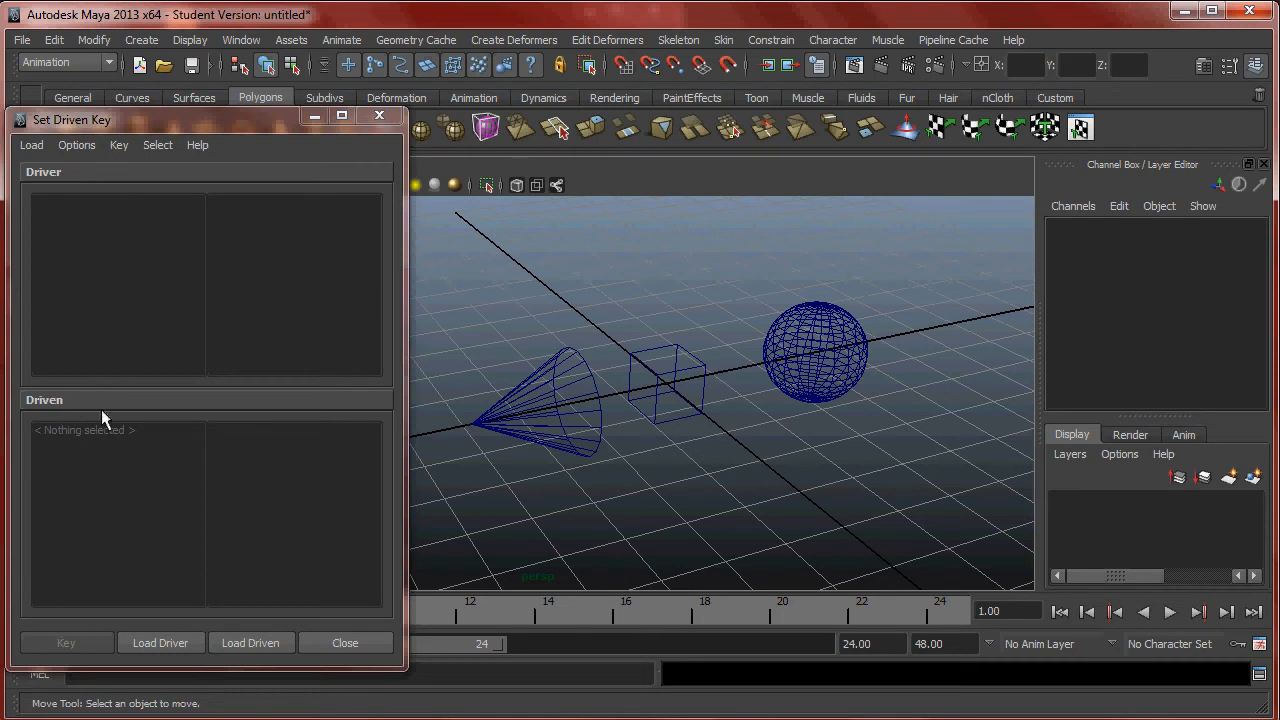
mouse_move(24, 424)
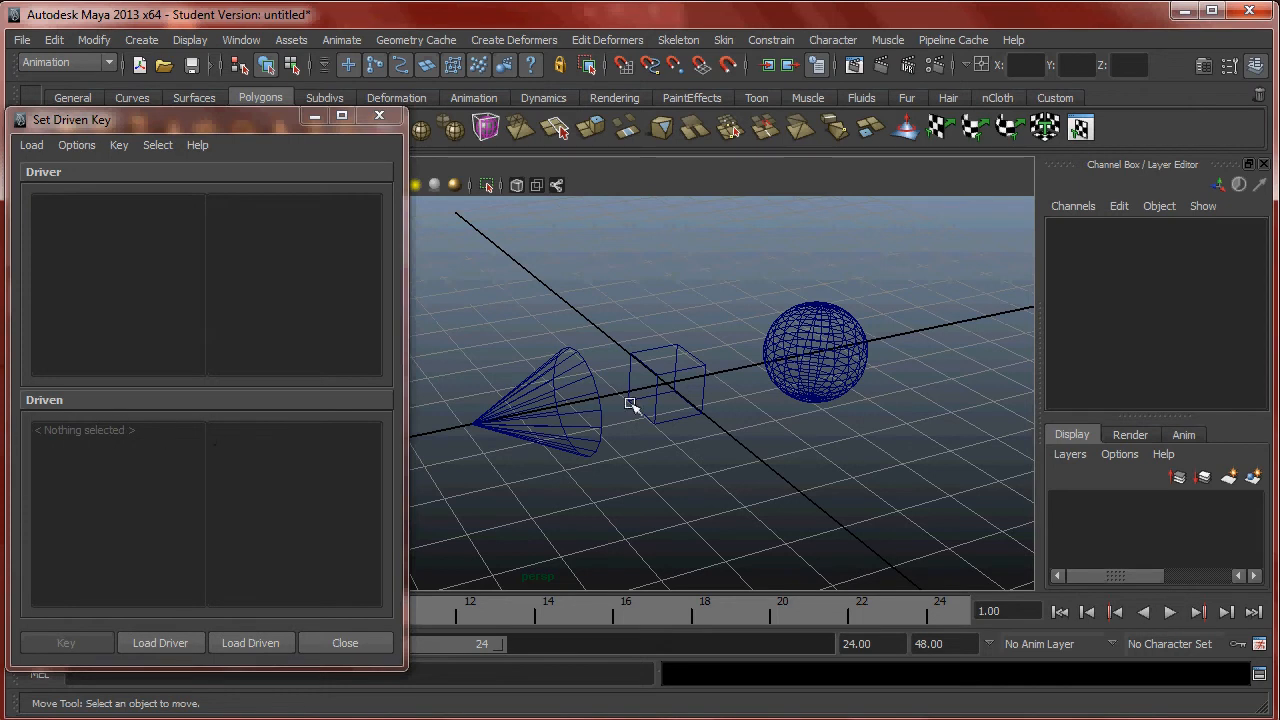
Select the cube pCube1 to use as the driver object.
left_click(664, 384)
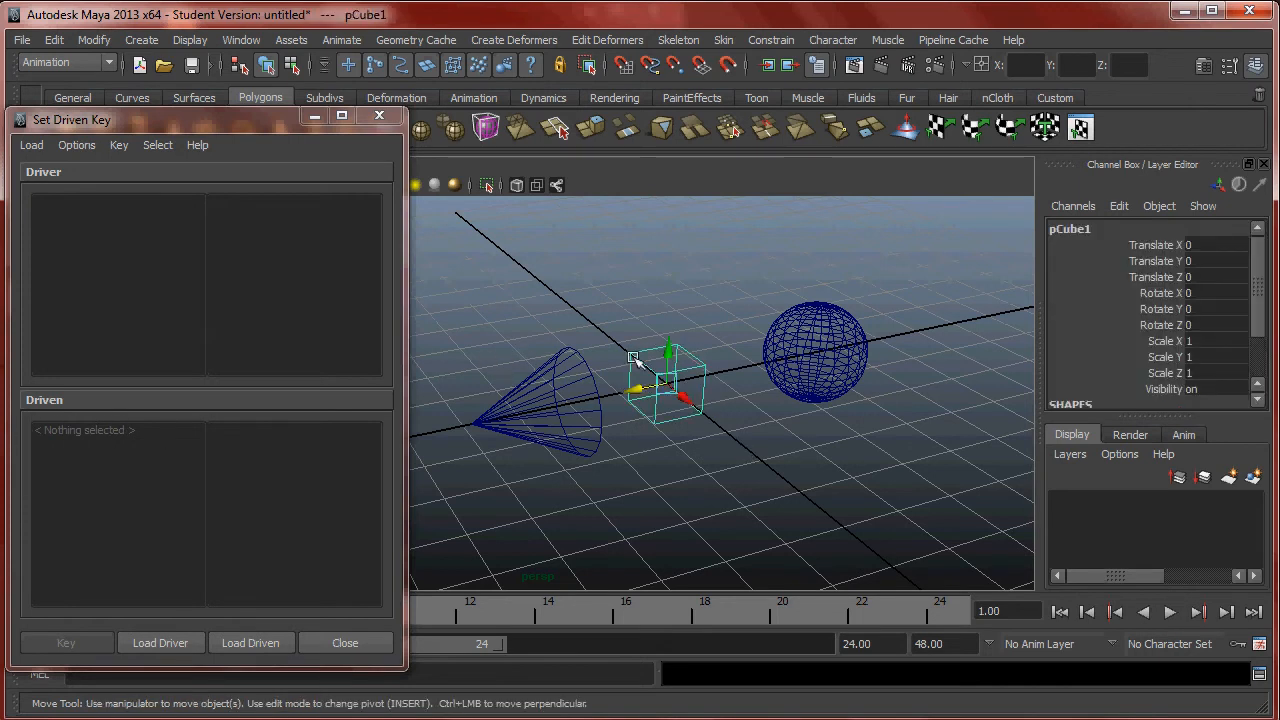
mouse_move(330, 440)
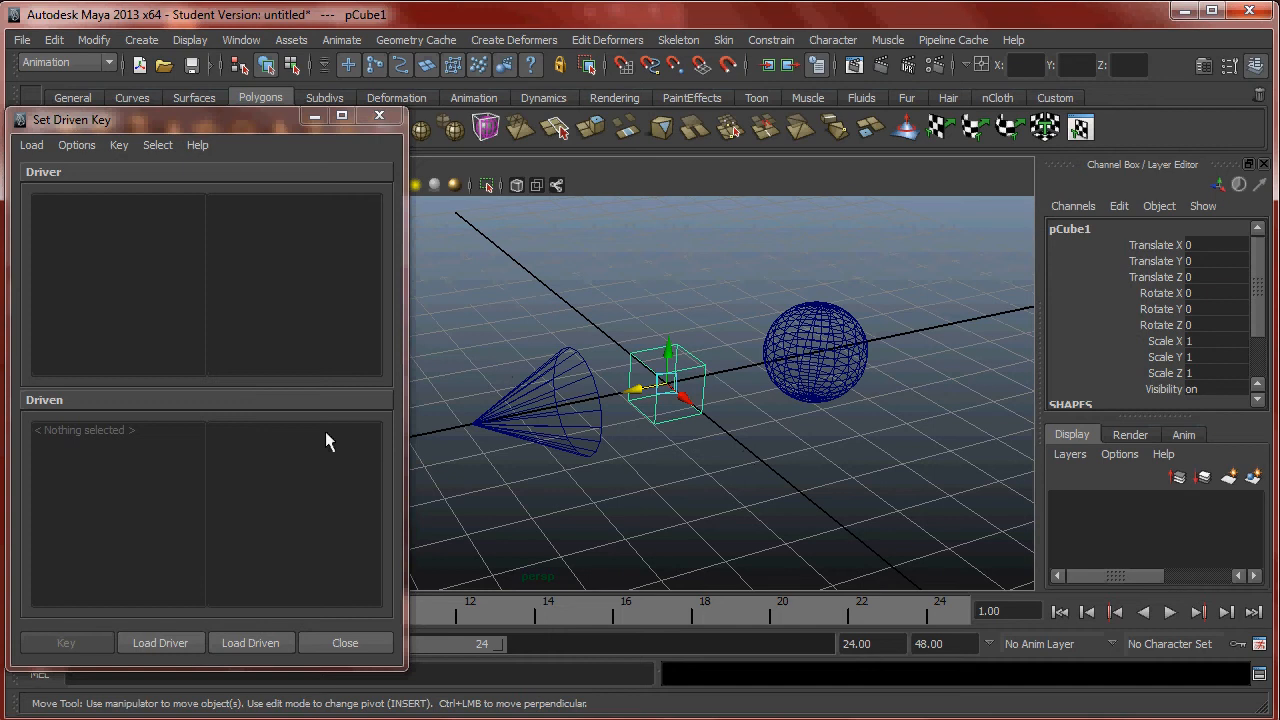
mouse_move(680, 404)
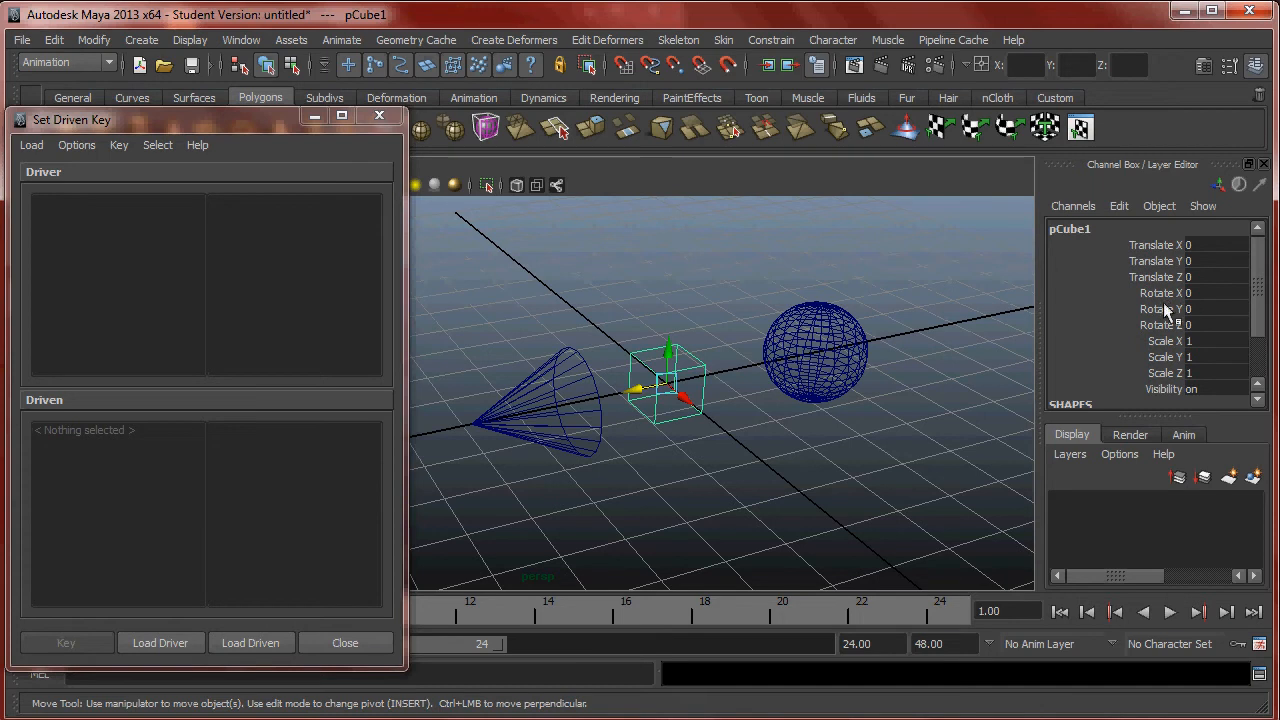
mouse_move(1040, 338)
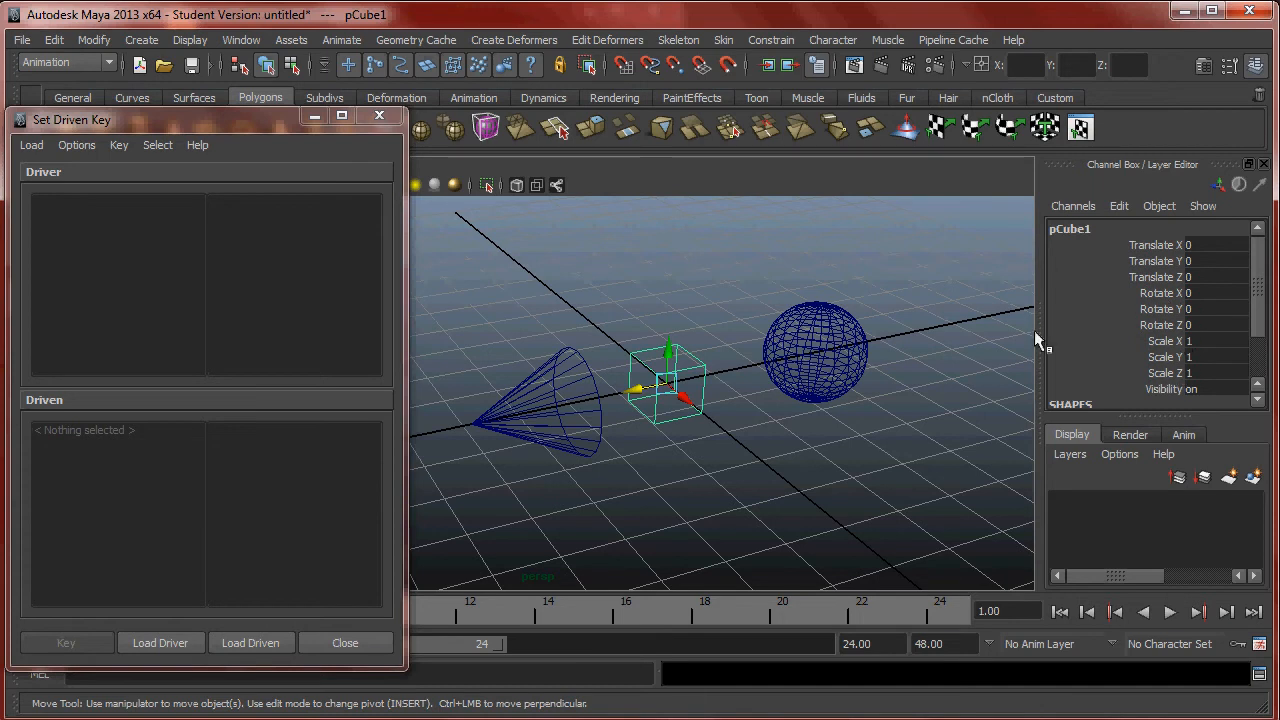
mouse_move(980, 364)
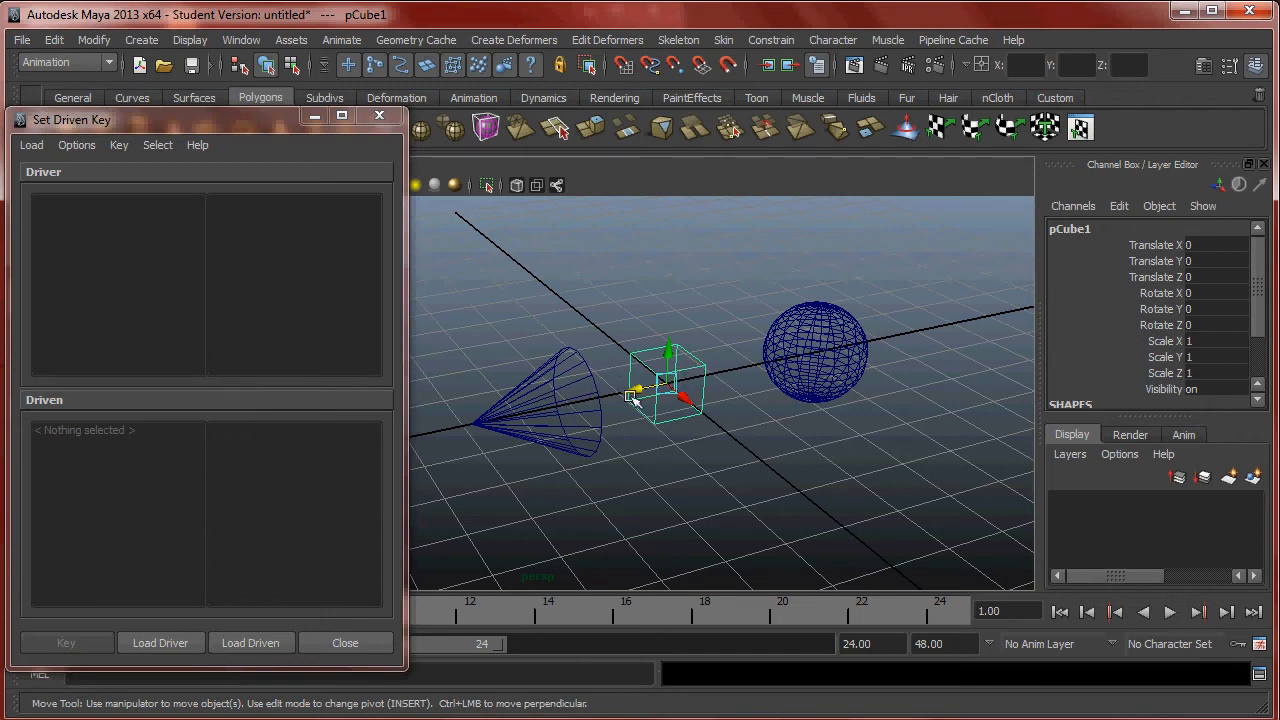
mouse_move(780, 418)
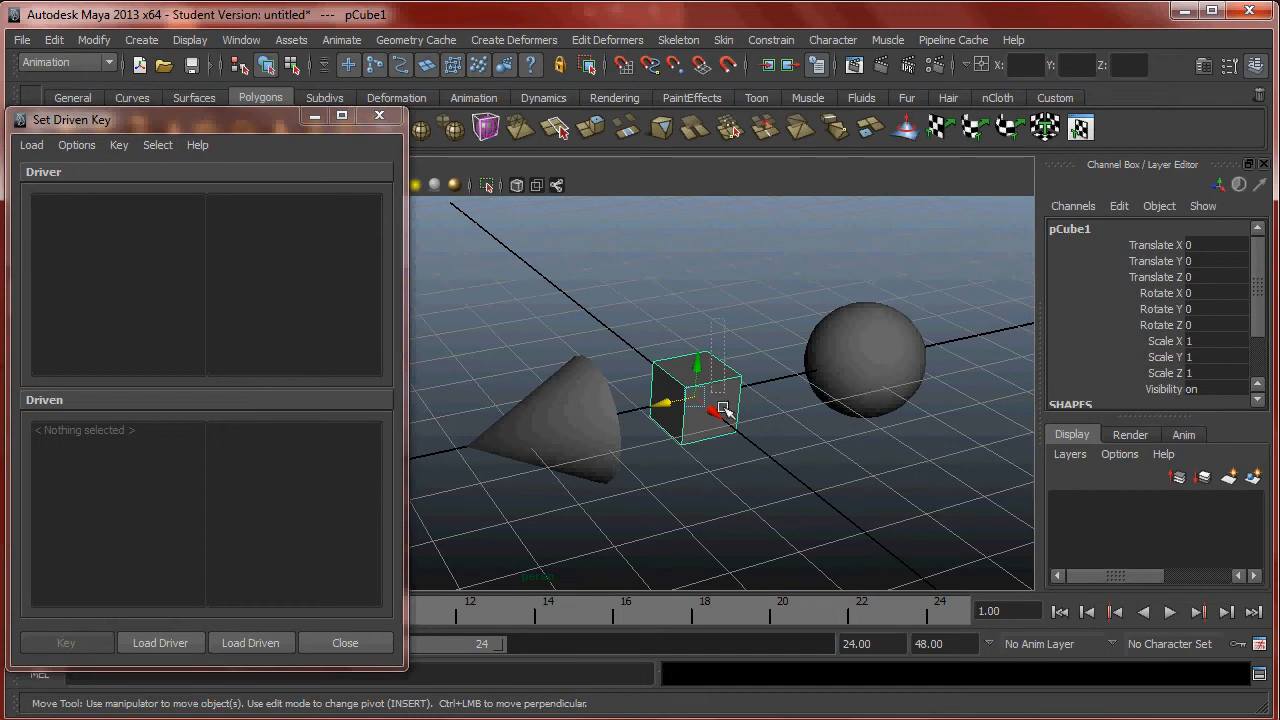
Load pCube1 as driver, test-rotate it around Y, then select the sphere.
left_click(160, 642)
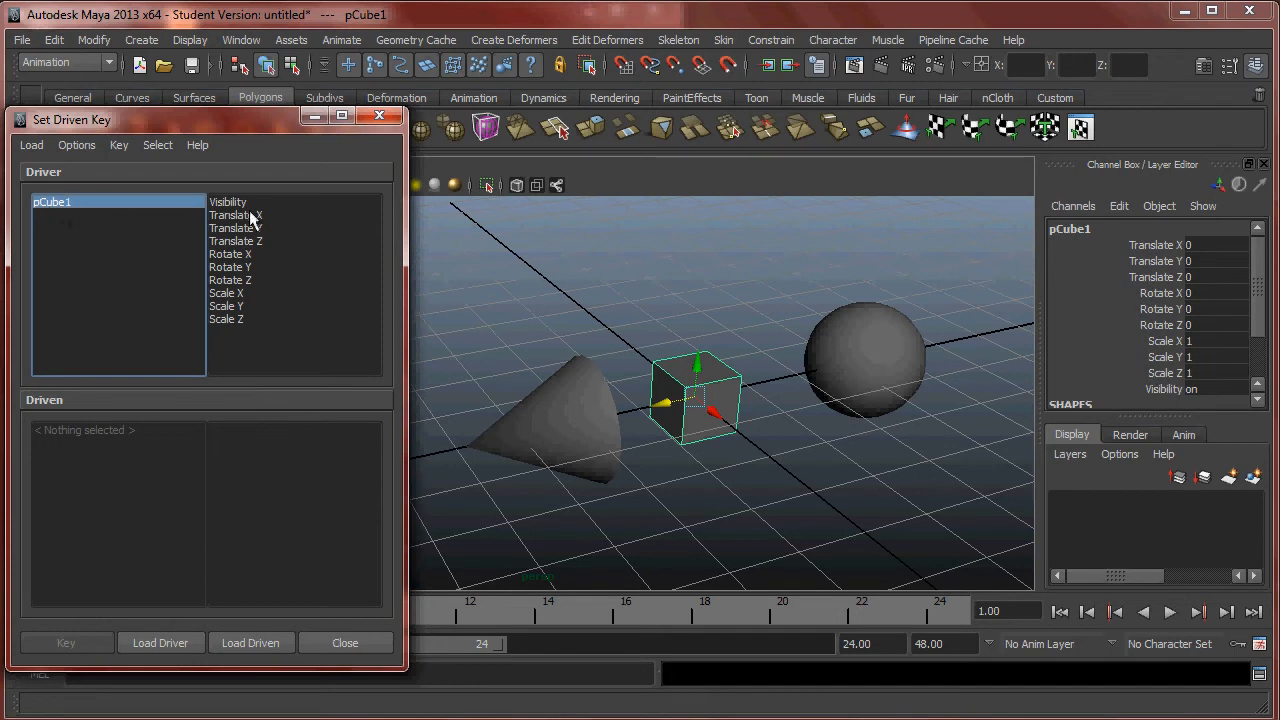
mouse_move(284, 248)
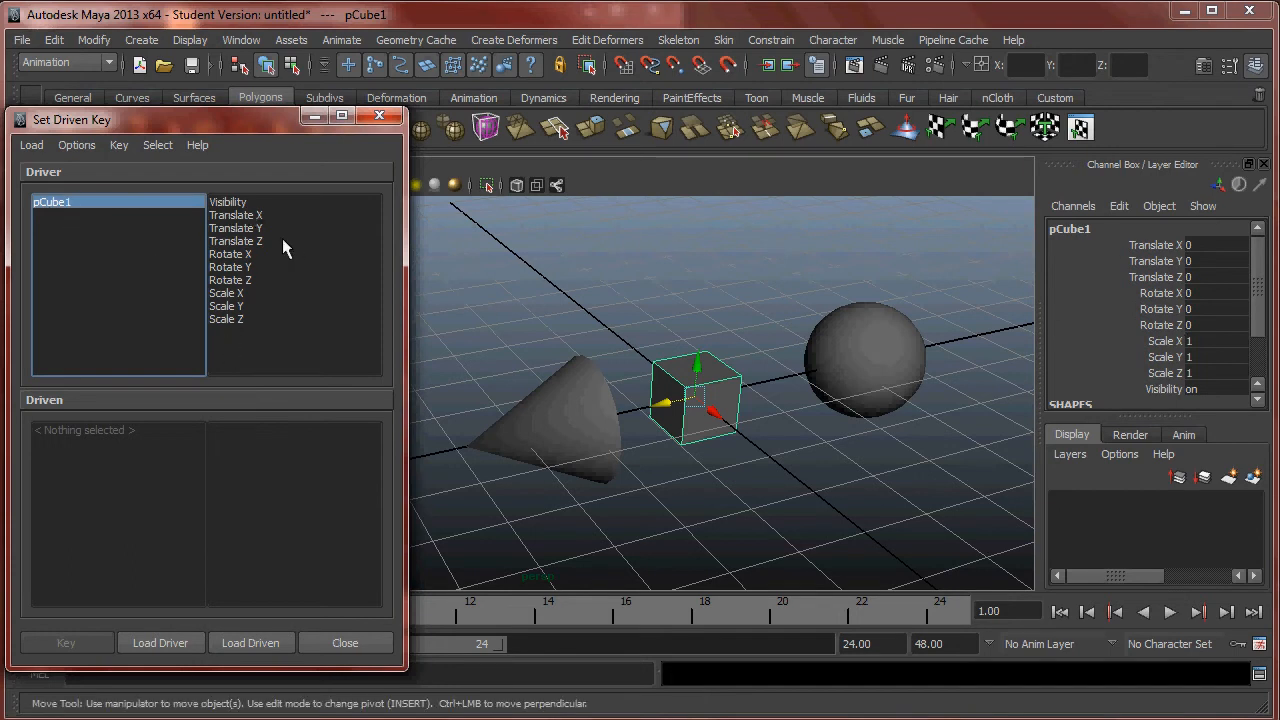
mouse_move(244, 218)
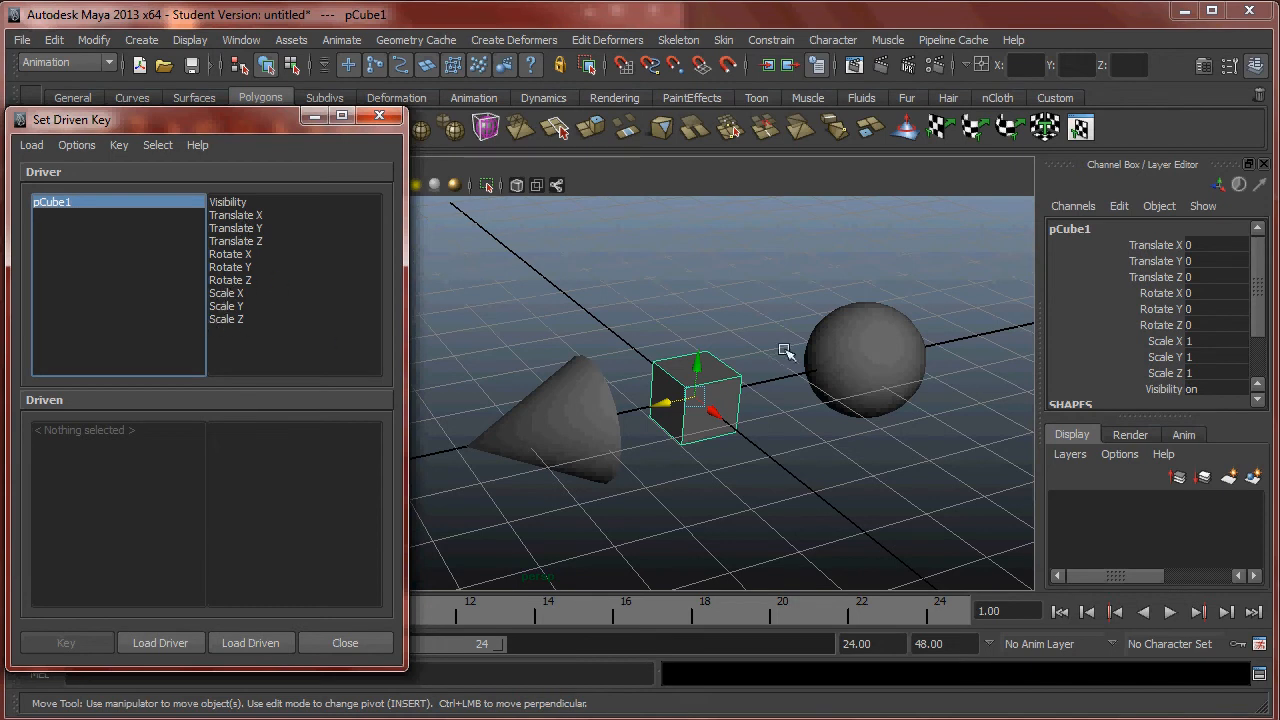
mouse_move(716, 356)
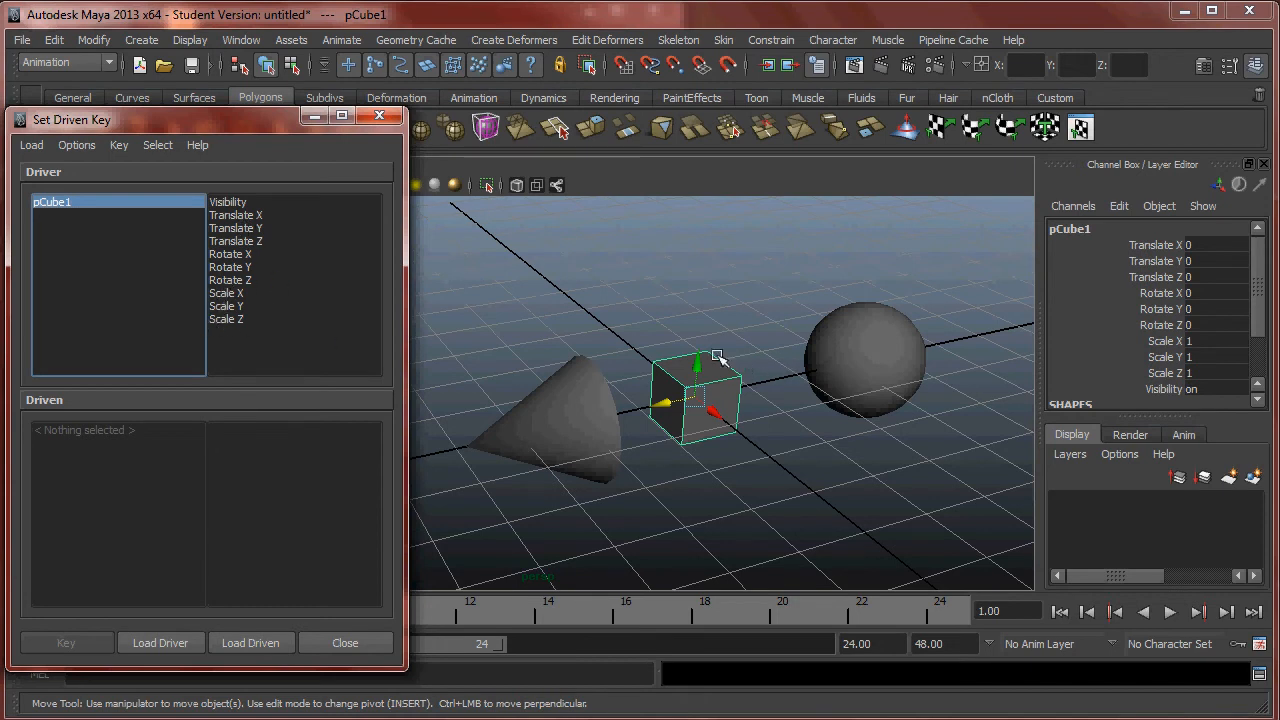
mouse_move(716, 390)
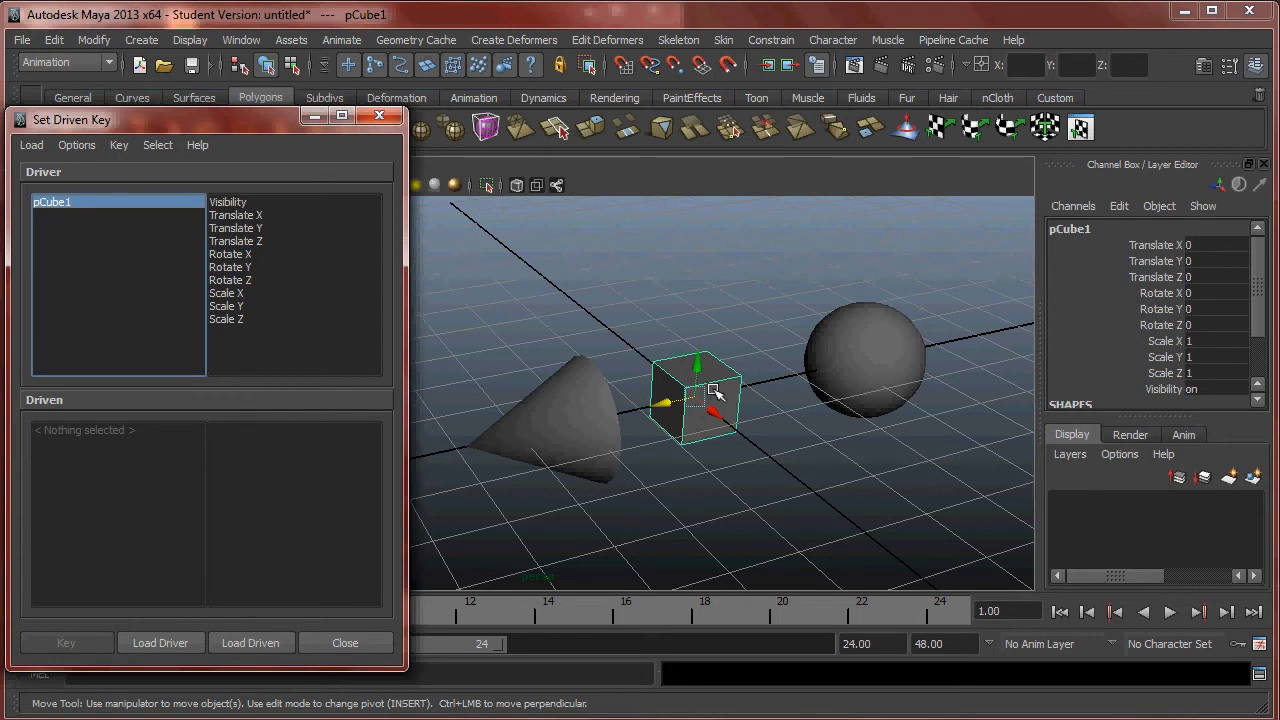
mouse_move(764, 432)
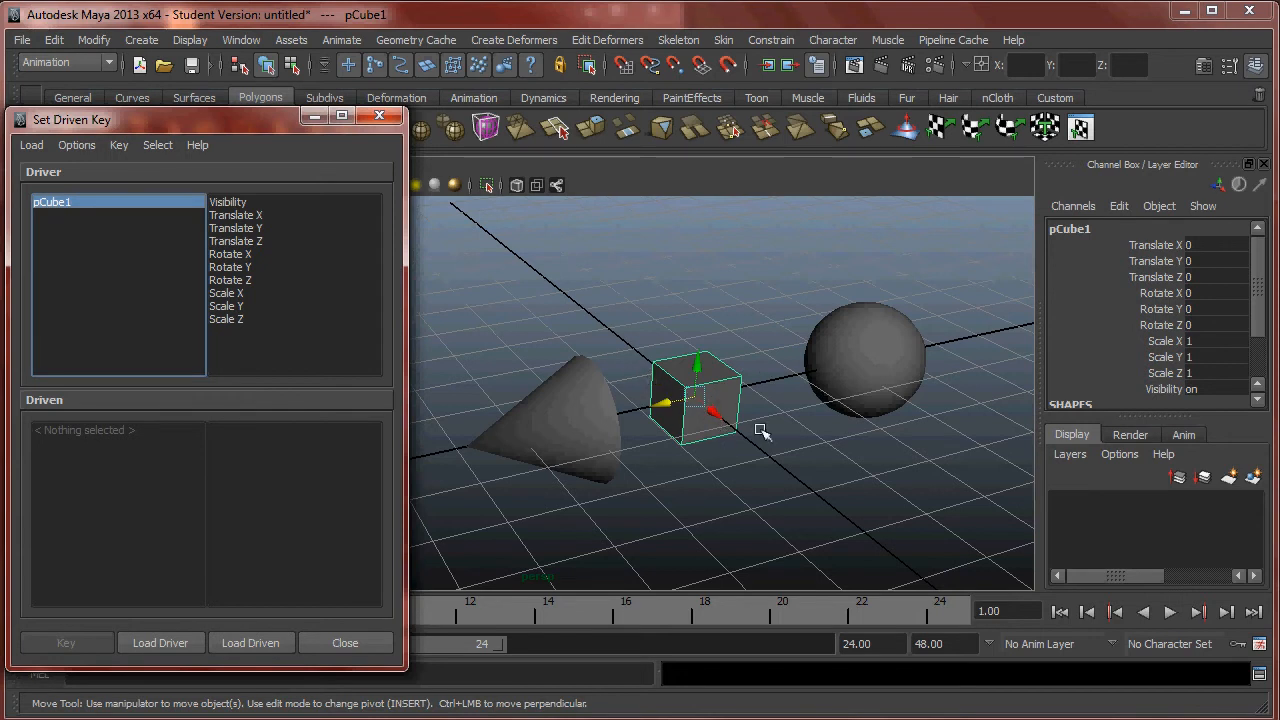
mouse_move(788, 394)
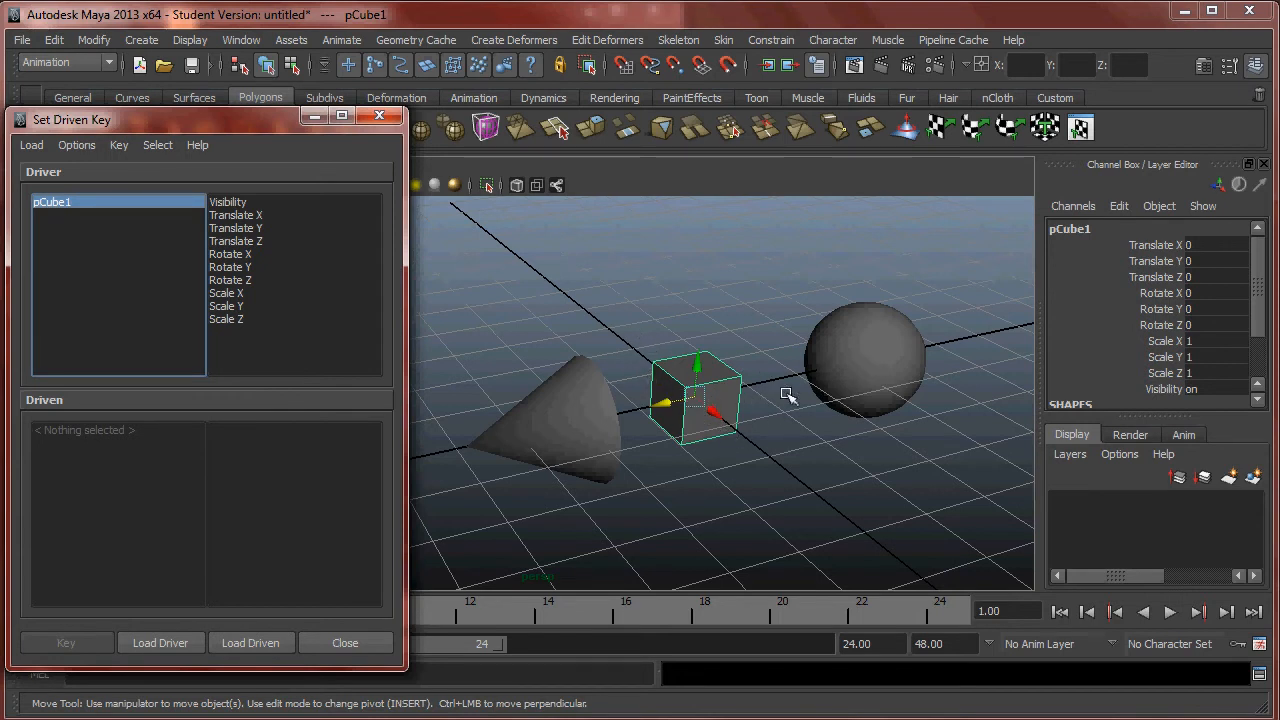
mouse_move(990, 318)
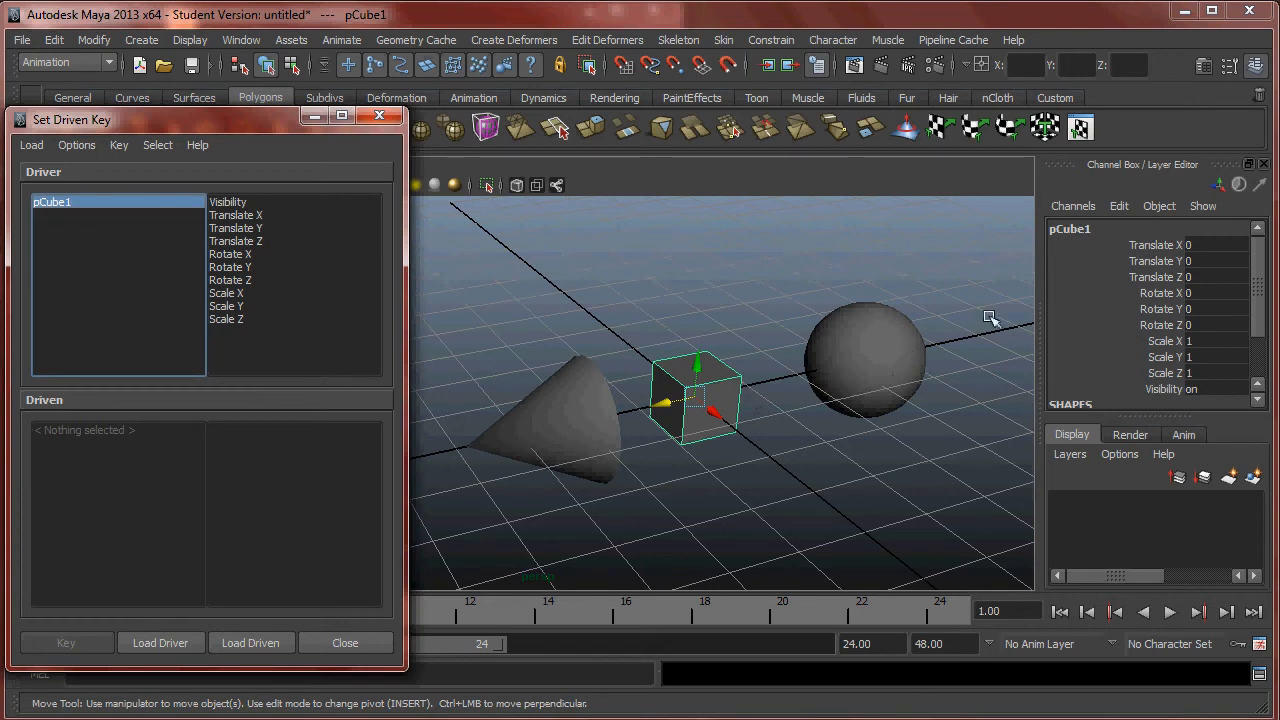
mouse_move(696, 402)
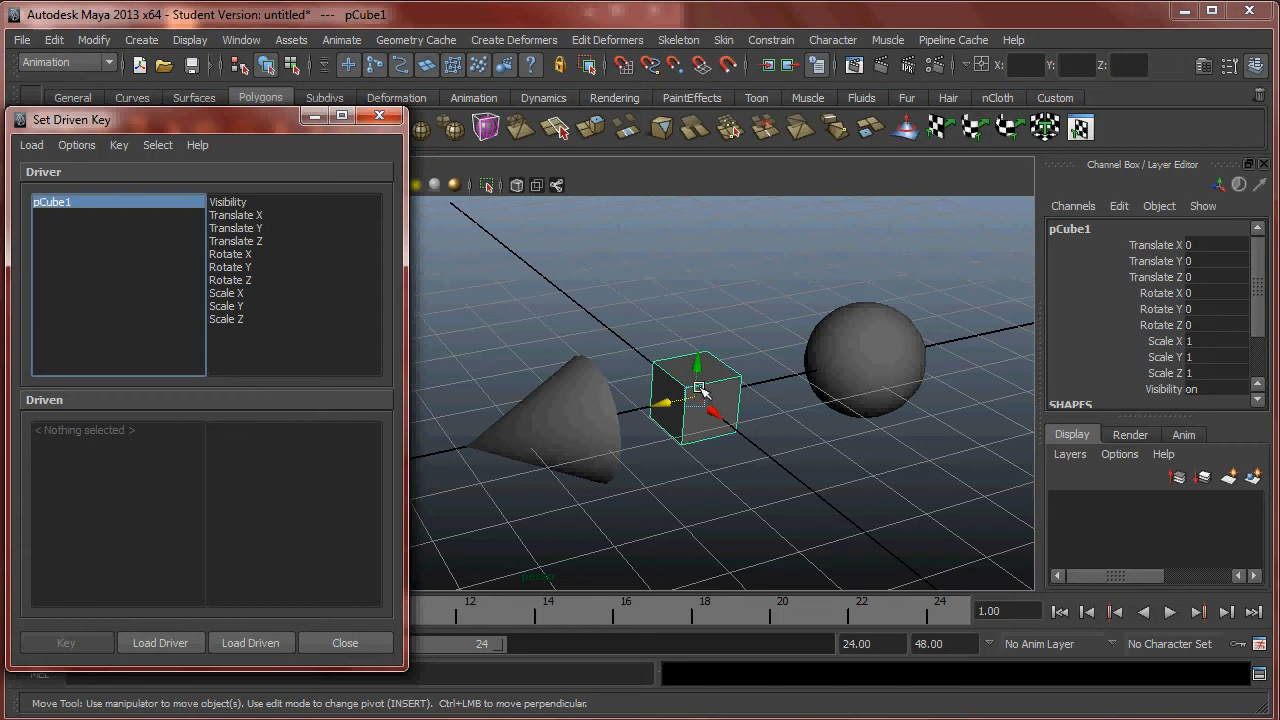
key("e")
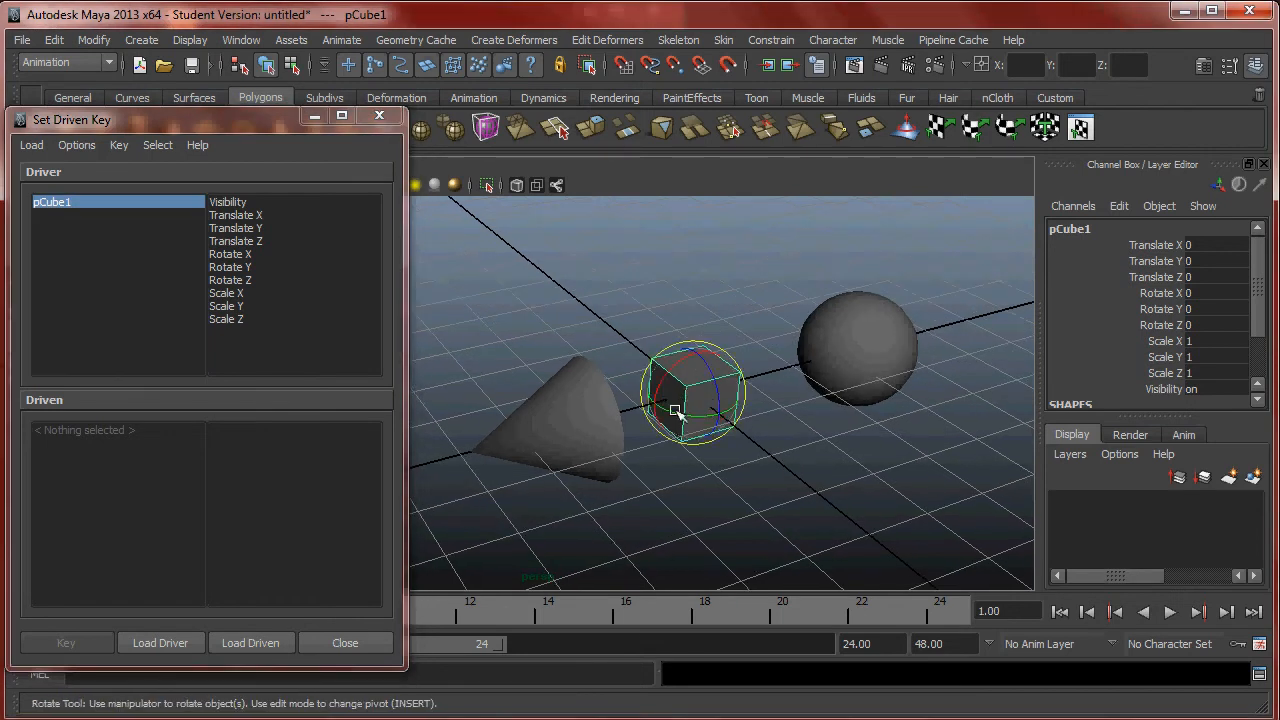
left_click_drag(690, 400, 650, 400)
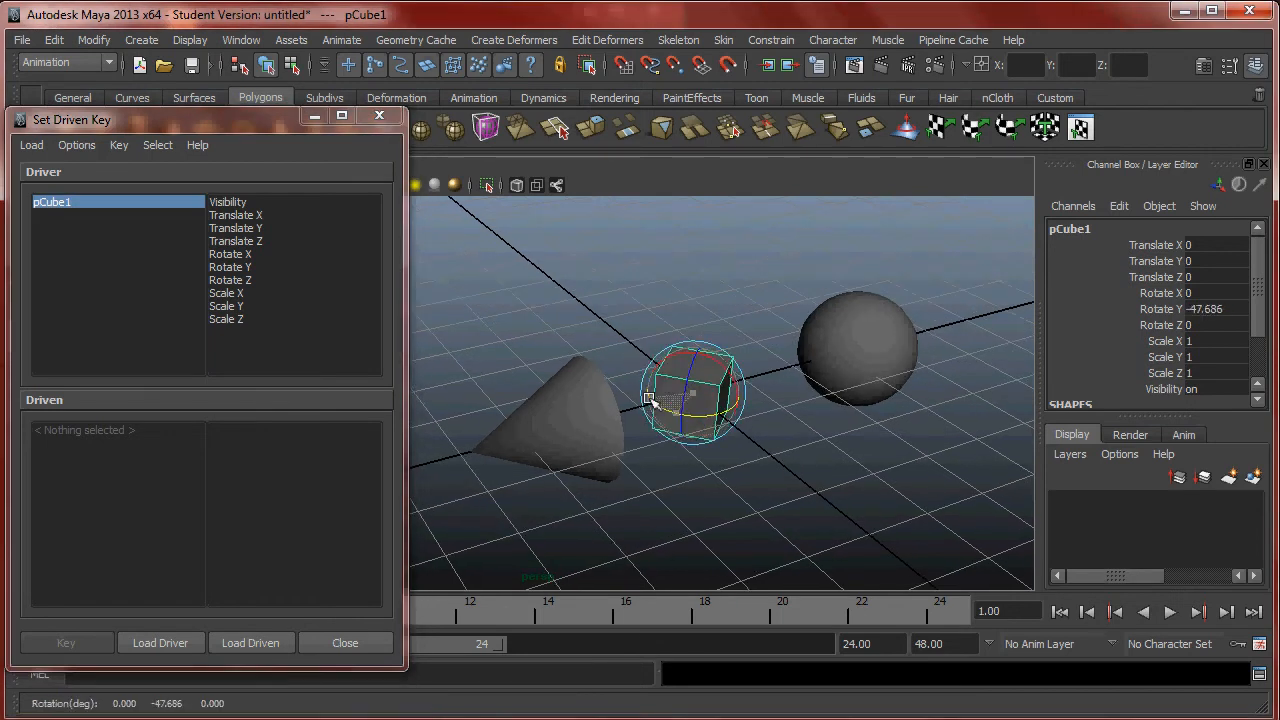
left_click_drag(650, 400, 716, 412)
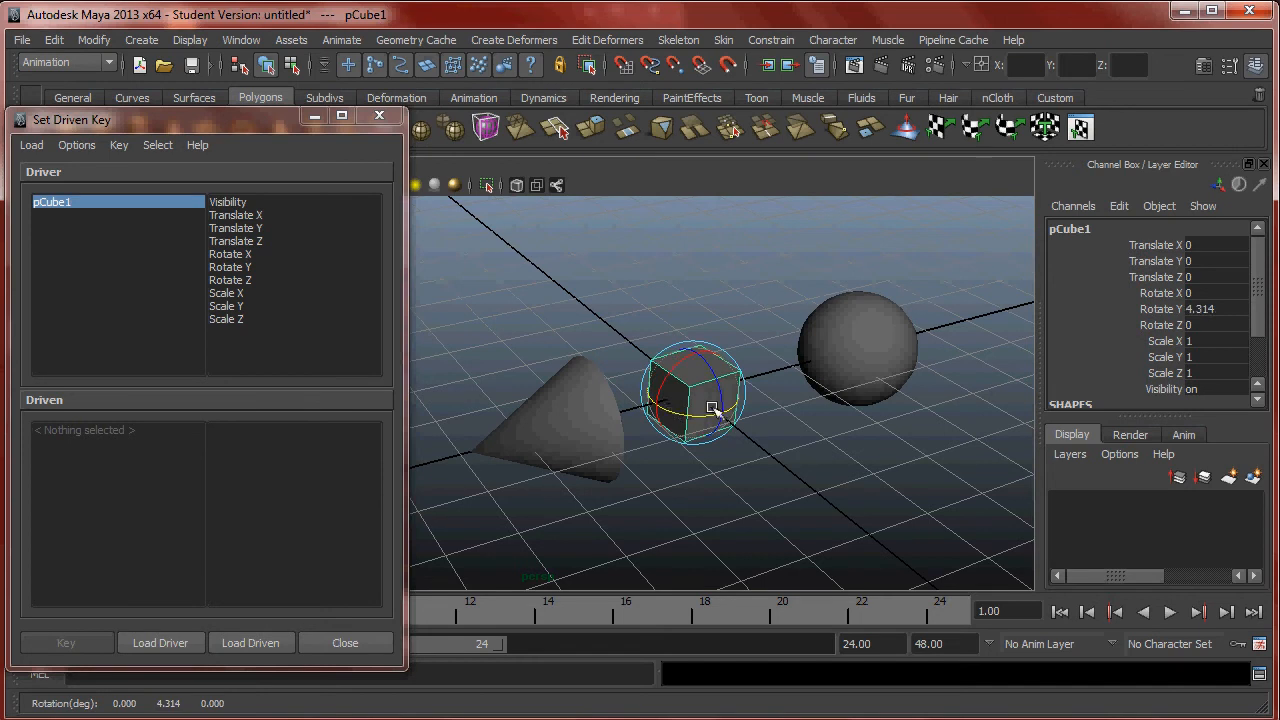
left_click(856, 348)
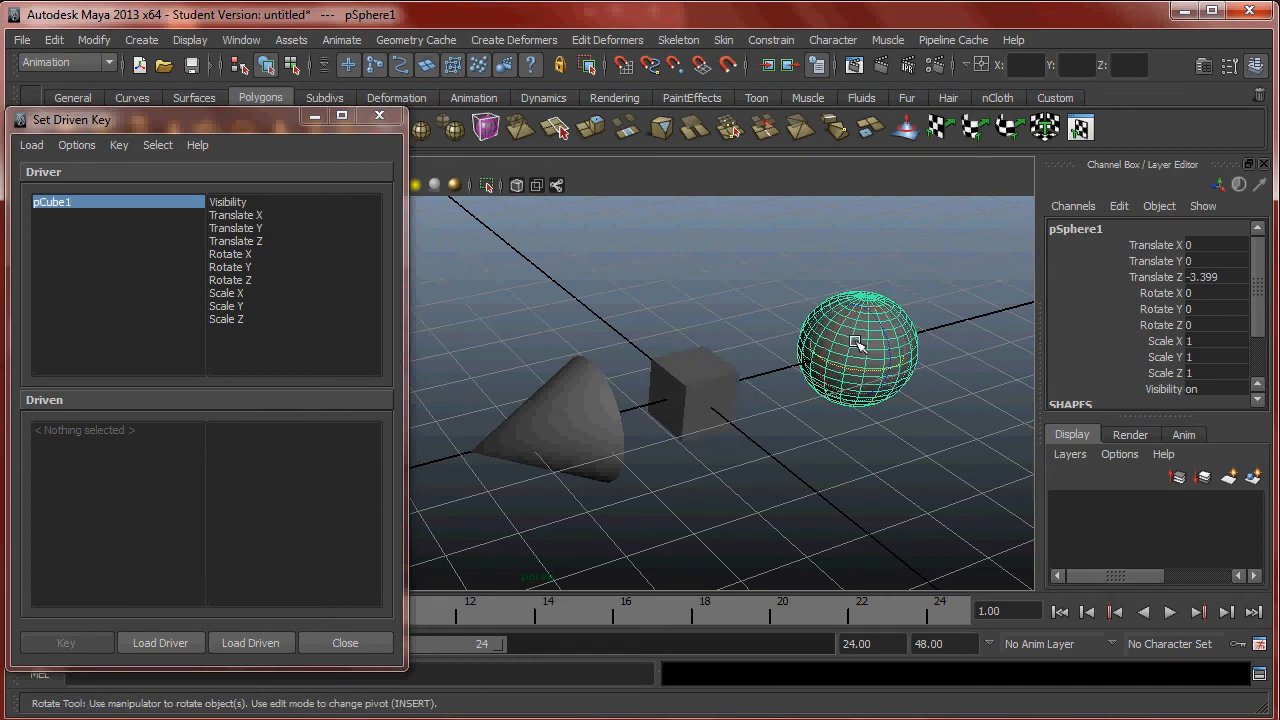
Load pSphere1 as the driven object, then reselect and rotate the cube around Y.
left_click(252, 642)
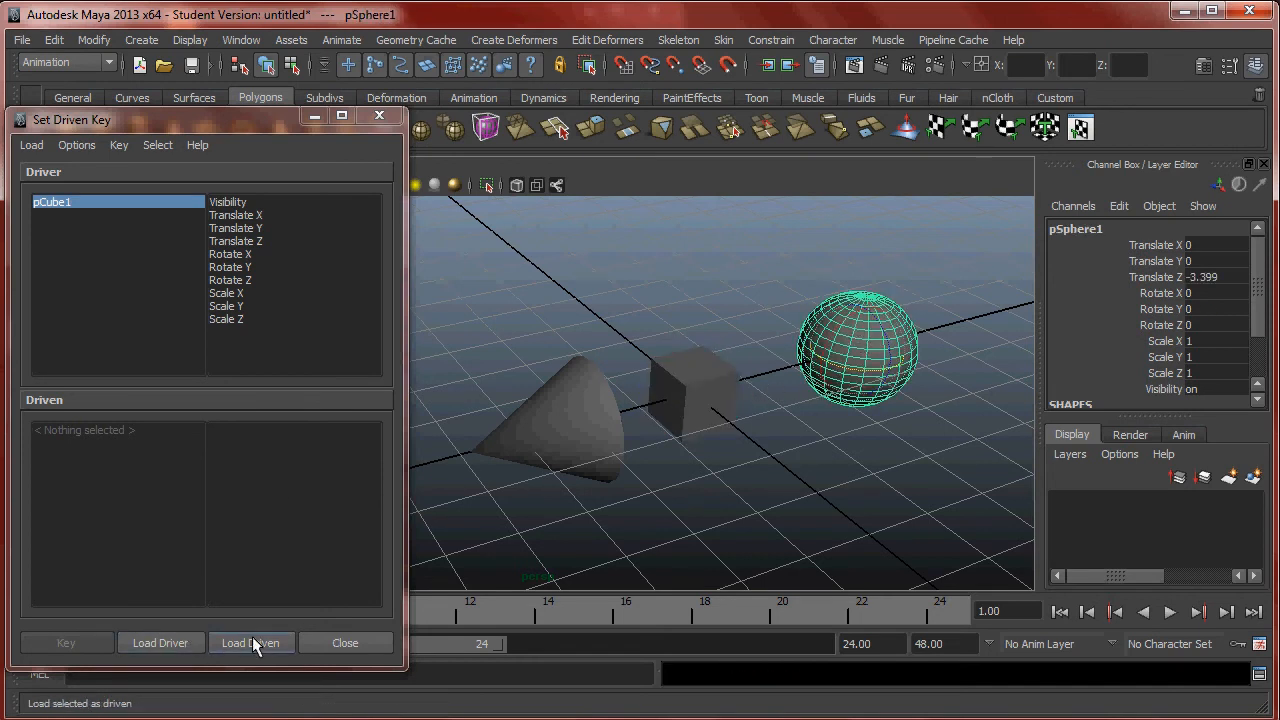
left_click(252, 642)
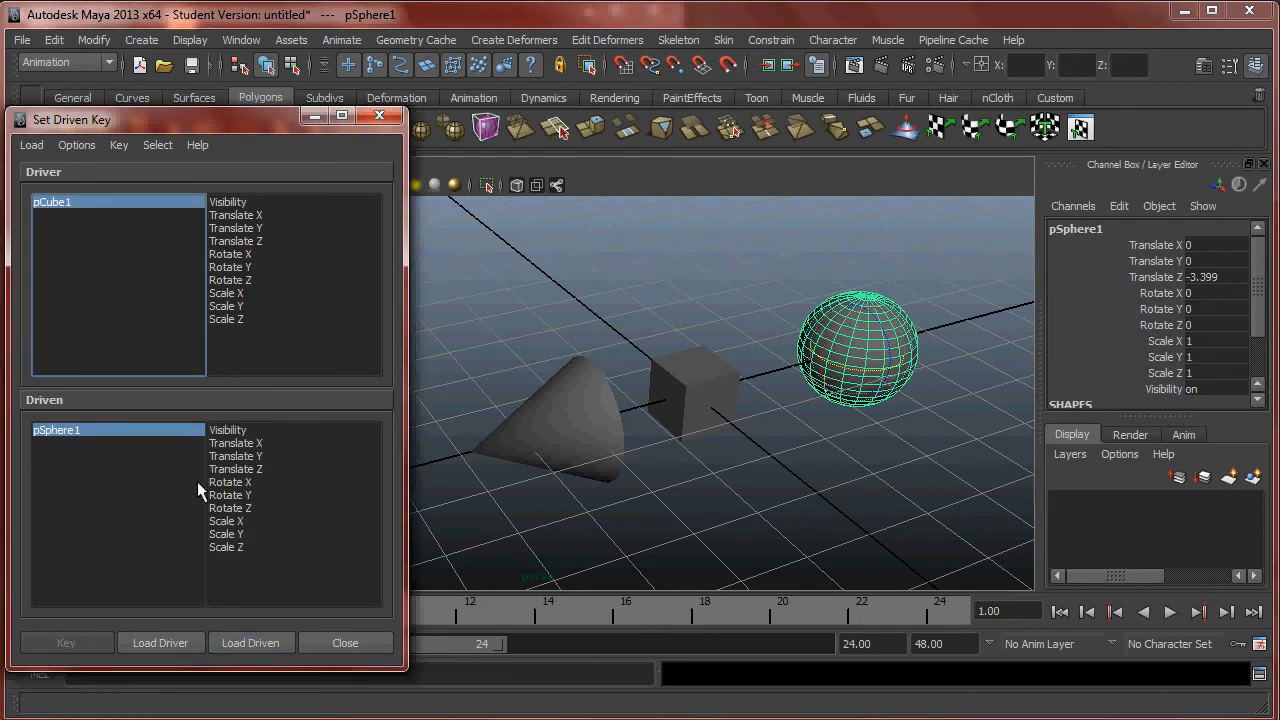
mouse_move(256, 444)
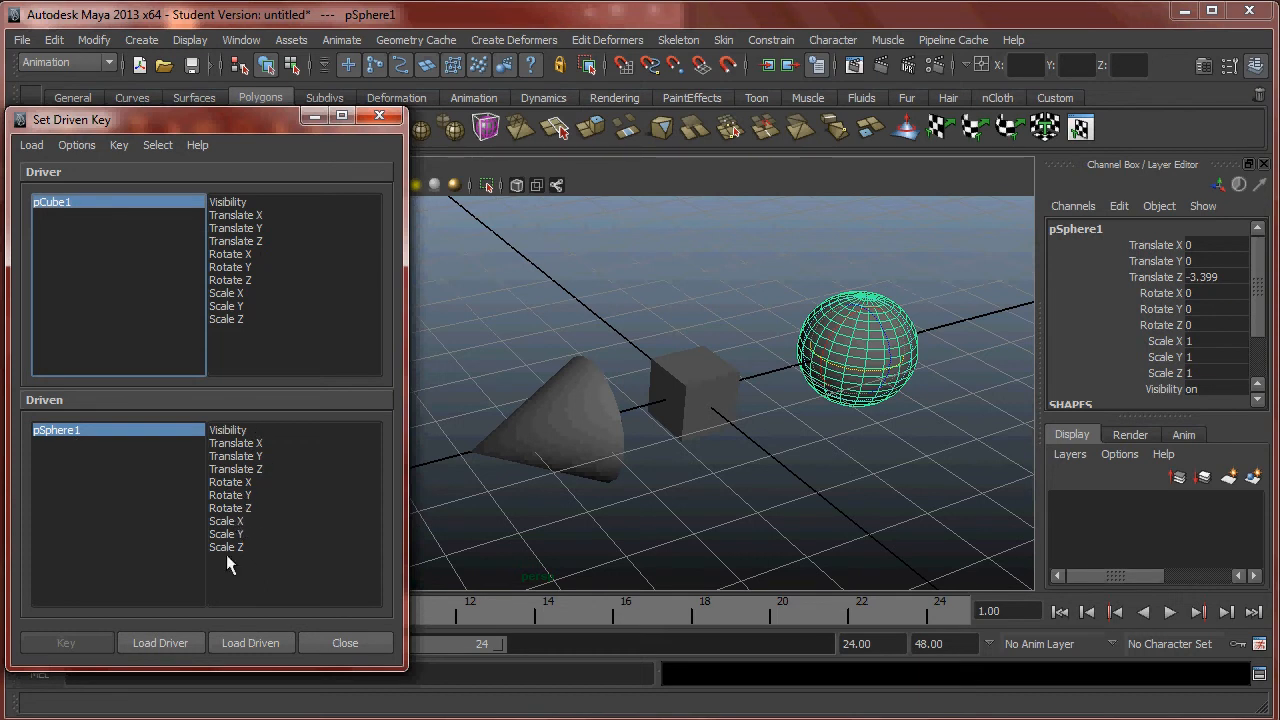
left_click(696, 390)
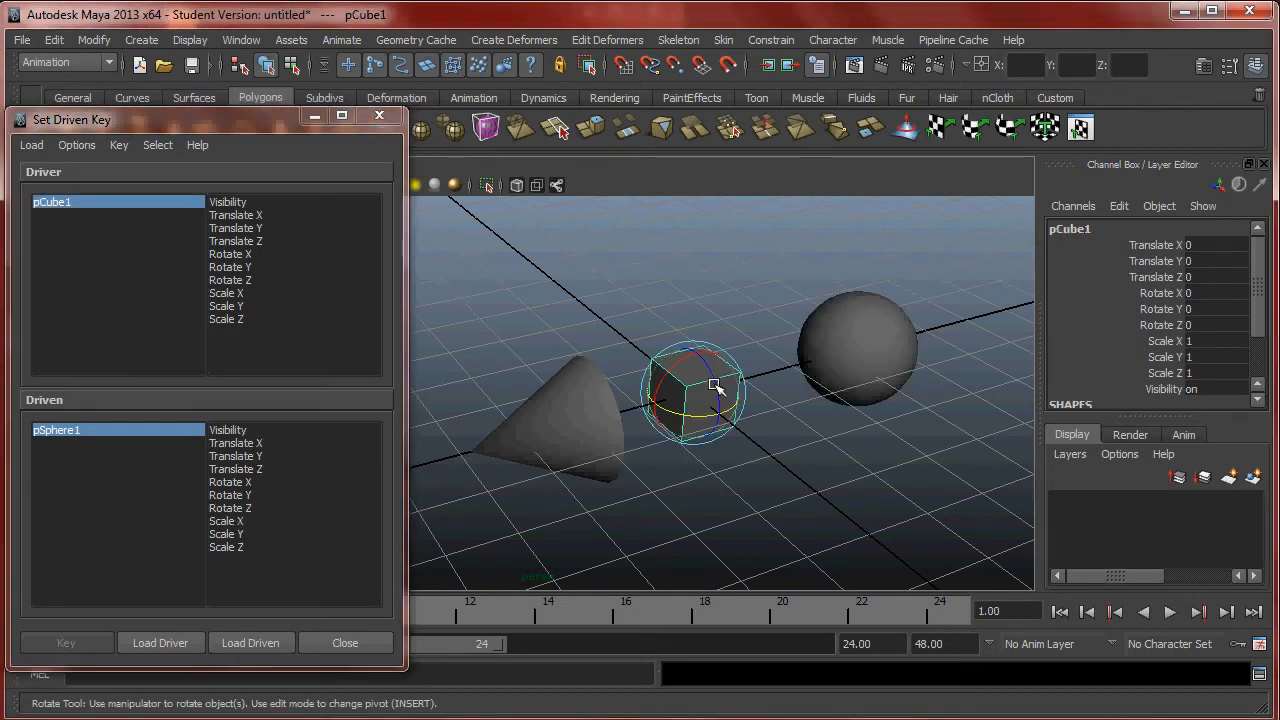
left_click_drag(720, 390, 670, 404)
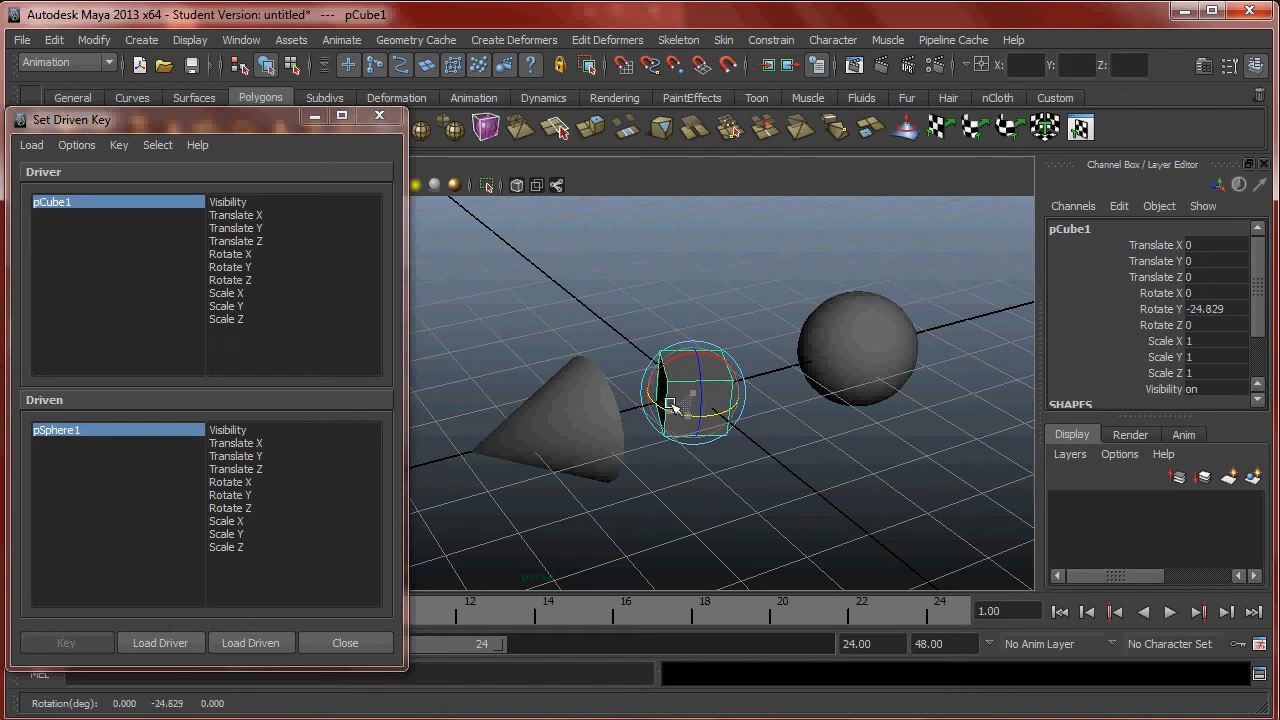
left_click_drag(670, 404, 700, 420)
type("0")
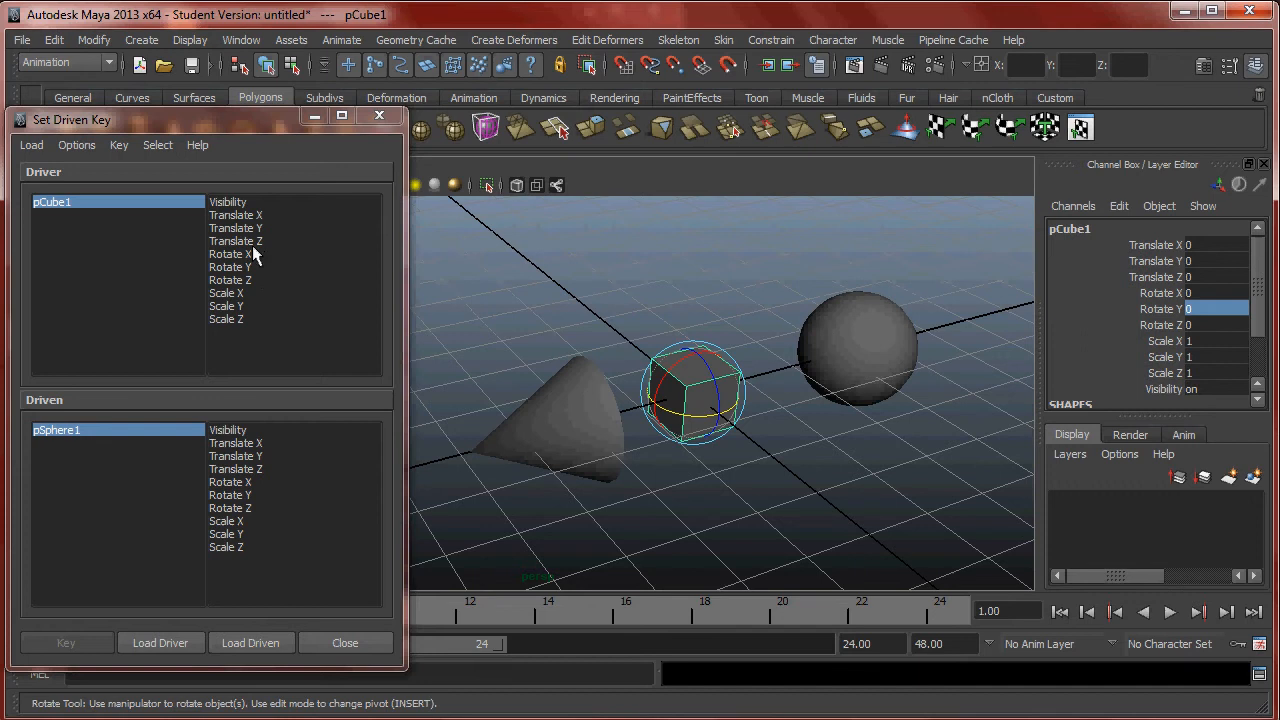
mouse_move(248, 300)
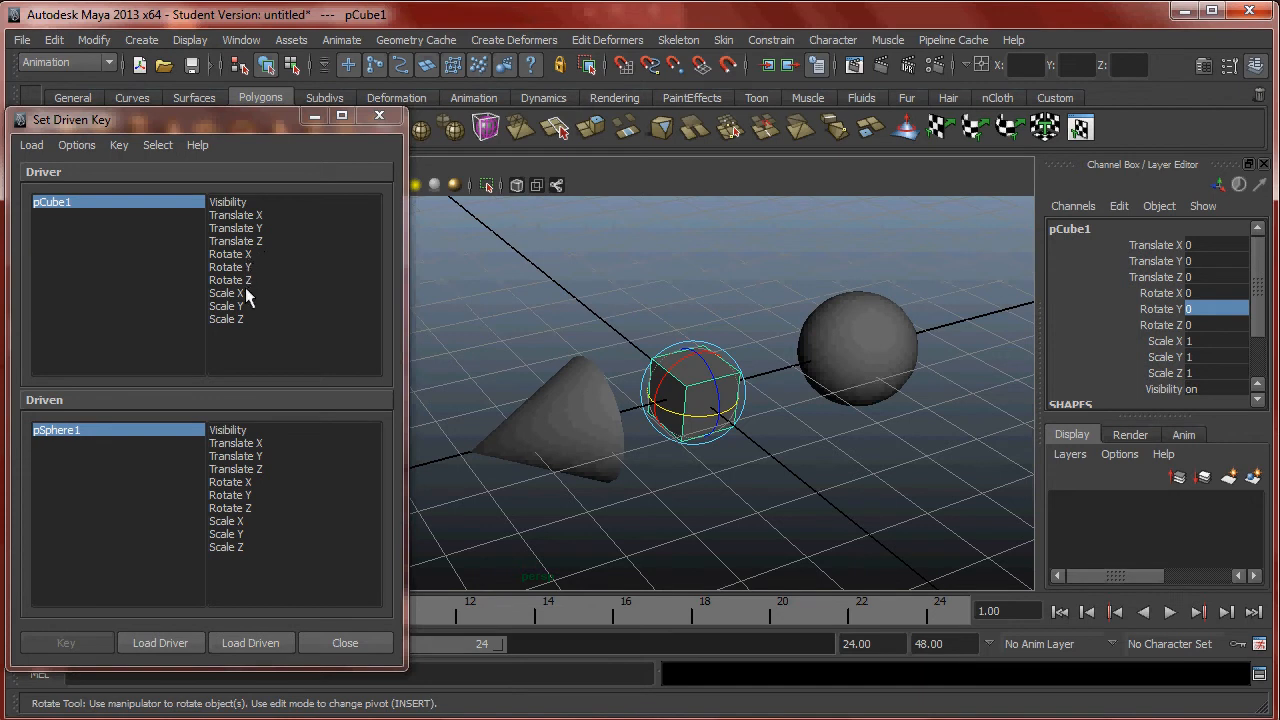
Pick pCube1 Rotate Y as driver attribute and pSphere1 Translate Z as driven attribute.
left_click(230, 268)
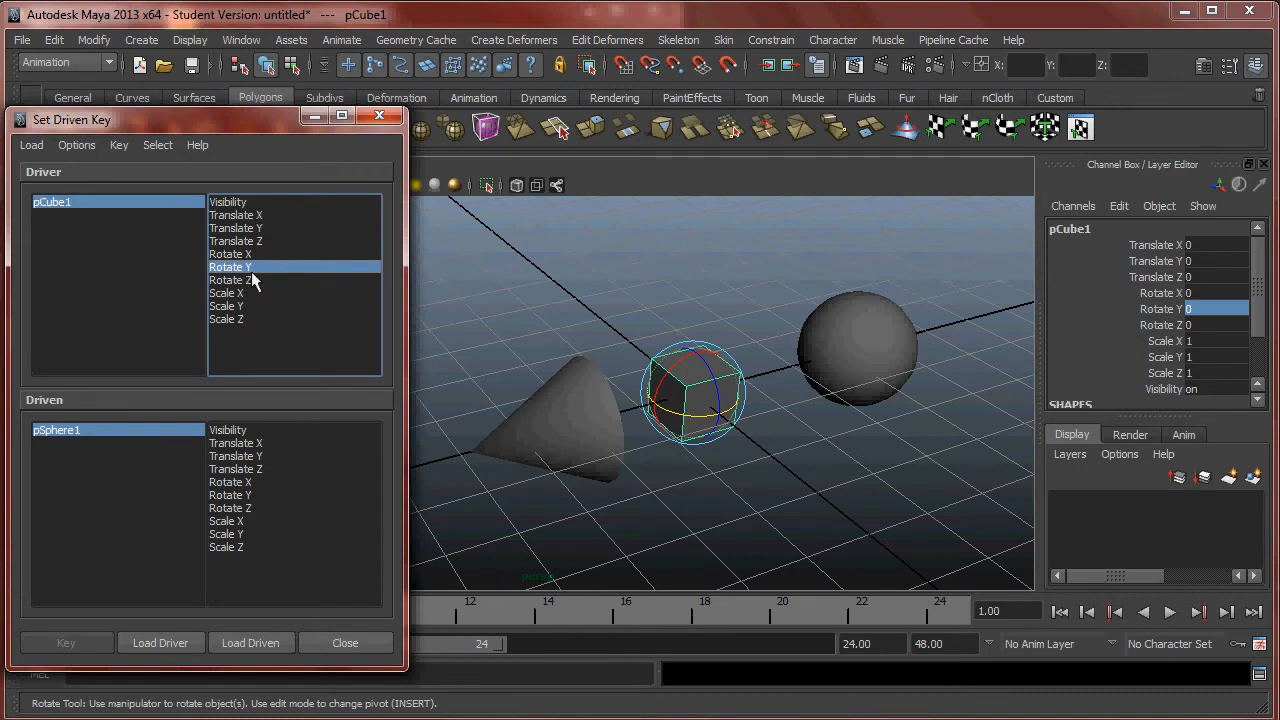
left_click(856, 344)
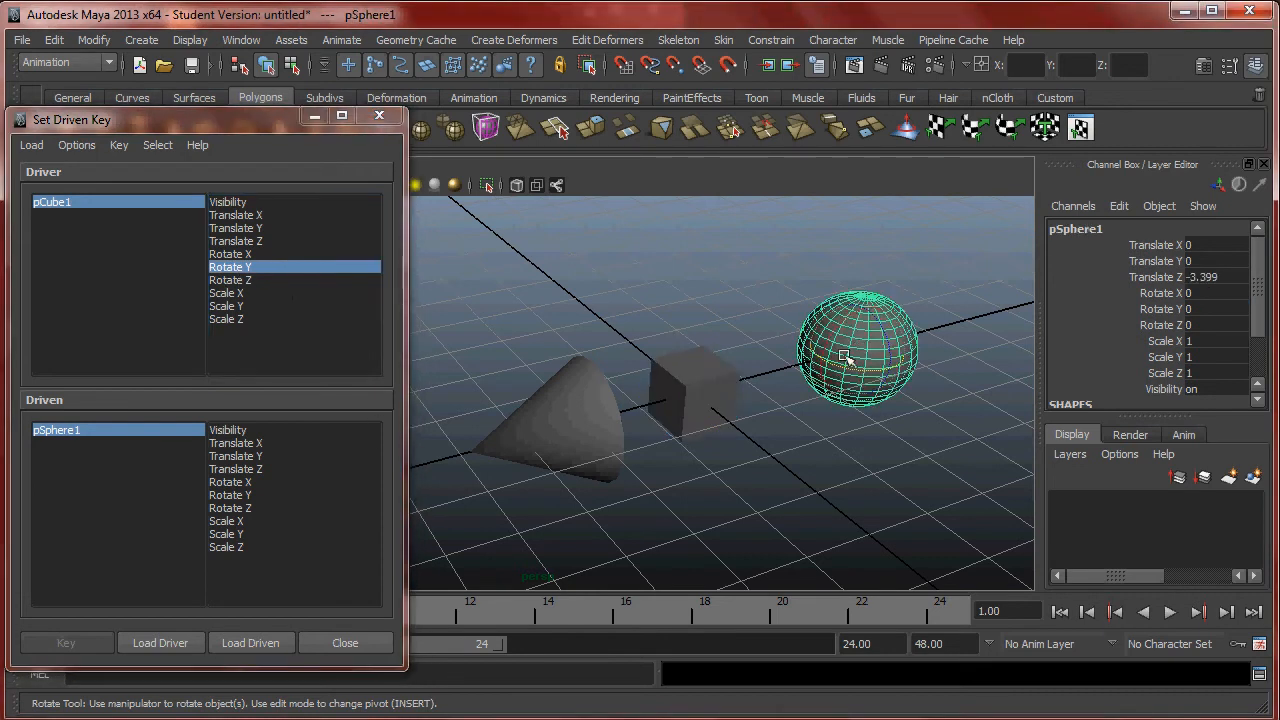
left_click_drag(856, 350, 820, 360)
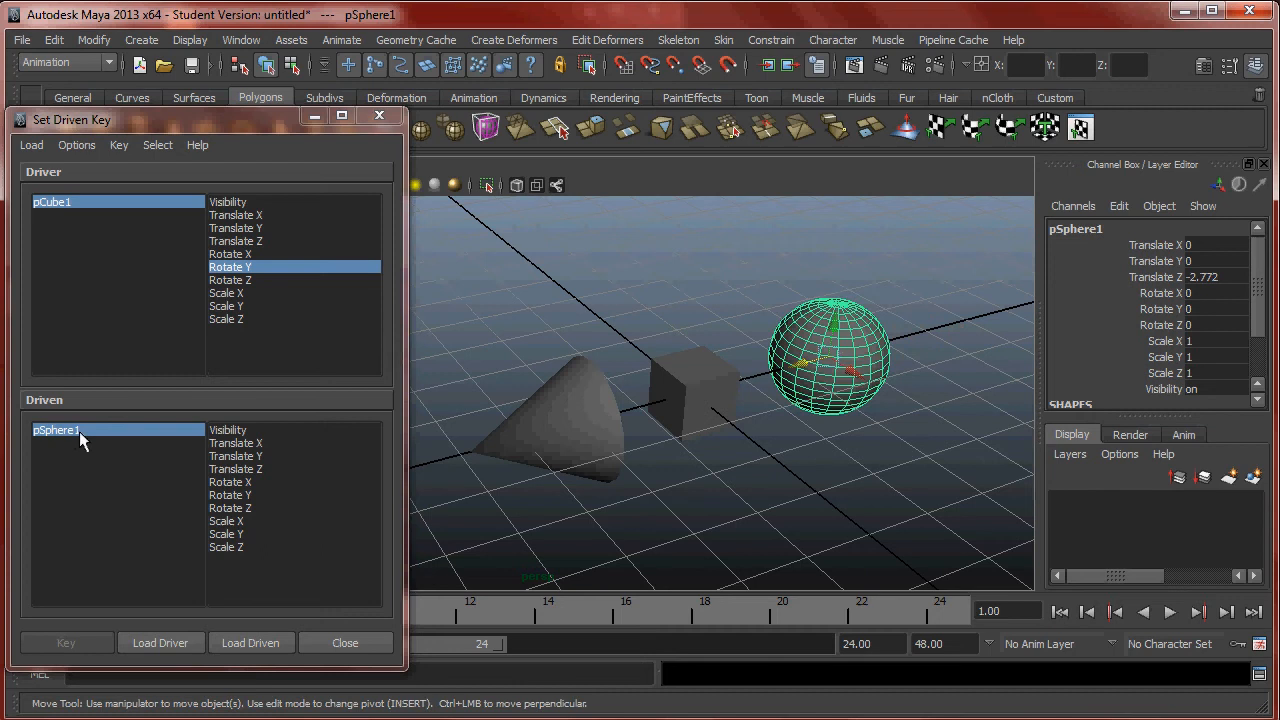
mouse_move(208, 464)
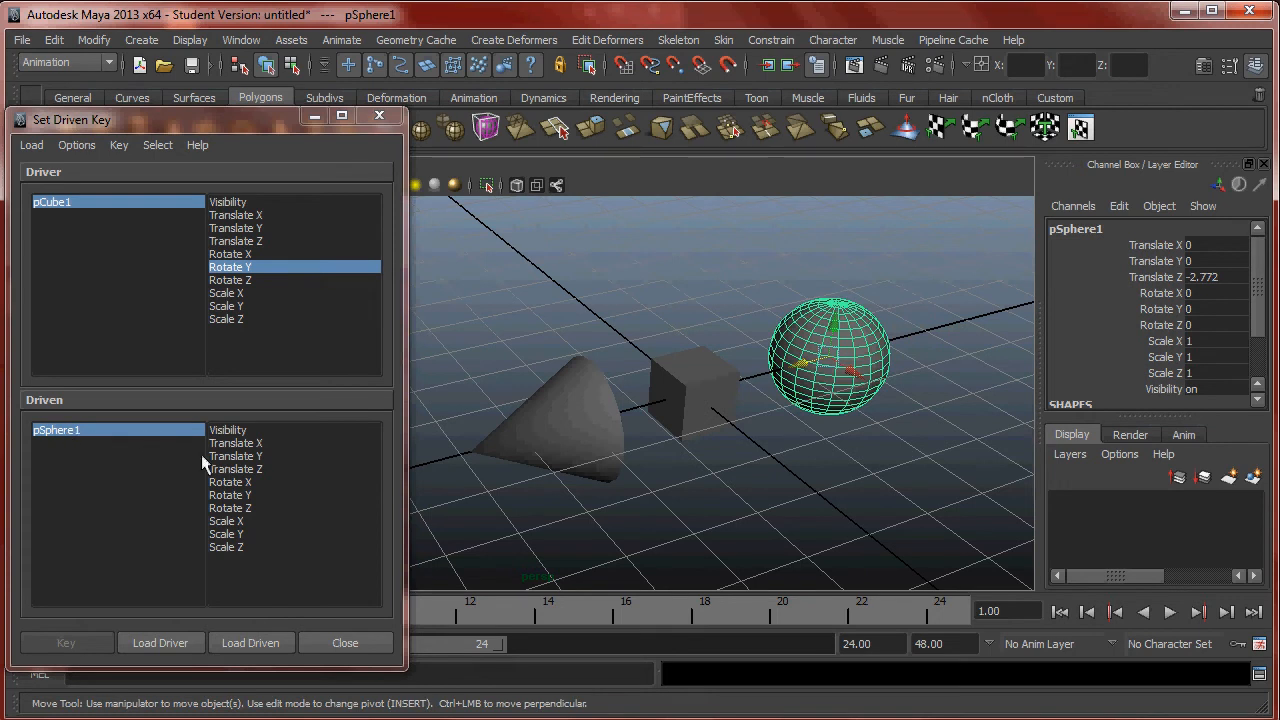
left_click(236, 468)
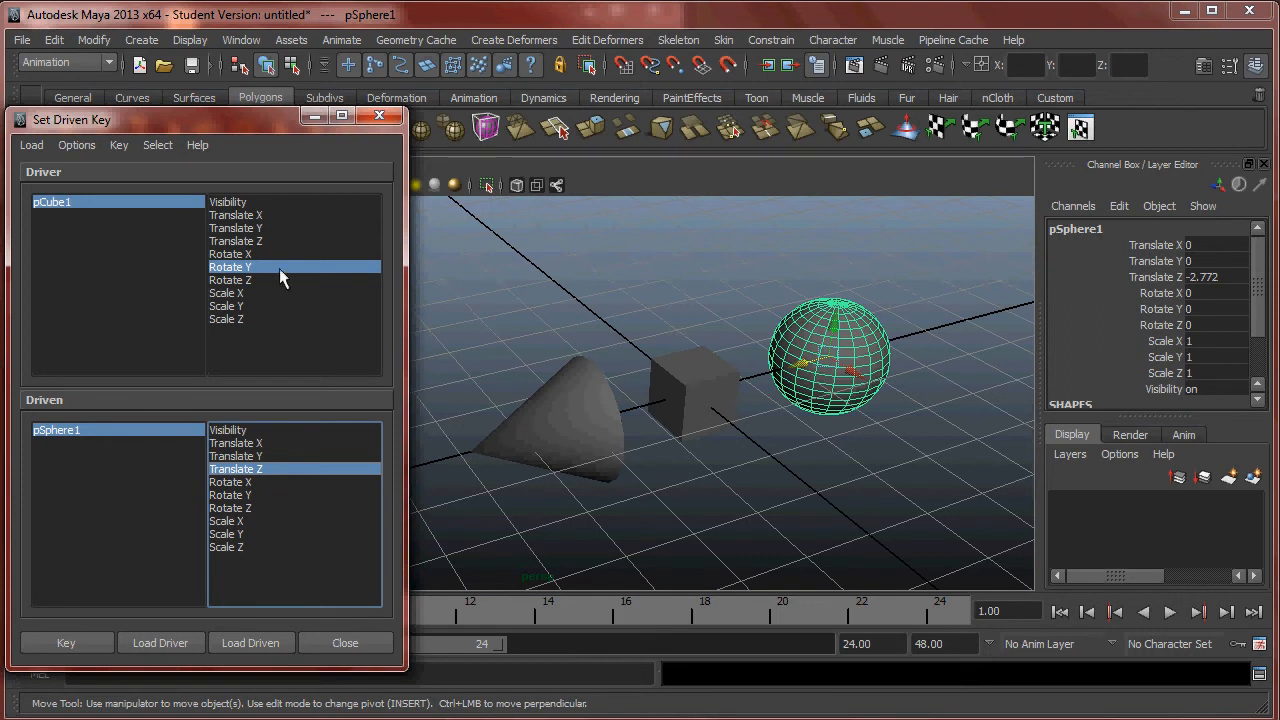
left_click(692, 390)
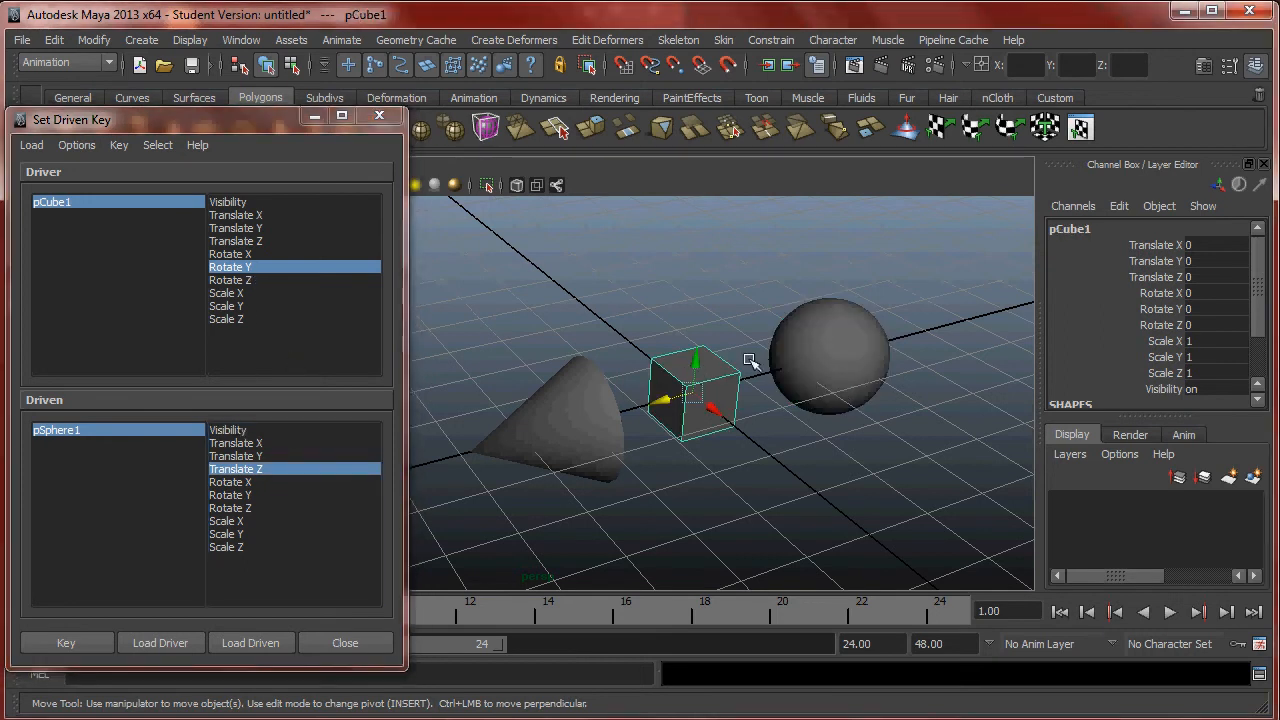
mouse_move(588, 390)
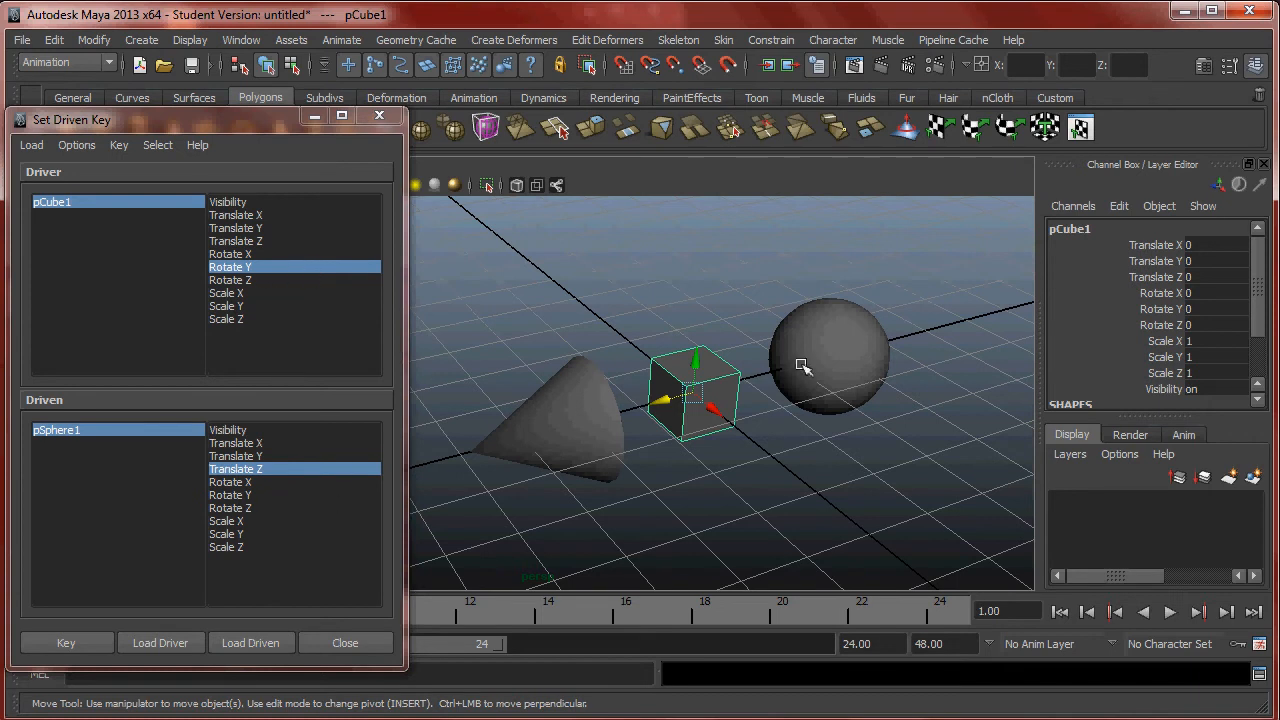
mouse_move(816, 378)
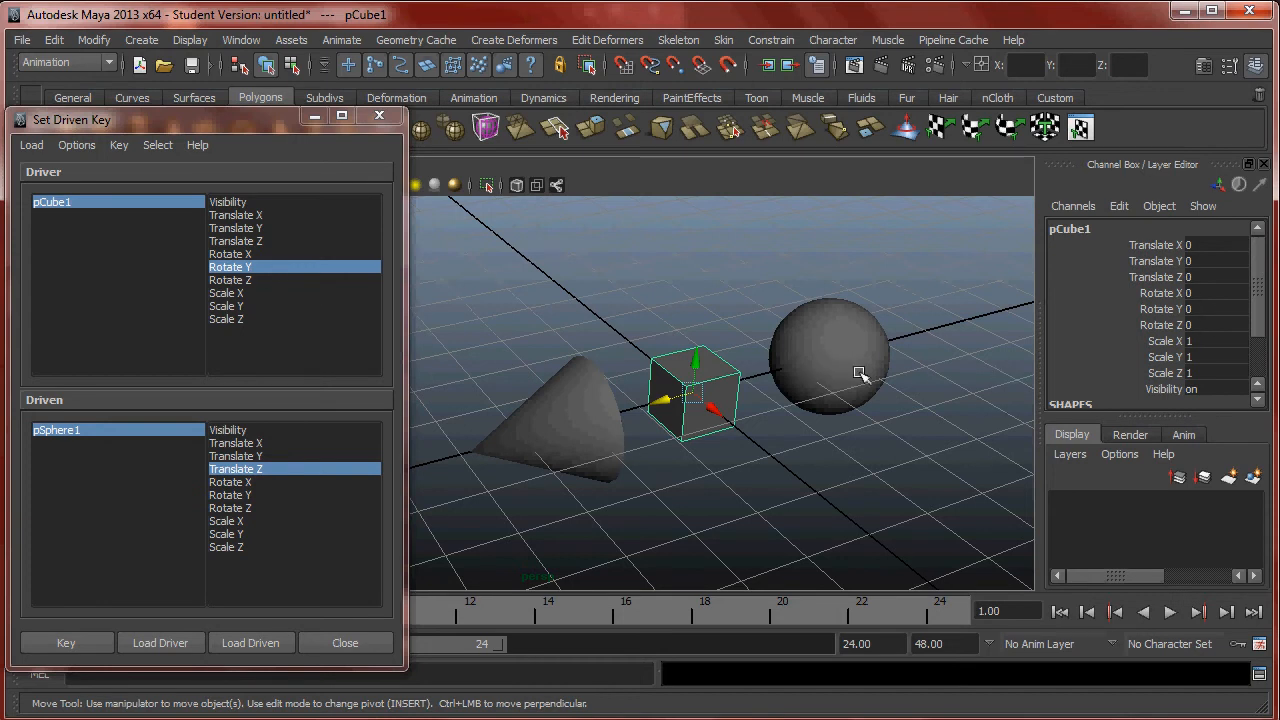
Select the sphere to check its Translate Z (-2.772), then reselect the cube.
left_click(824, 356)
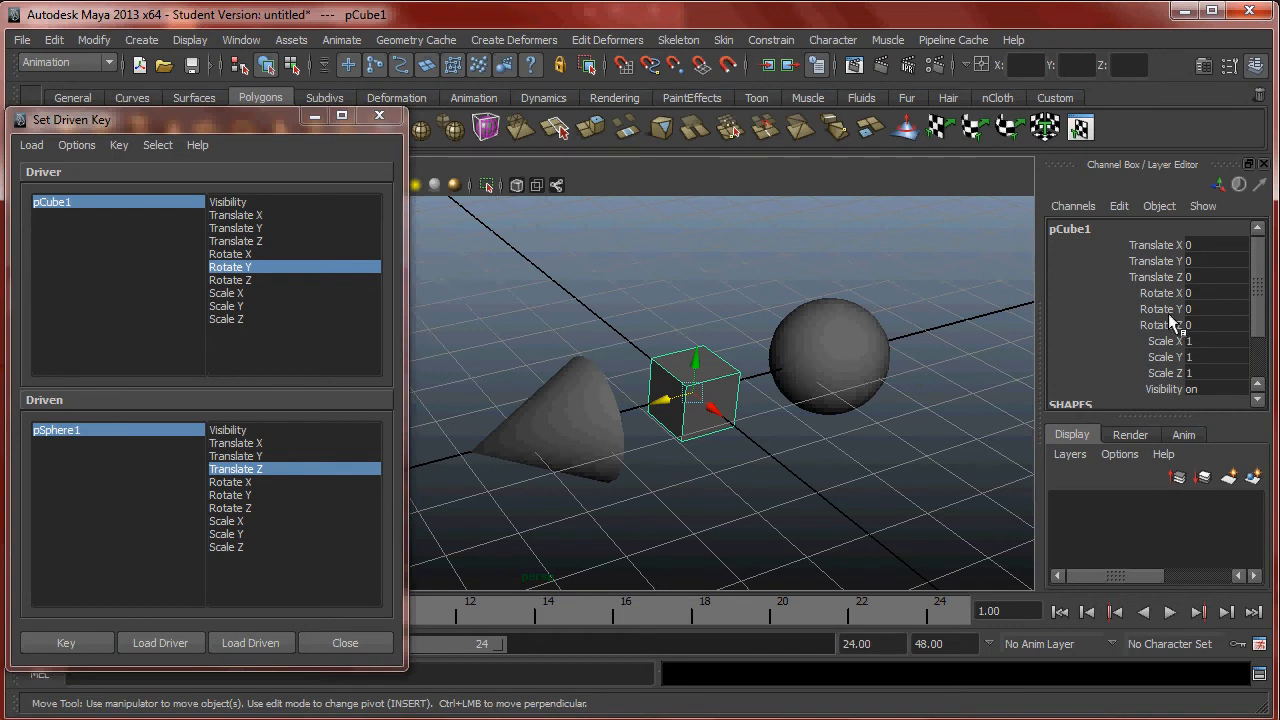
mouse_move(1184, 320)
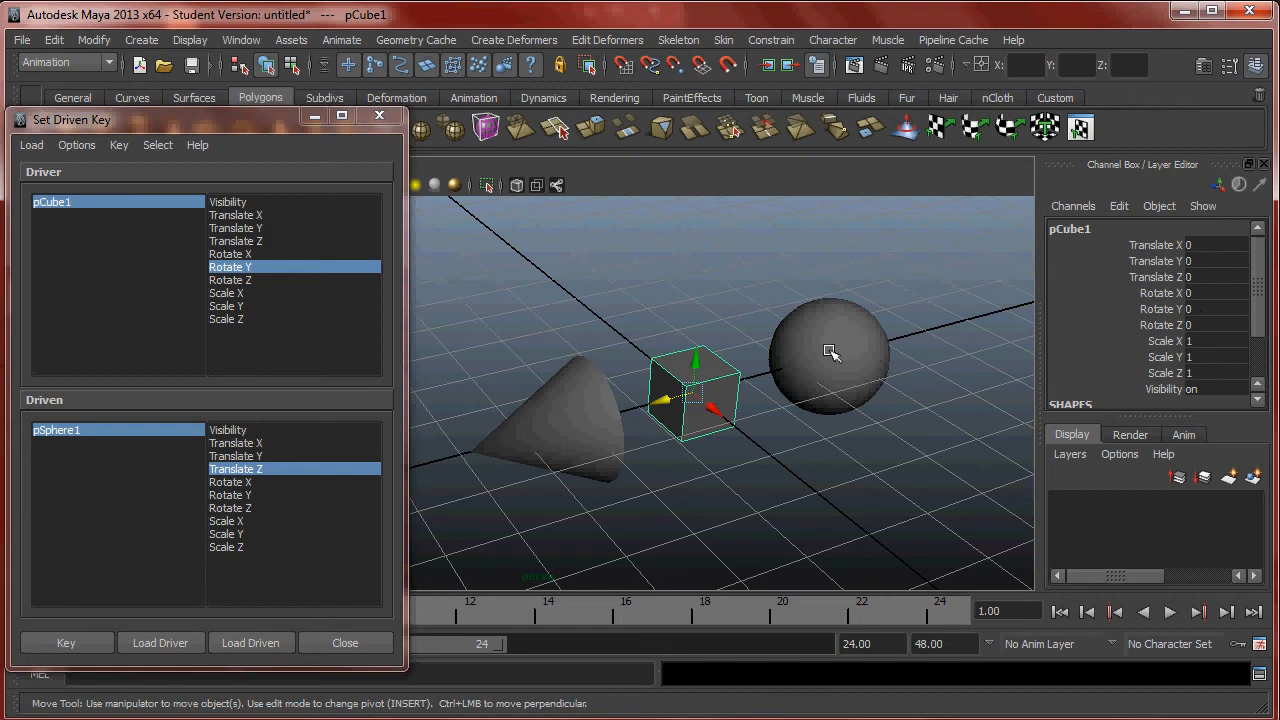
left_click(828, 356)
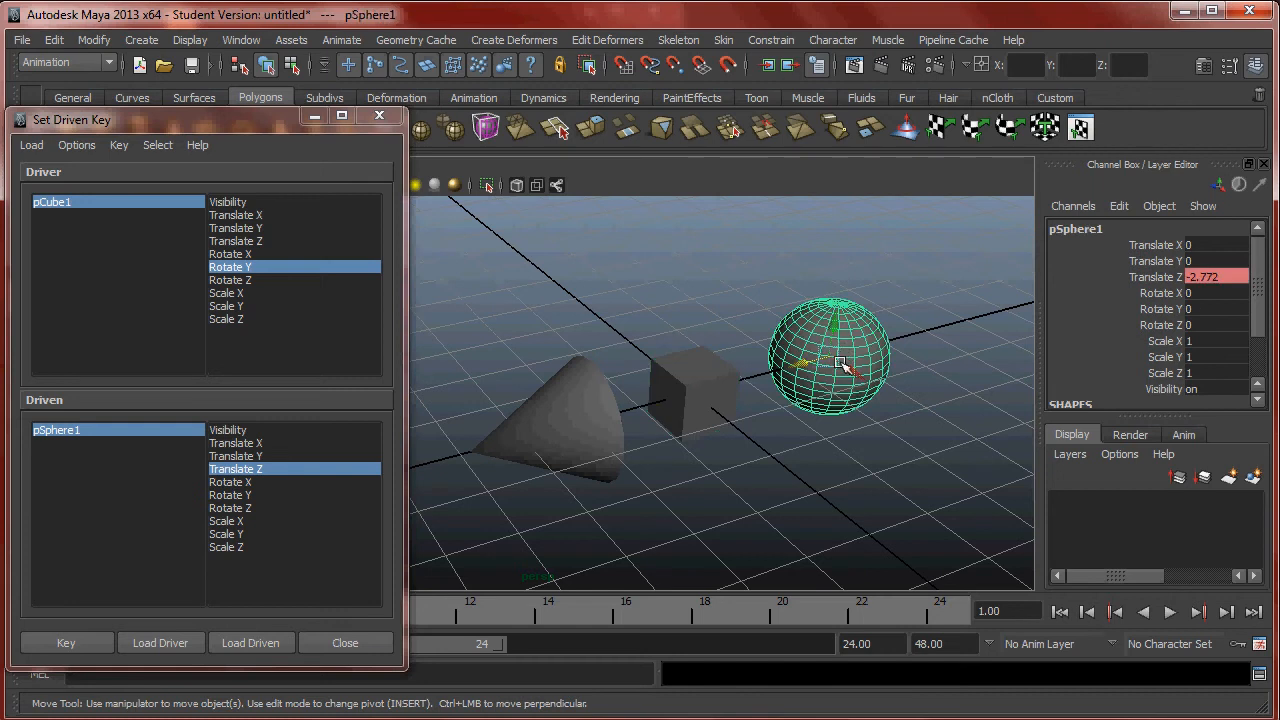
left_click(692, 390)
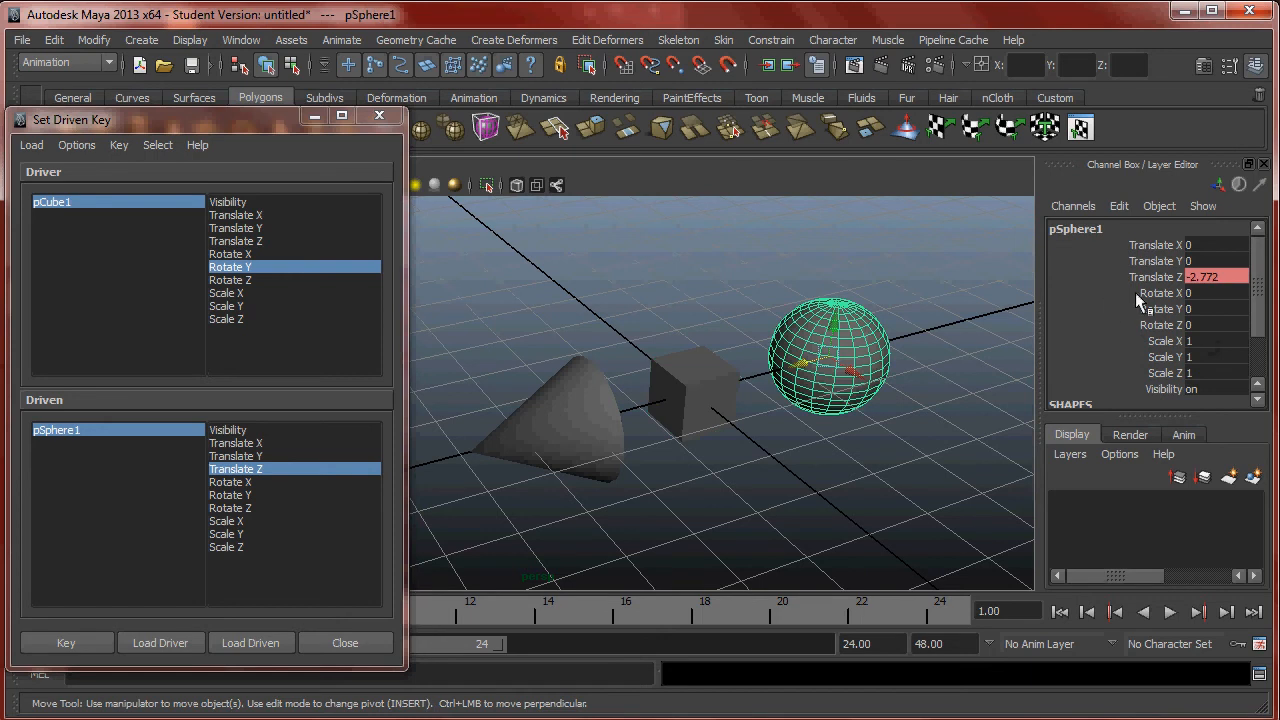
mouse_move(684, 376)
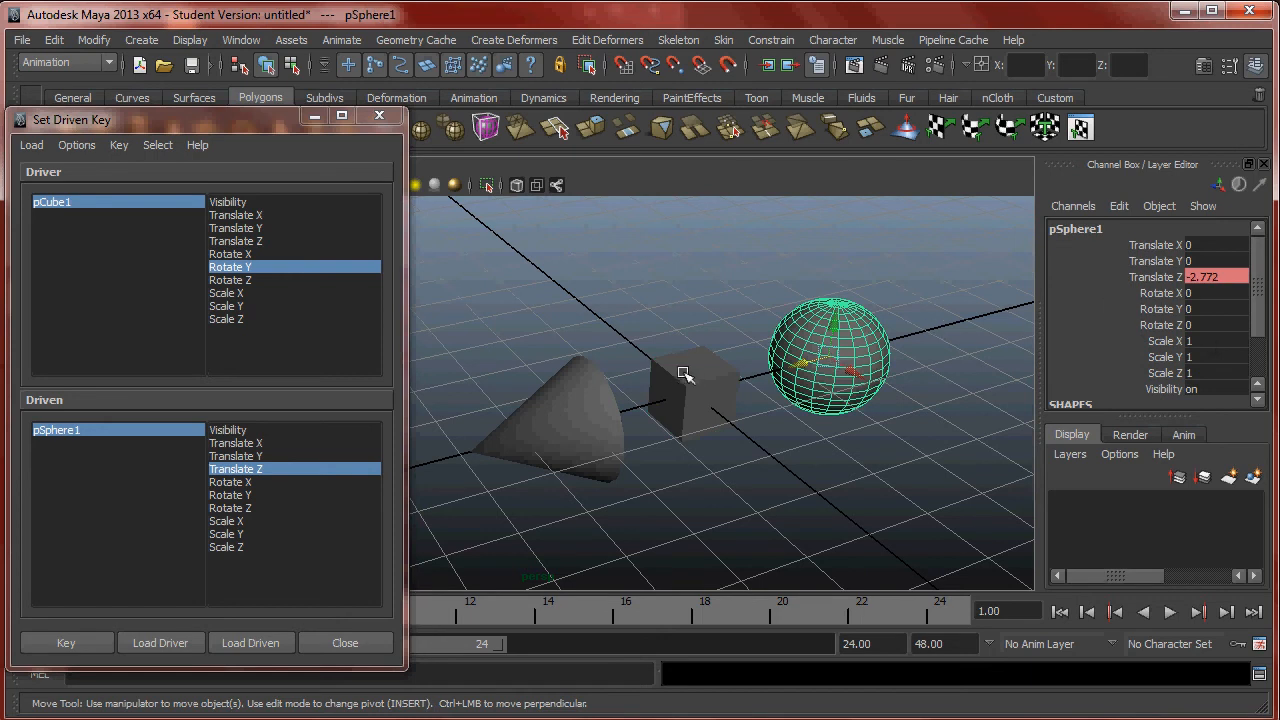
Rotate pCube1 to about -40.32 in Rotate Y for the second driven pose.
left_click(690, 396)
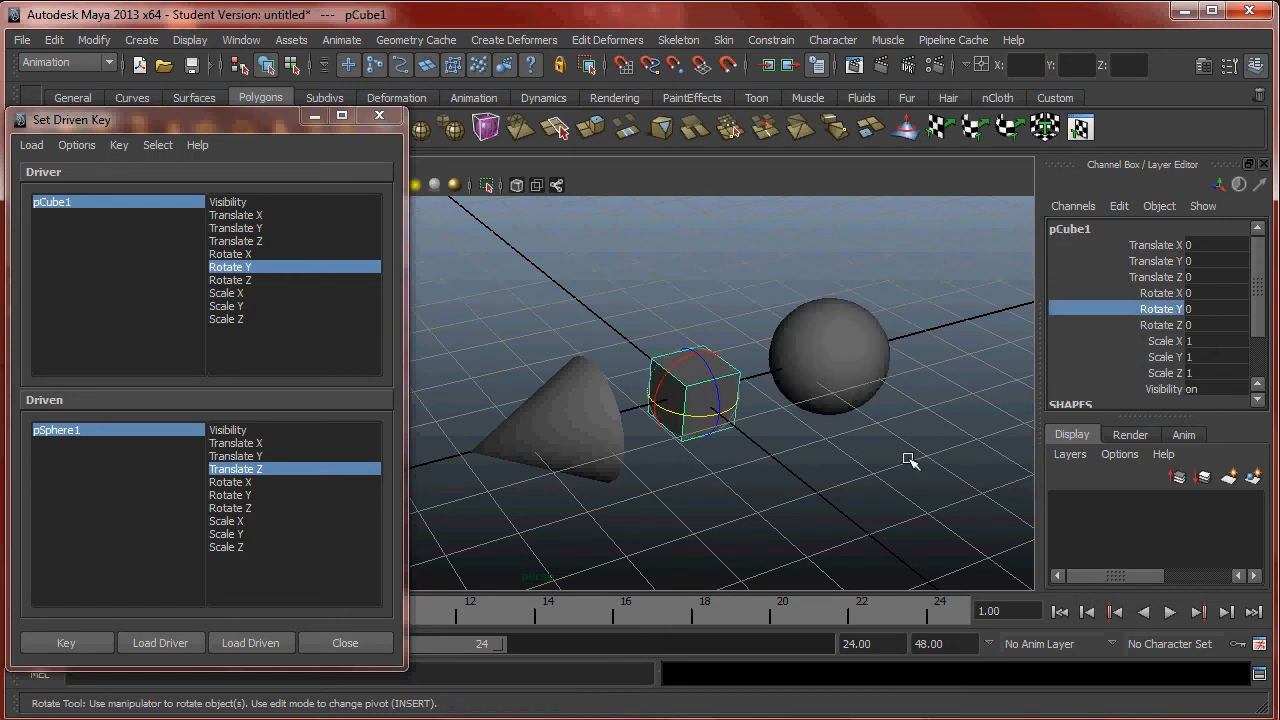
left_click_drag(910, 460, 796, 468)
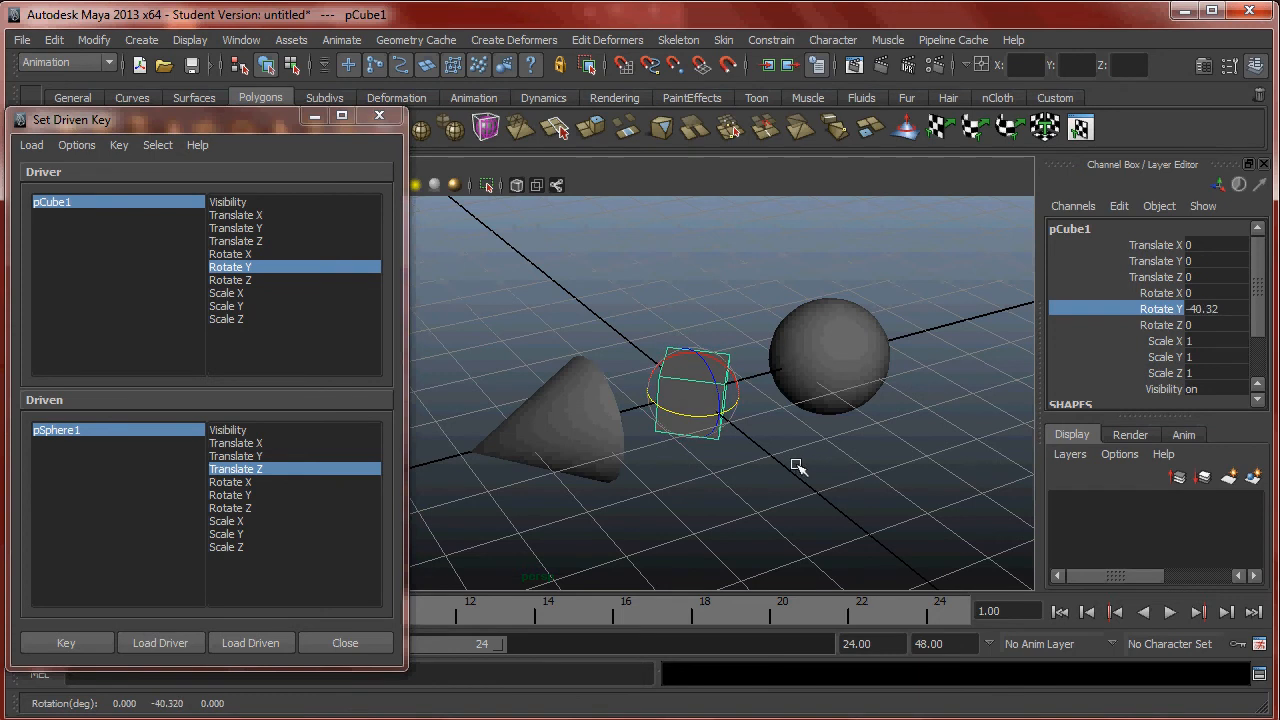
mouse_move(784, 464)
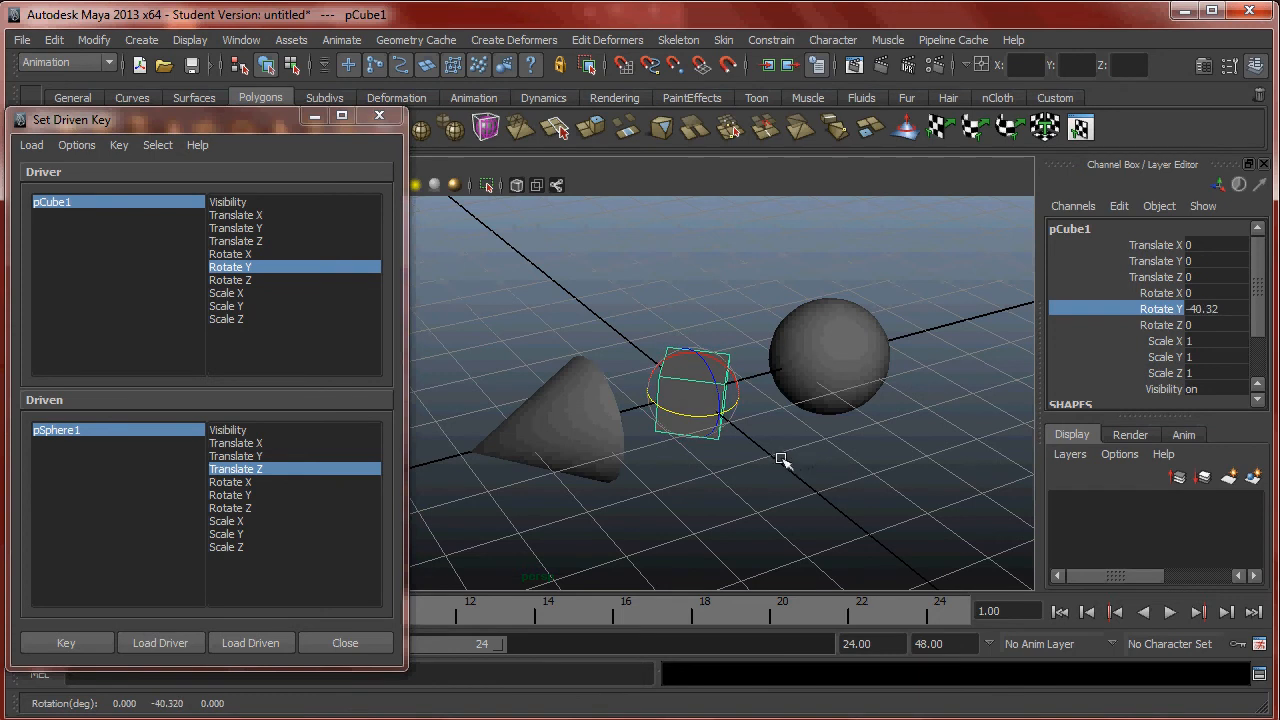
left_click_drag(784, 460, 820, 478)
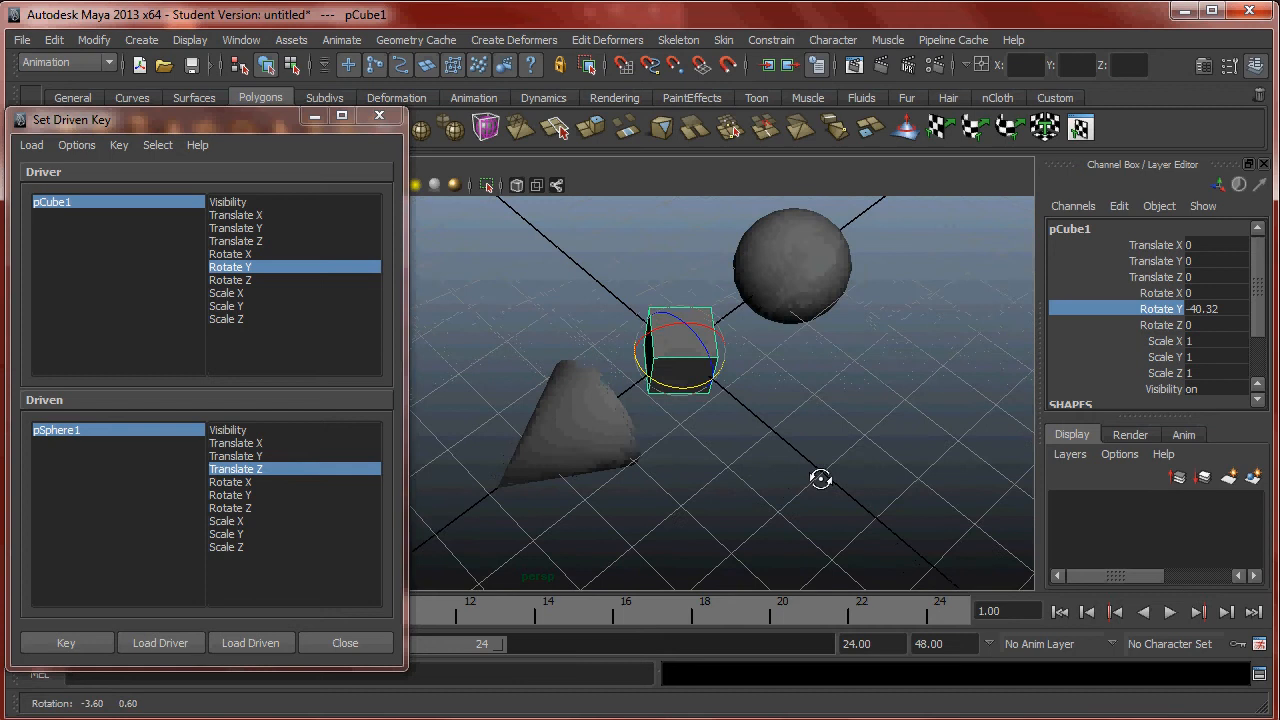
left_click_drag(820, 478, 718, 424)
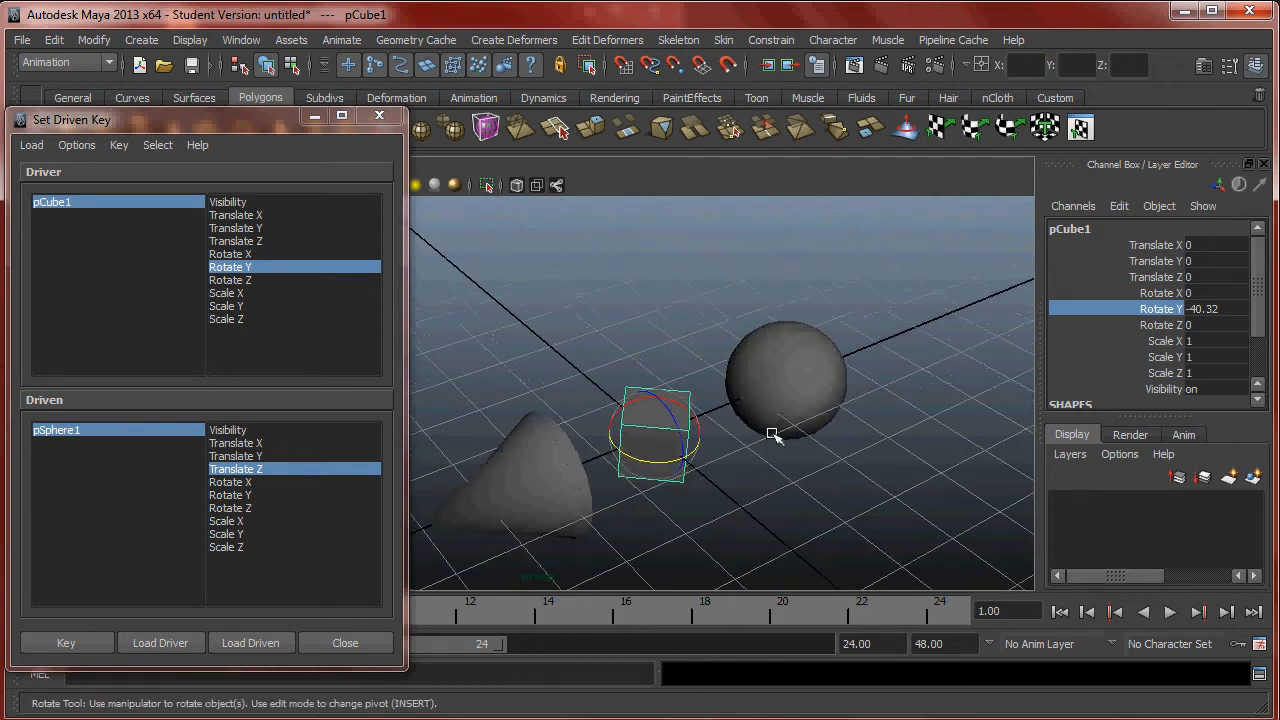
Reselect the sphere at its farther Z position, then the cube.
left_click(788, 380)
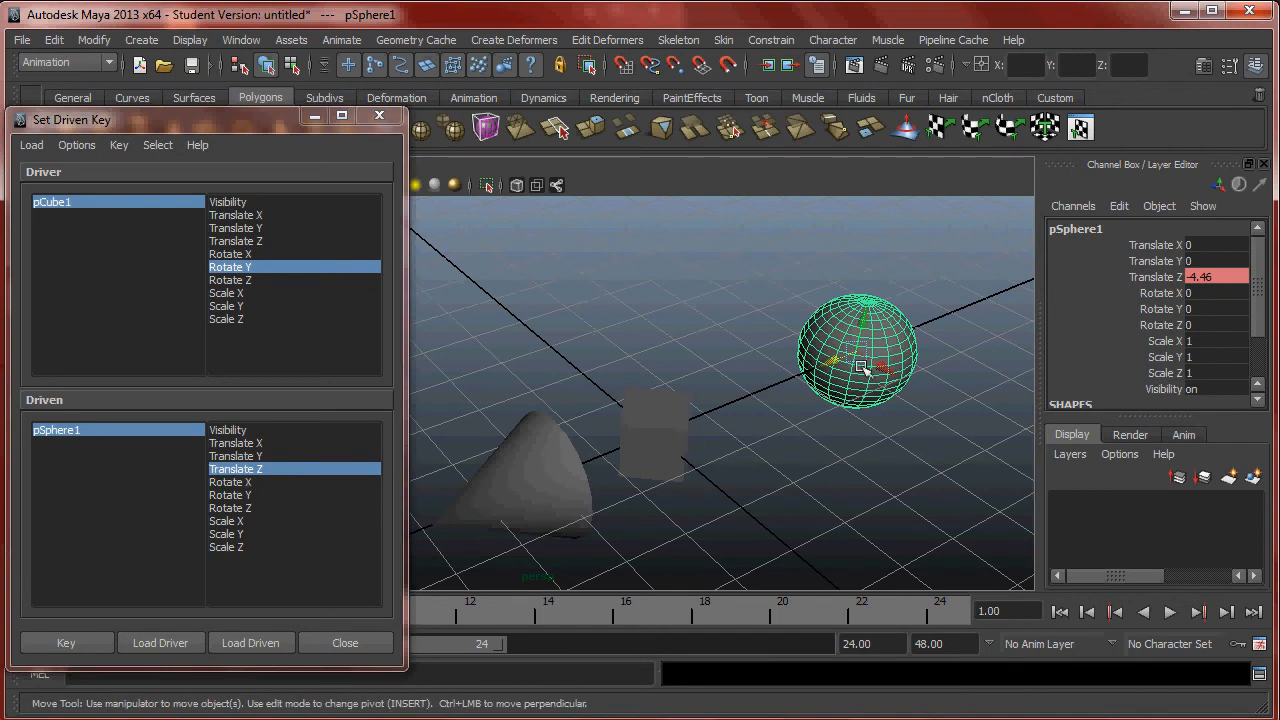
left_click(536, 490)
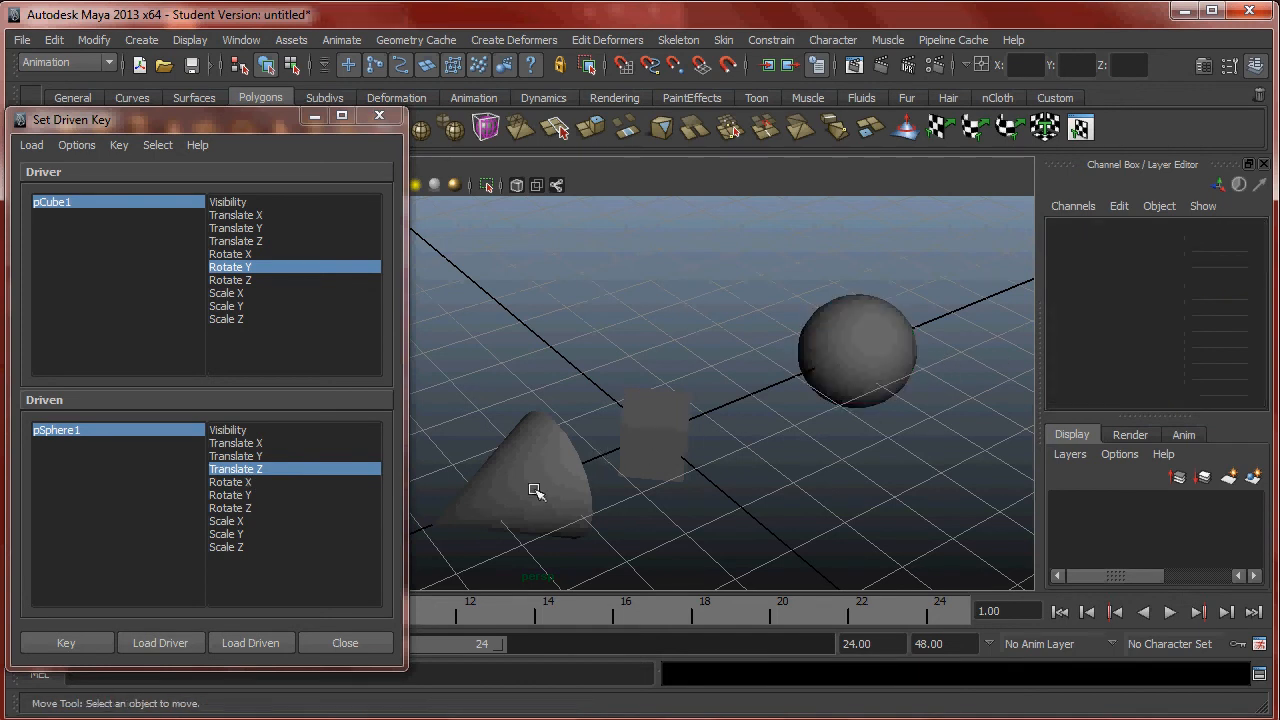
left_click(656, 436)
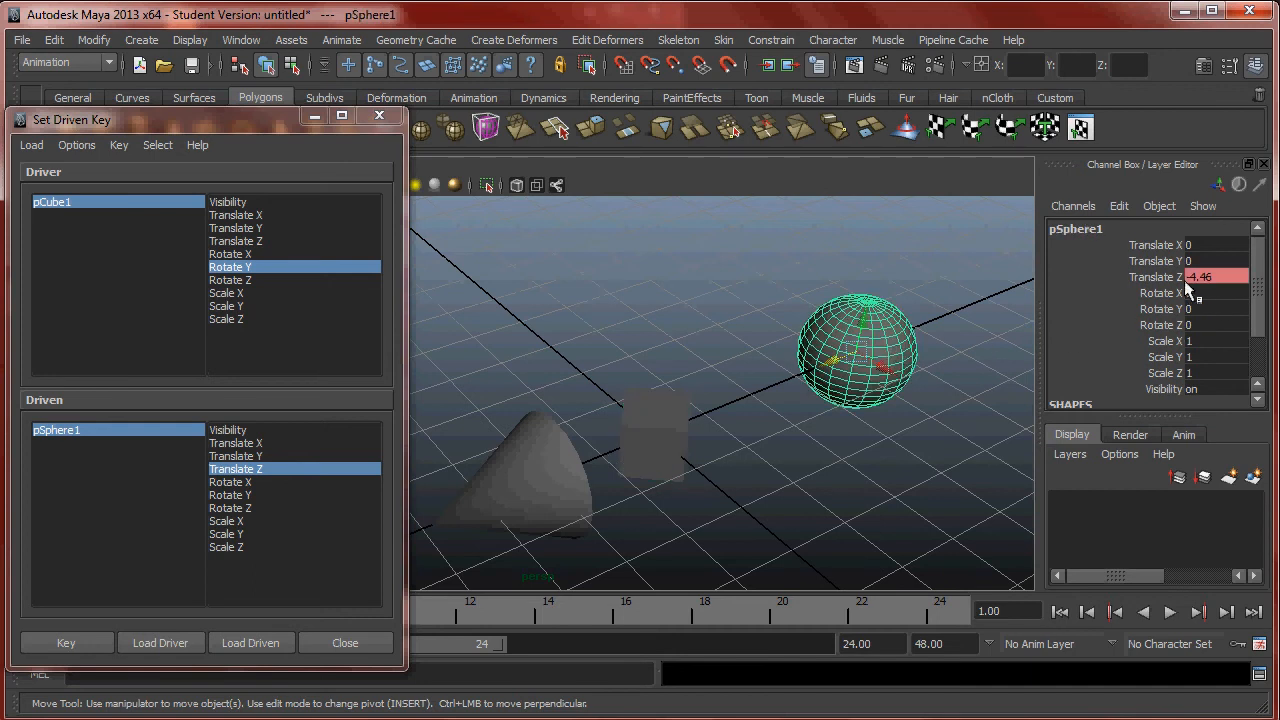
mouse_move(678, 418)
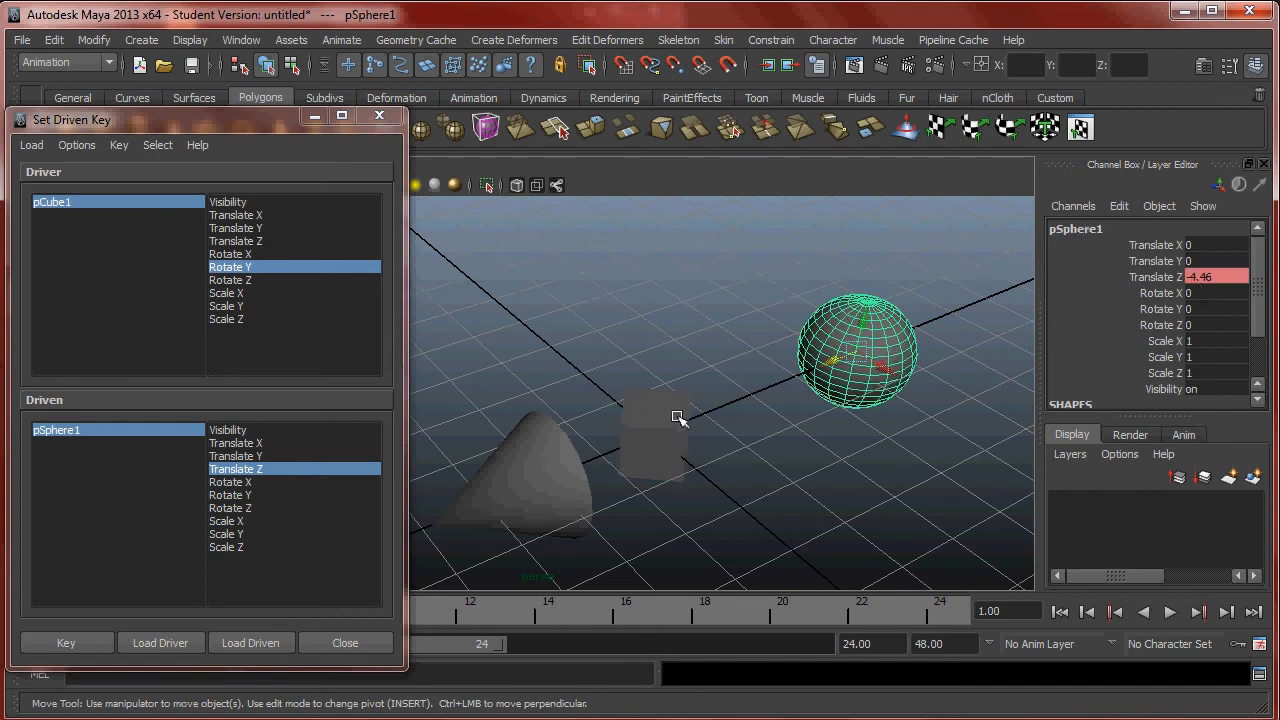
left_click(66, 642)
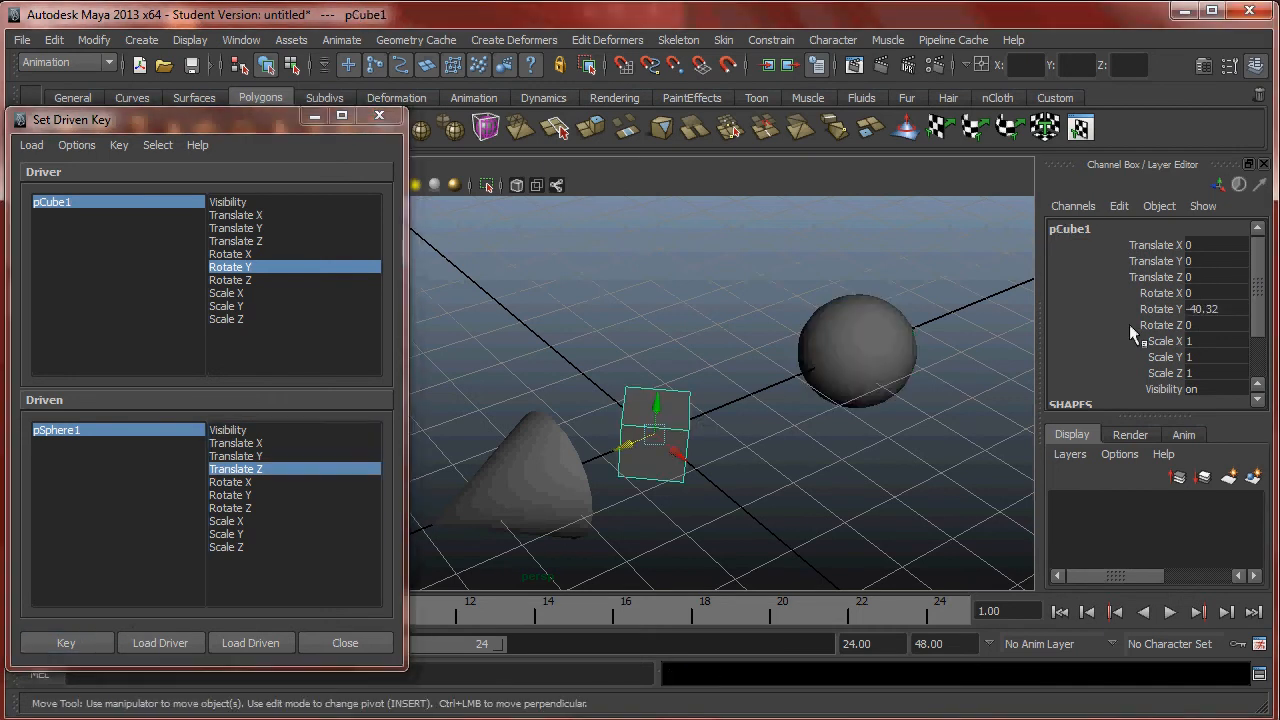
Rotate pCube1 around Y back and forth so pSphere1 slides along Z following it.
left_click(1160, 308)
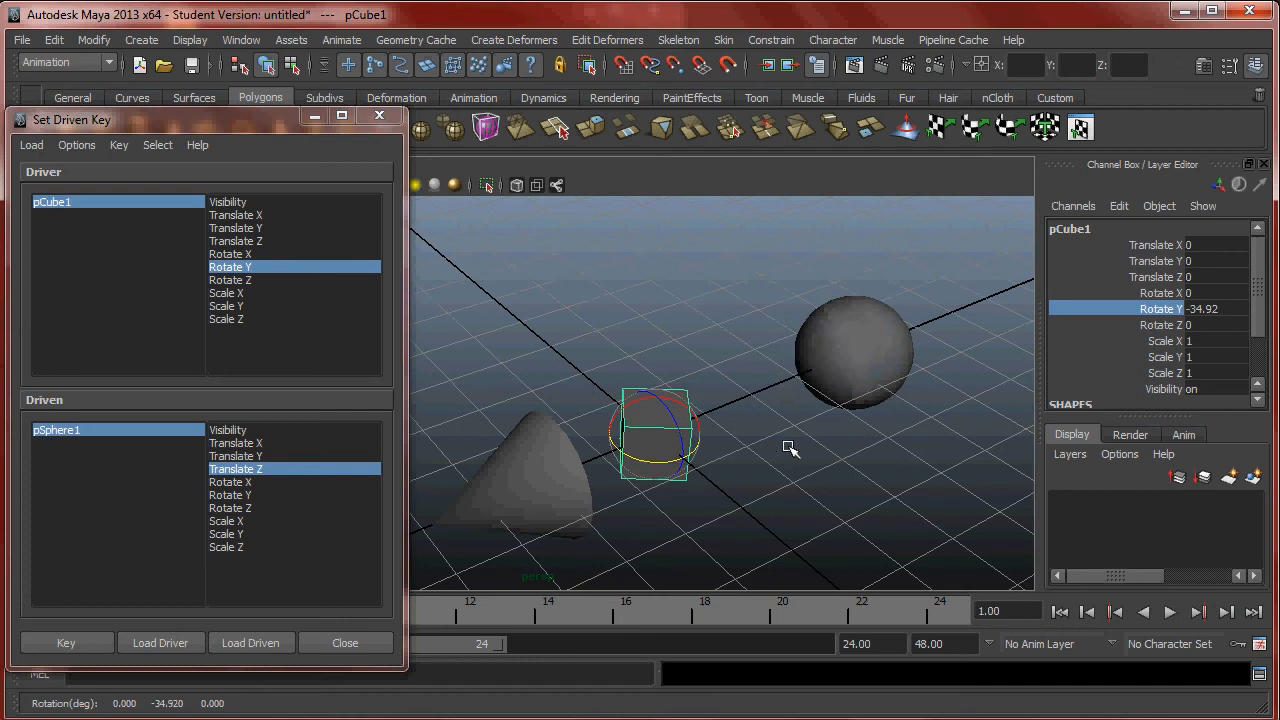
left_click_drag(1190, 308, 1200, 308)
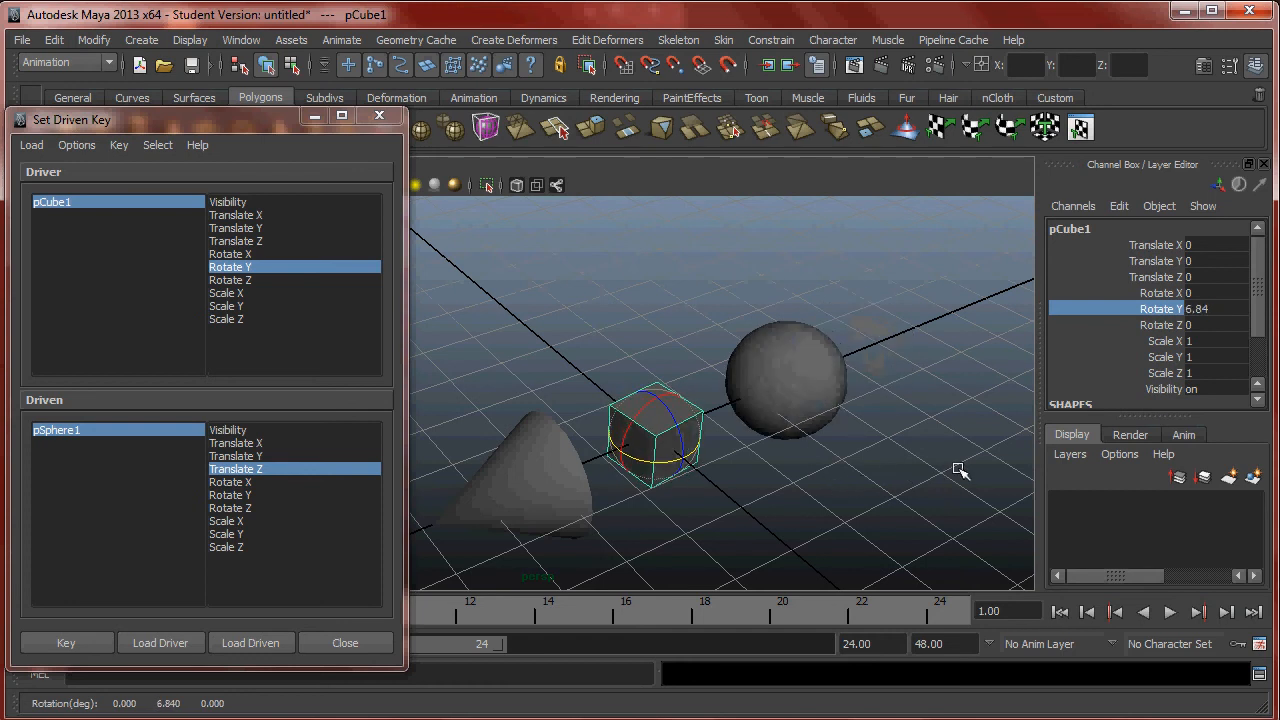
left_click_drag(960, 470, 770, 512)
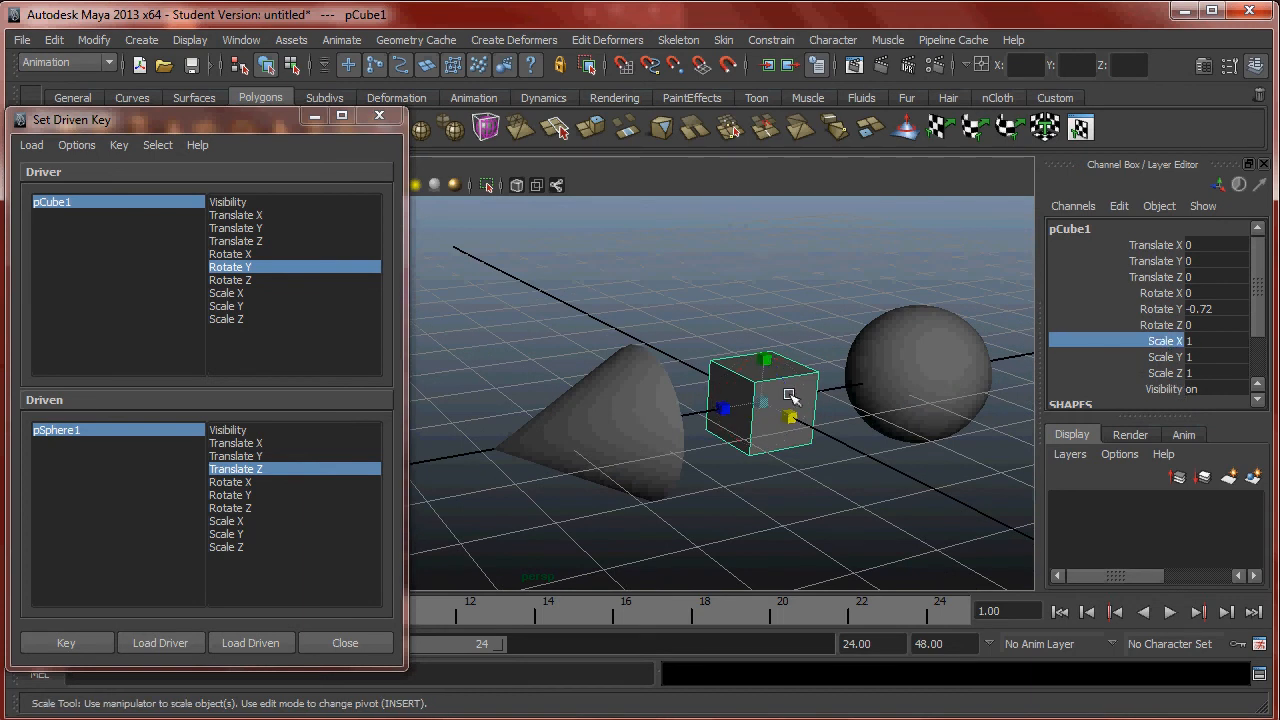
Test-scale the cube, then try Scale X, Y and Z as driver attributes in Set Driven Key.
left_click_drag(790, 396, 756, 410)
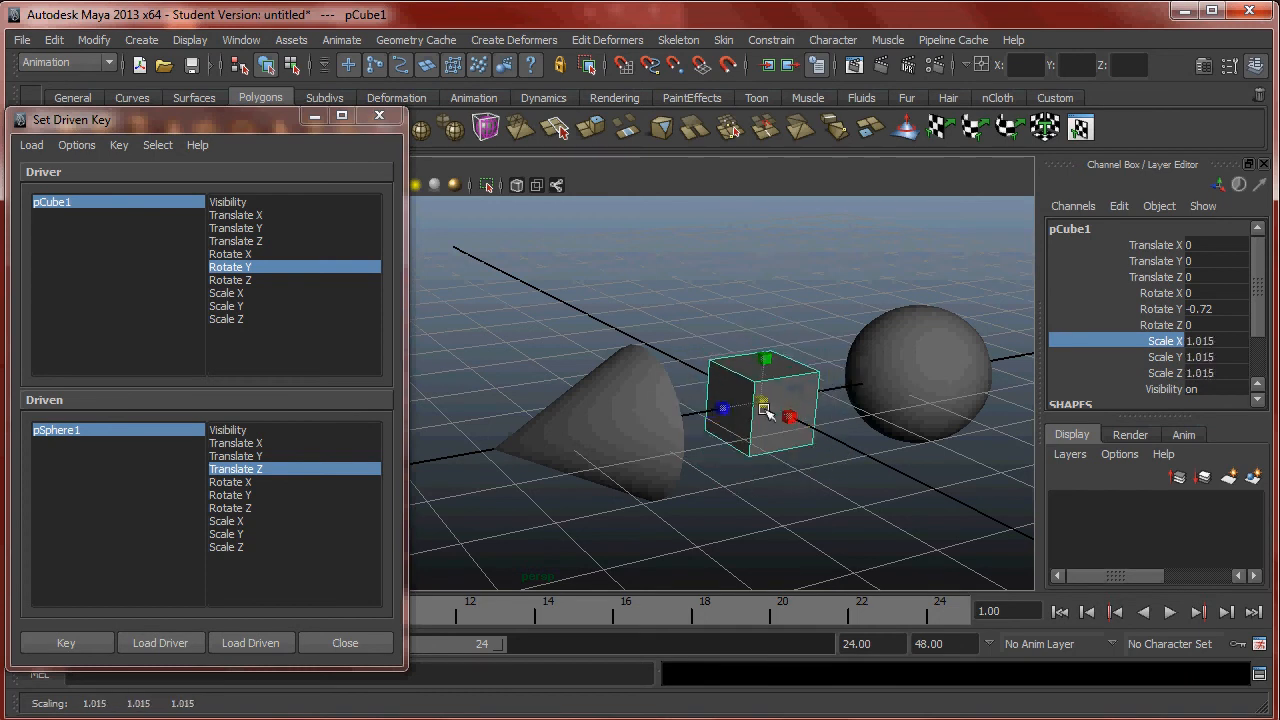
left_click_drag(764, 412, 618, 430)
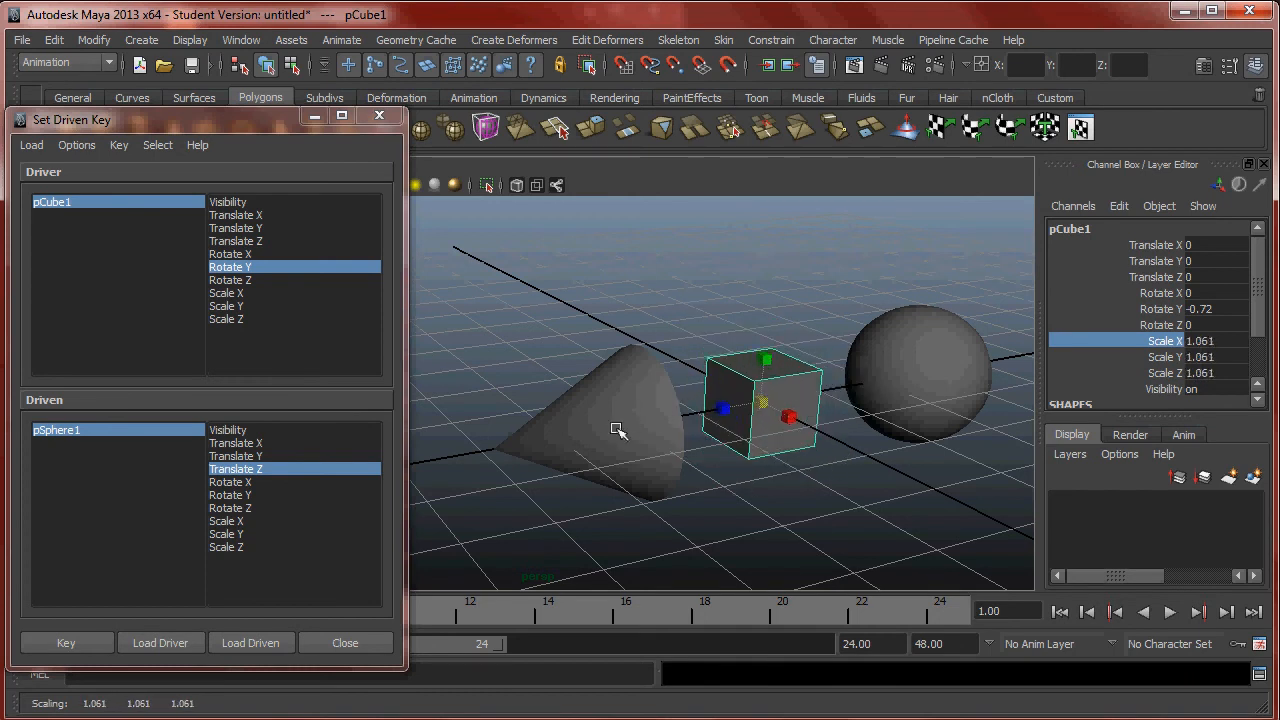
mouse_move(636, 460)
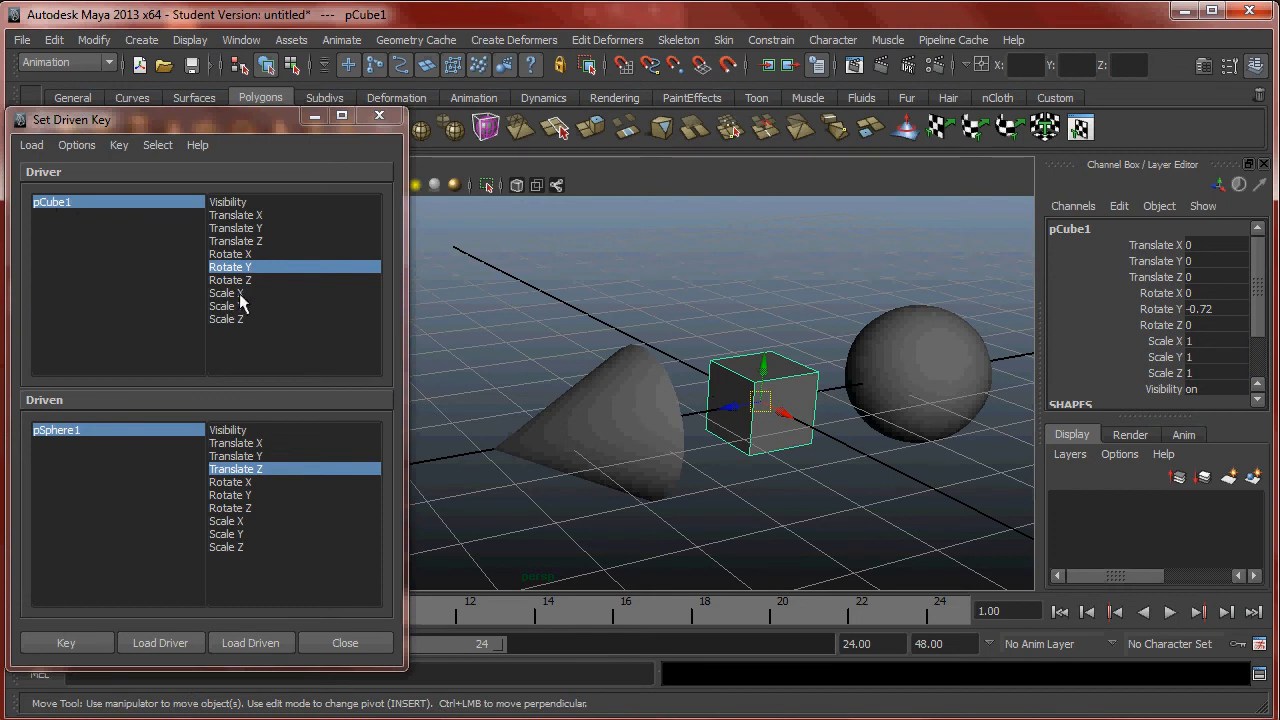
left_click(226, 292)
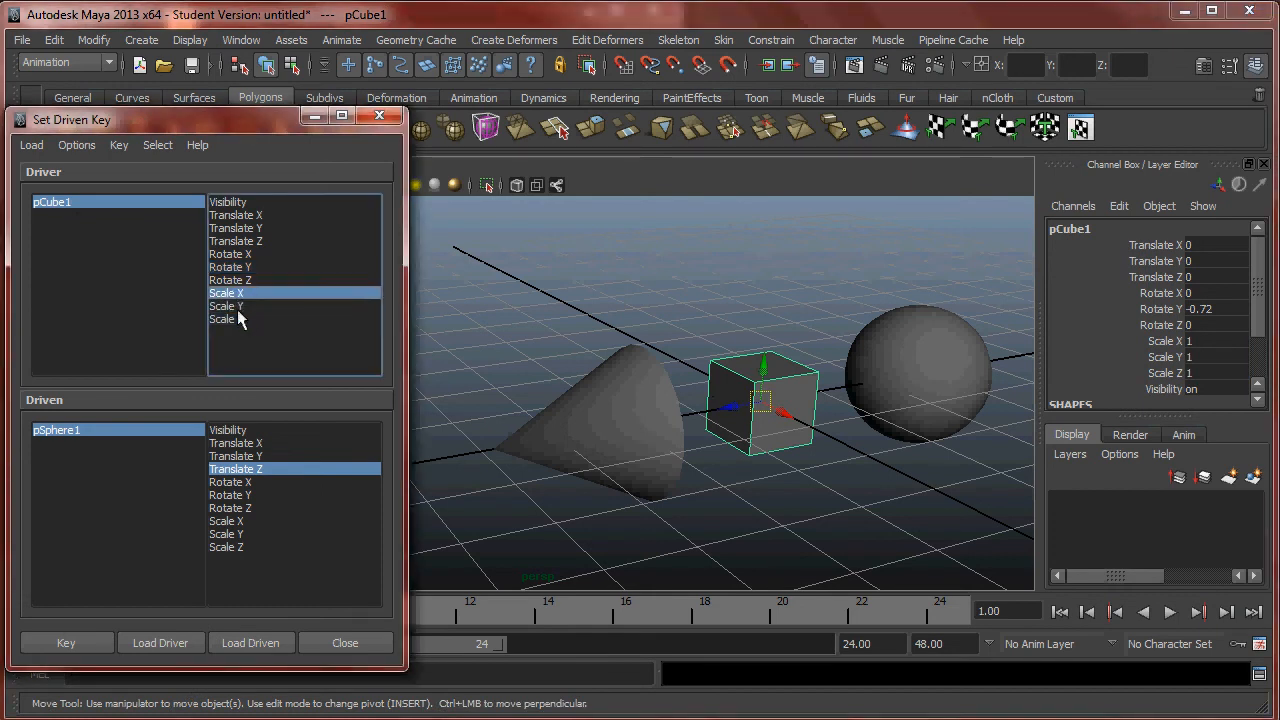
left_click(226, 320)
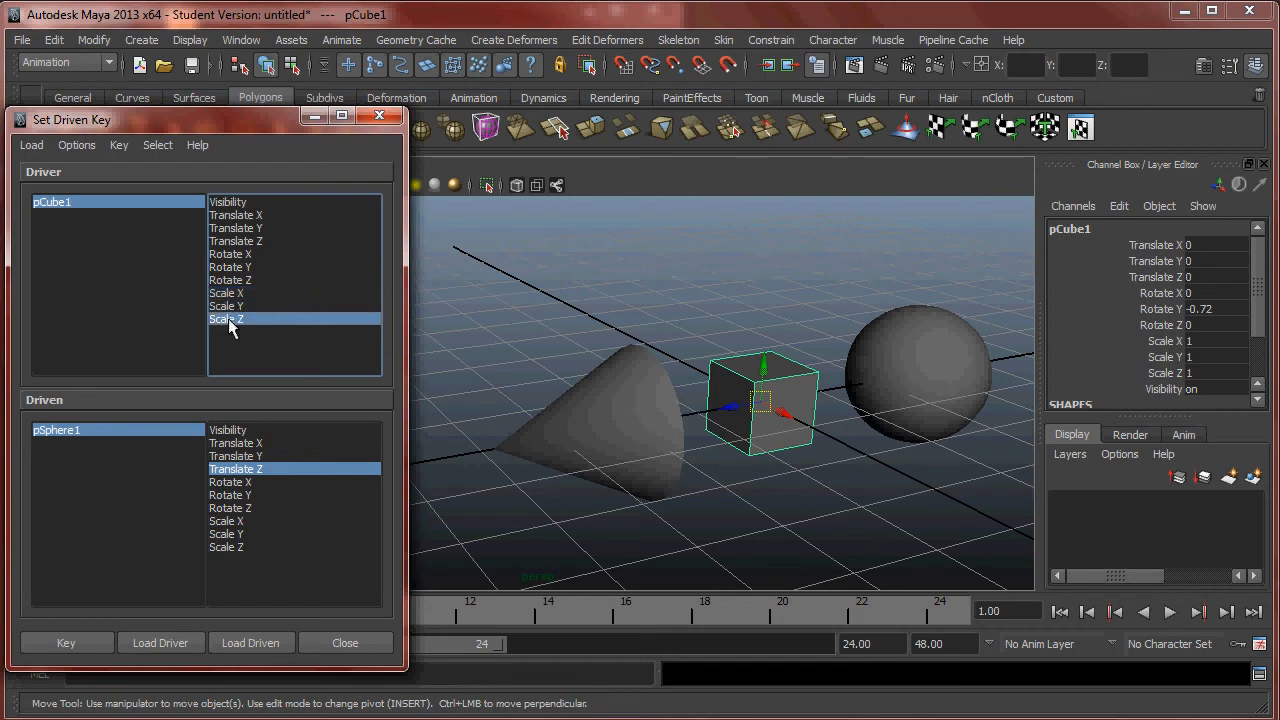
left_click(228, 304)
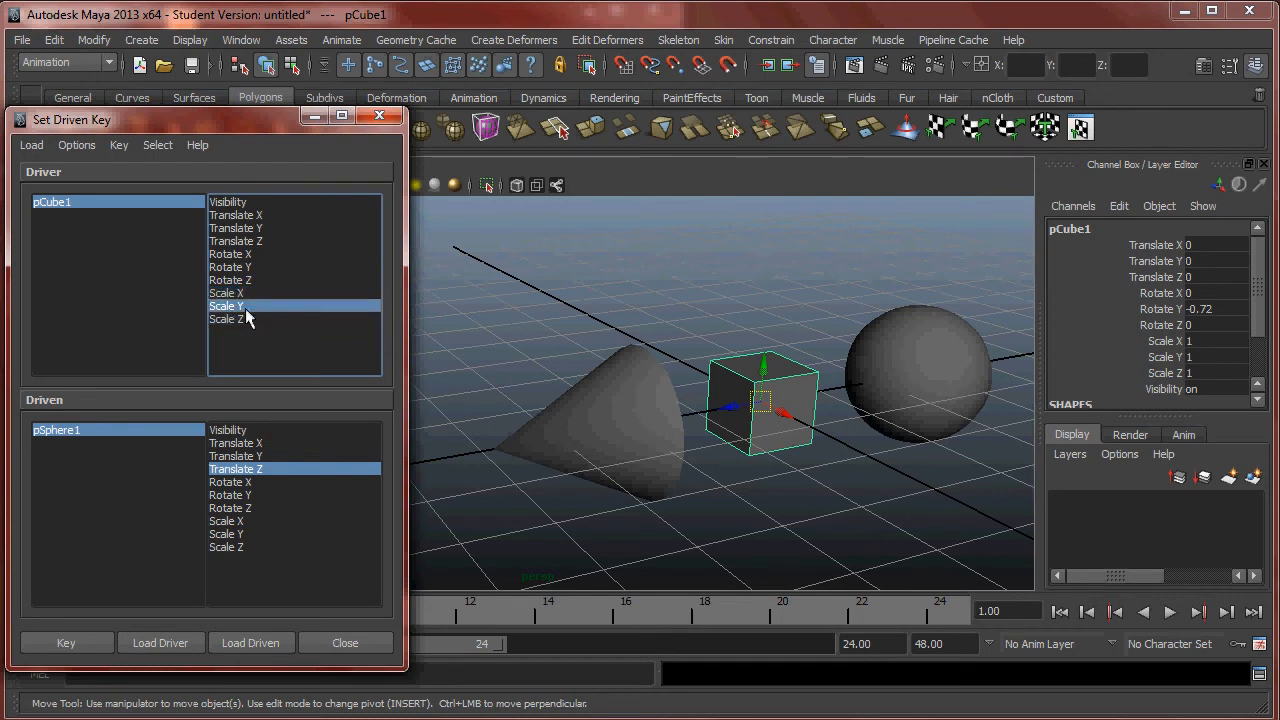
left_click(226, 318)
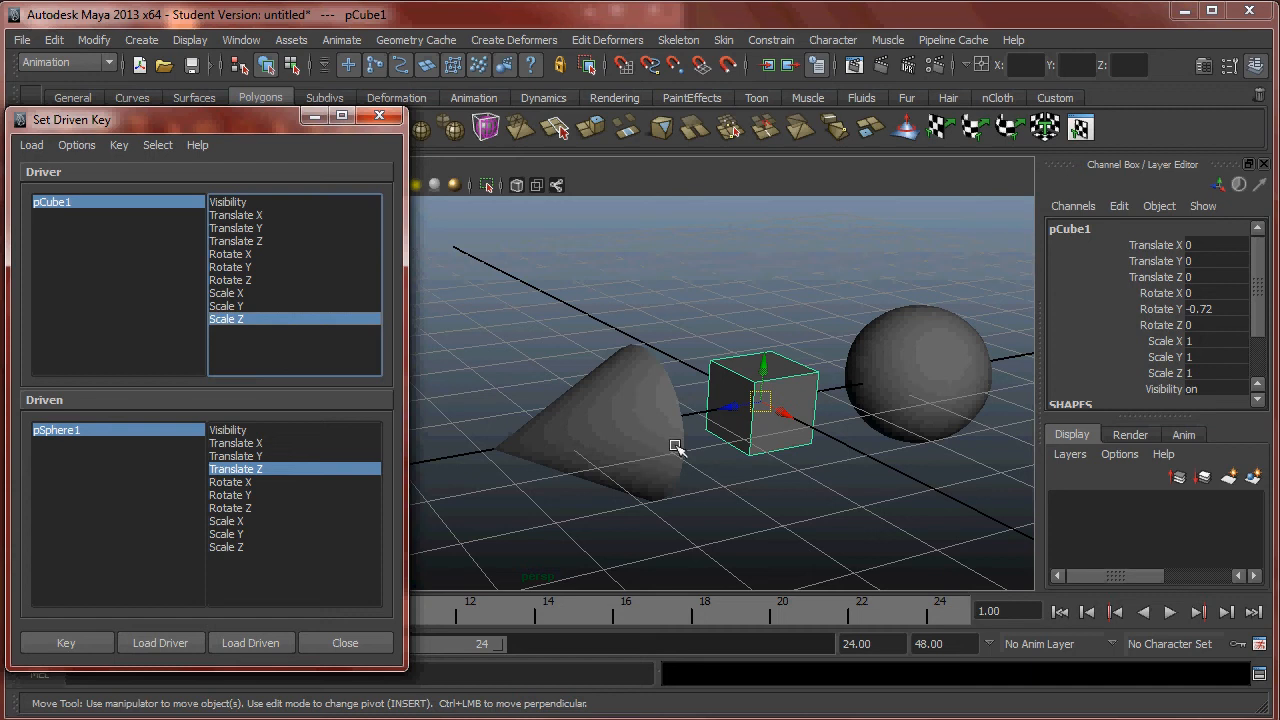
mouse_move(780, 424)
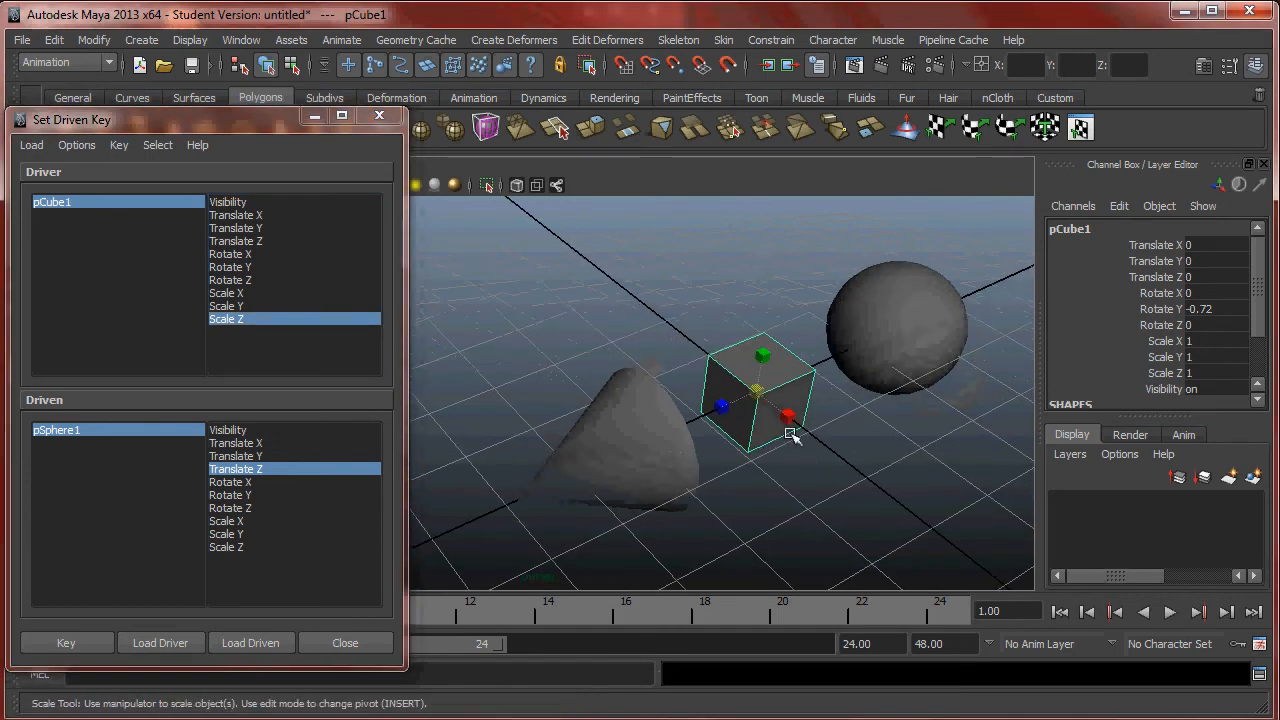
Squash the cube along X and settle on Scale X as the driver attribute.
left_click_drag(788, 418, 776, 402)
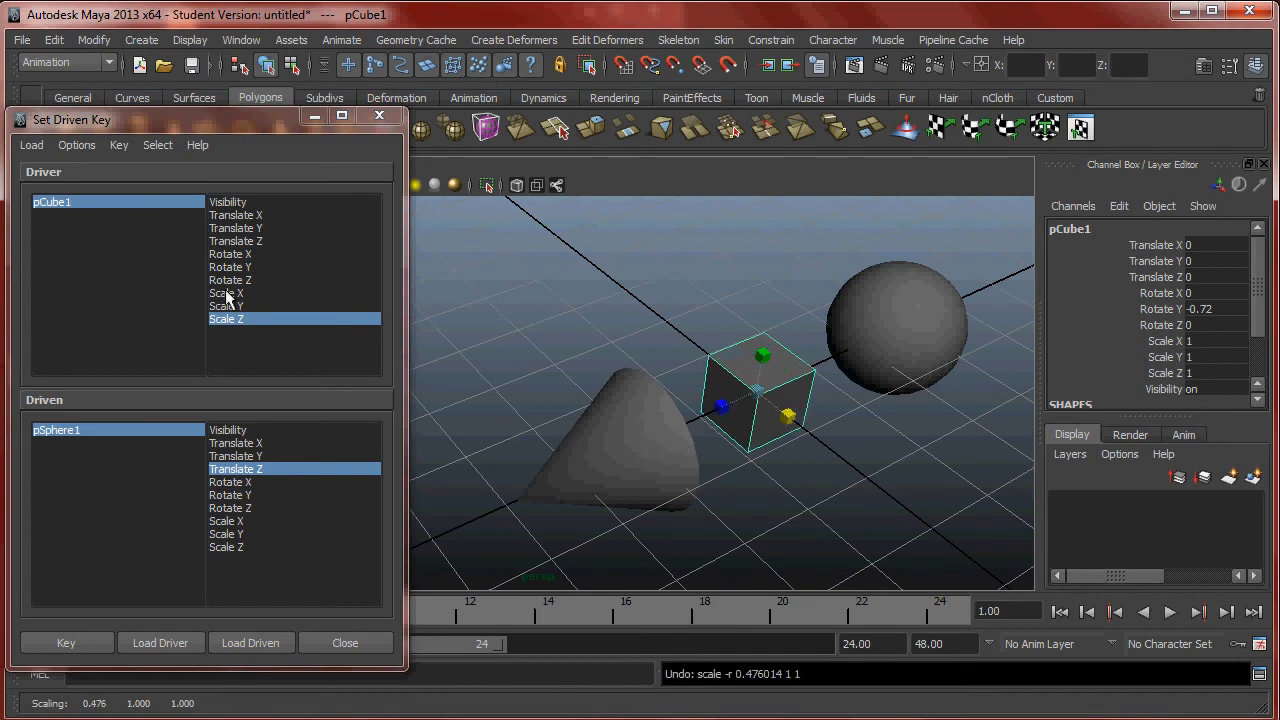
left_click(226, 292)
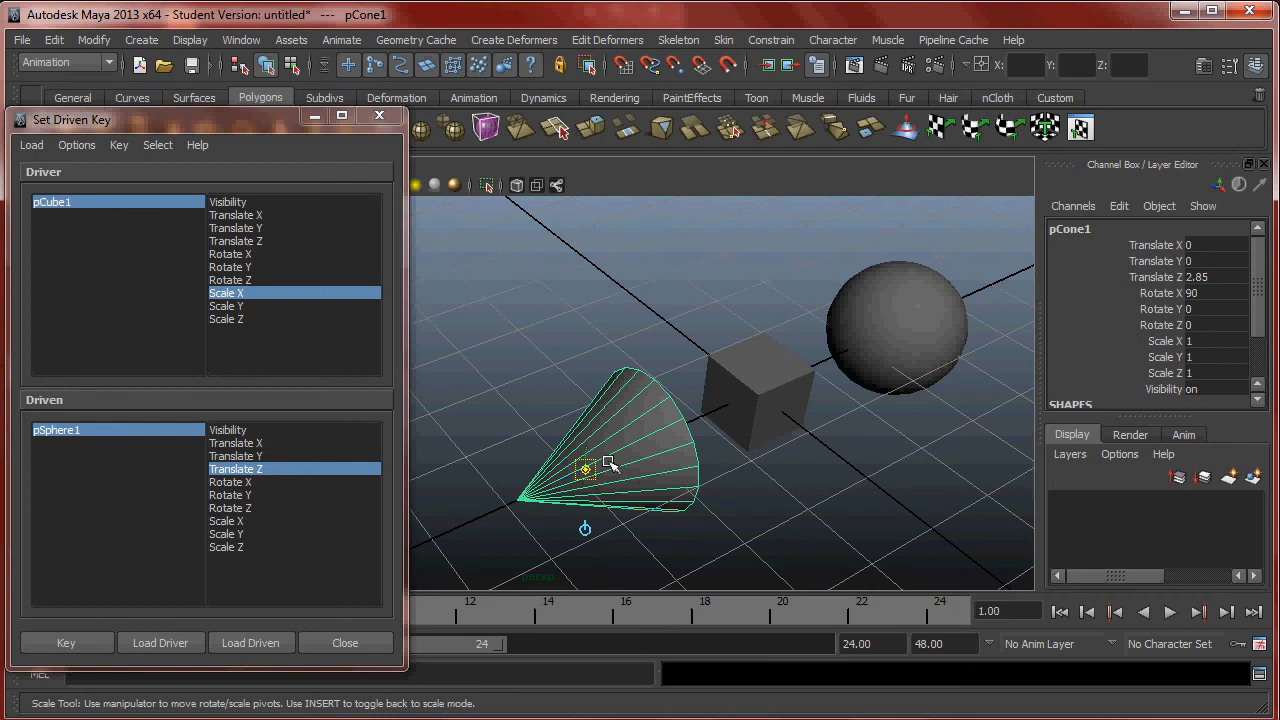
left_click_drag(584, 470, 748, 404)
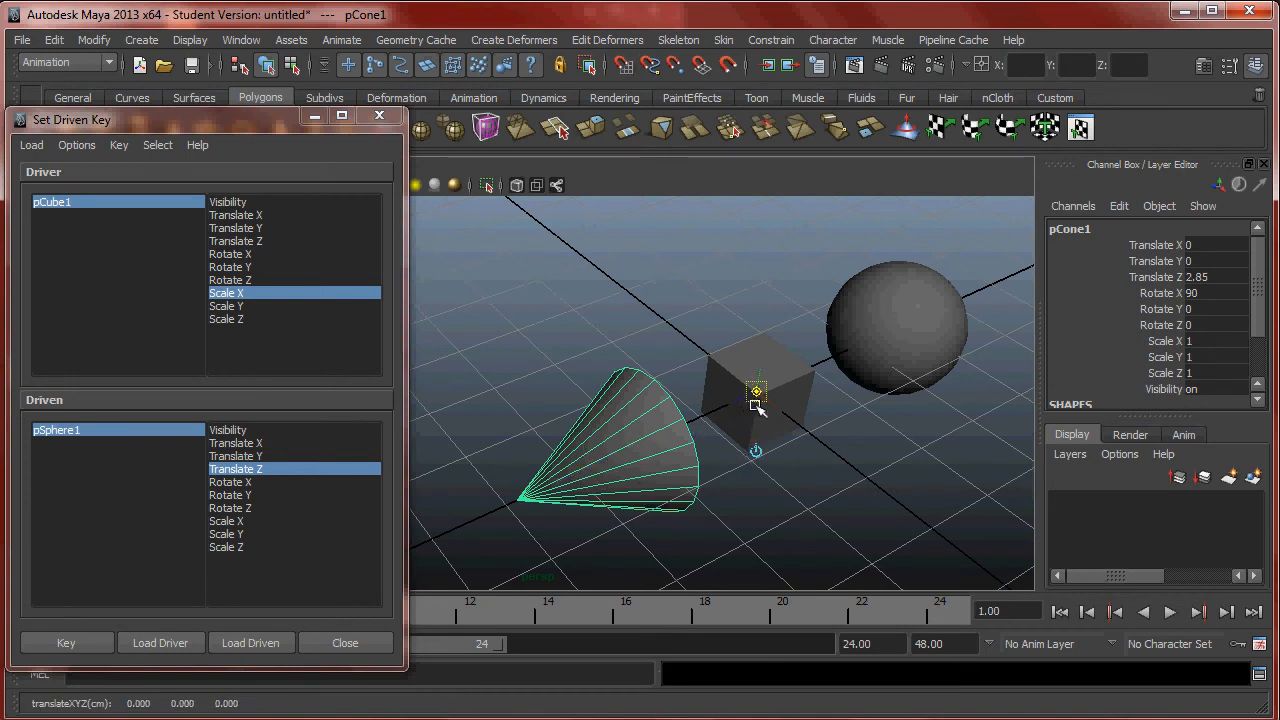
left_click_drag(756, 390, 740, 382)
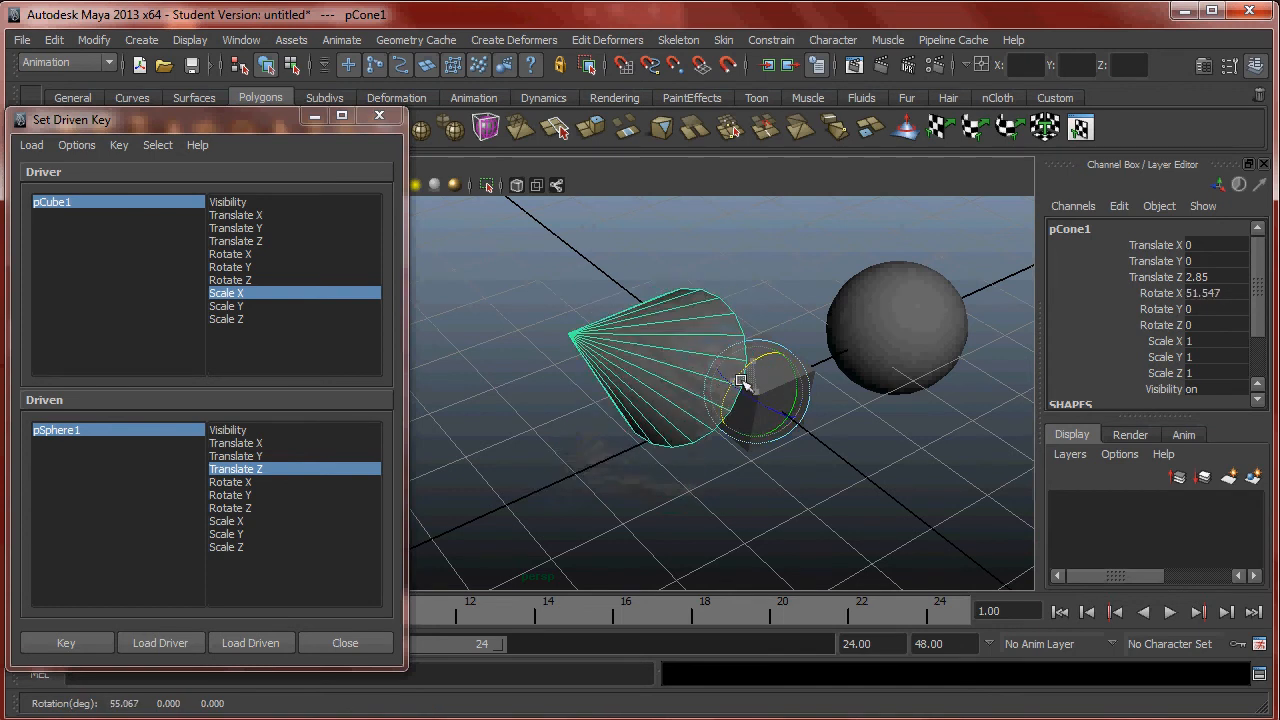
left_click_drag(740, 380, 796, 376)
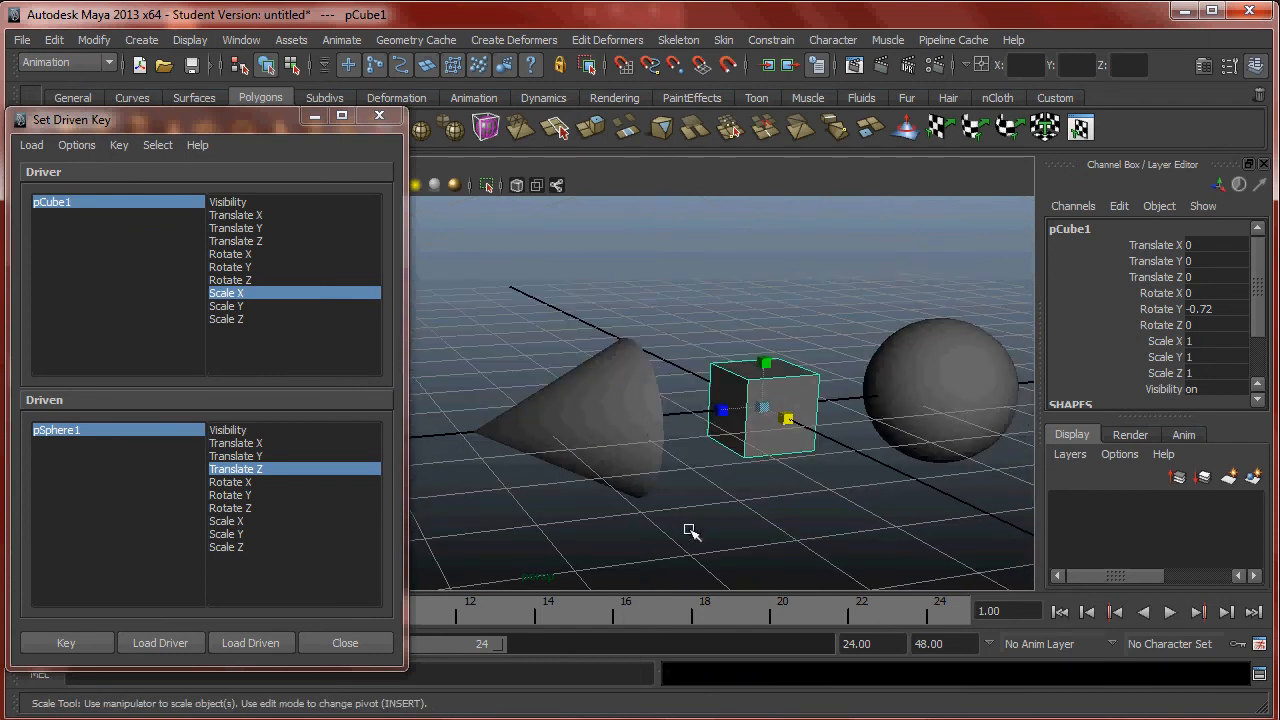
Load pCone1 as the driven object and tip it over on its X axis.
left_click(600, 420)
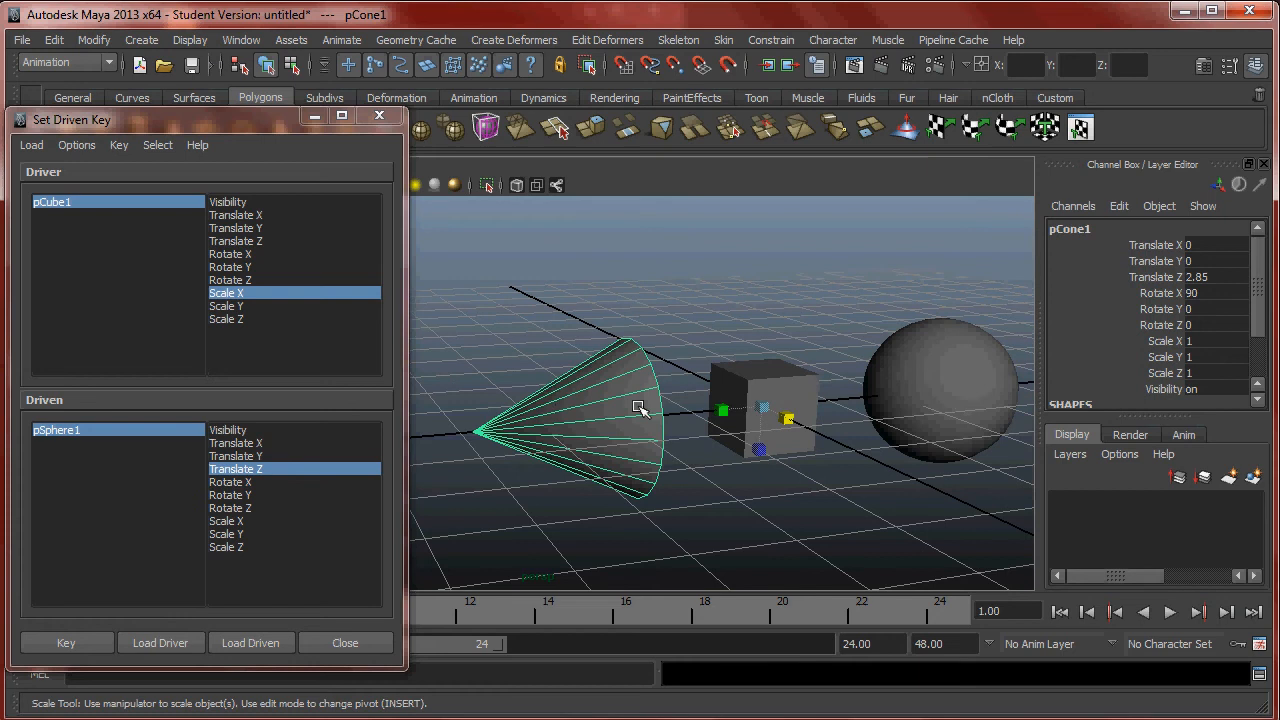
left_click(252, 642)
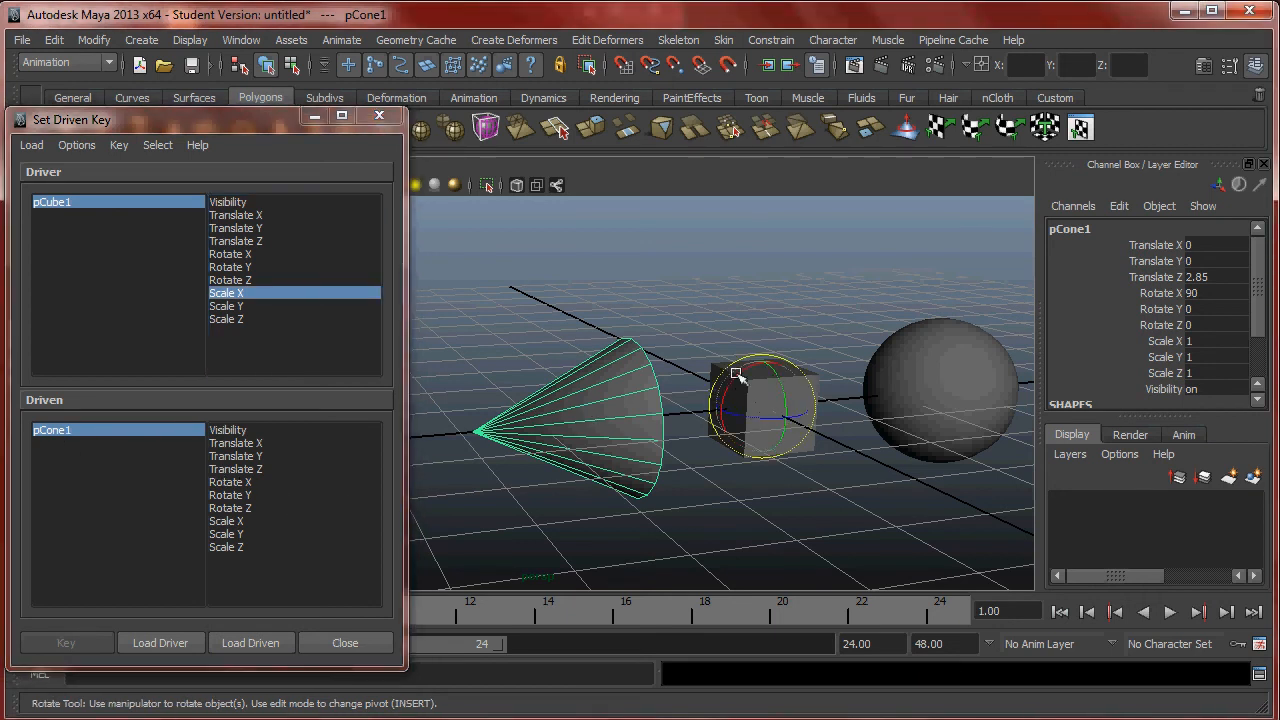
left_click_drag(764, 380, 744, 378)
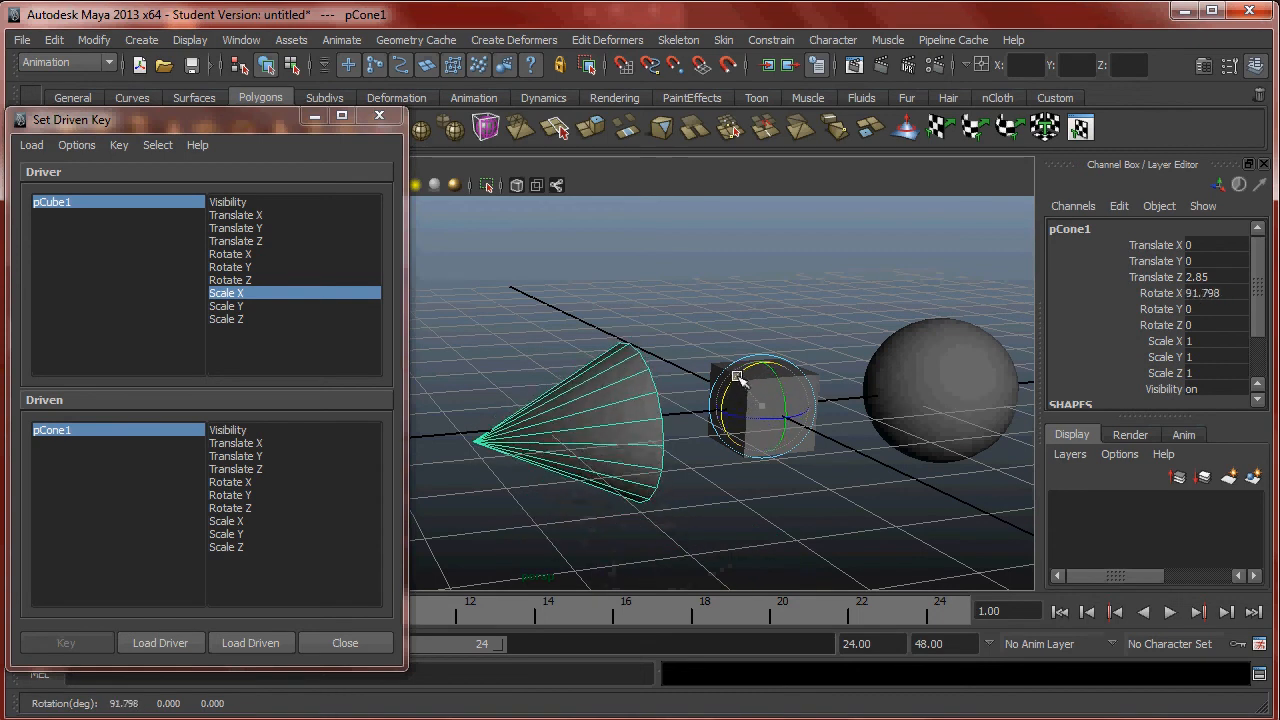
left_click(764, 404)
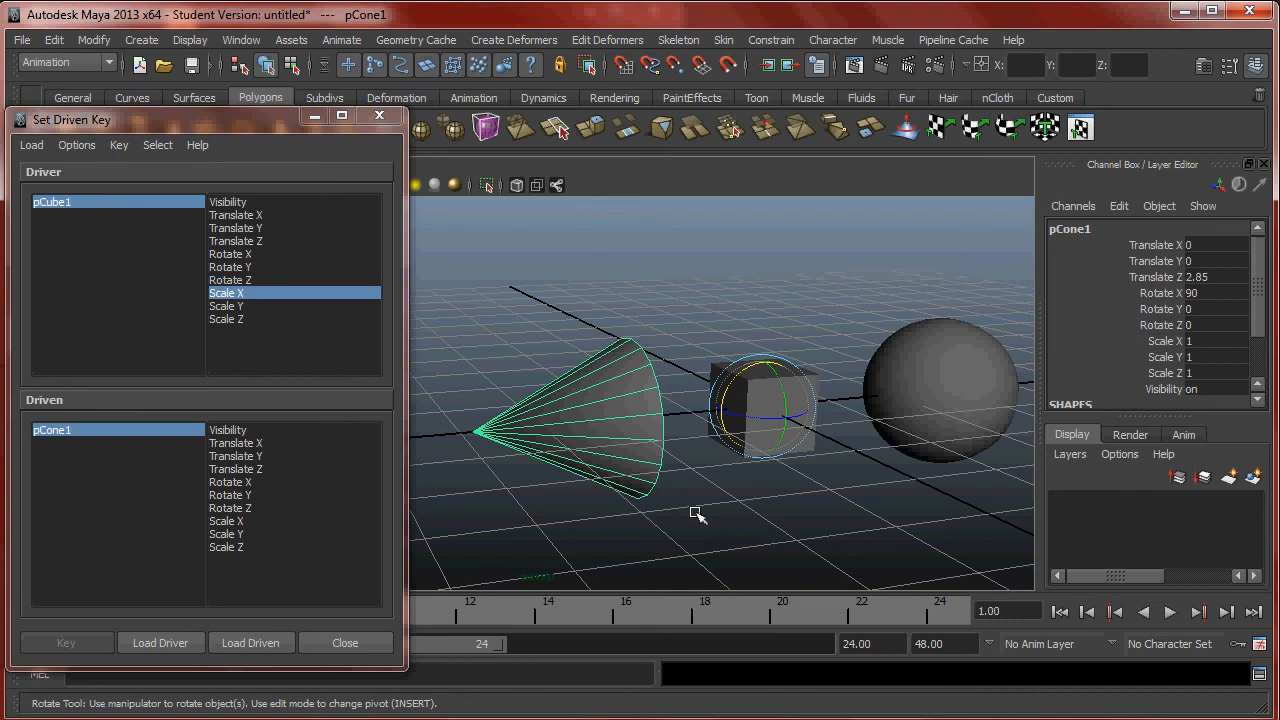
mouse_move(890, 364)
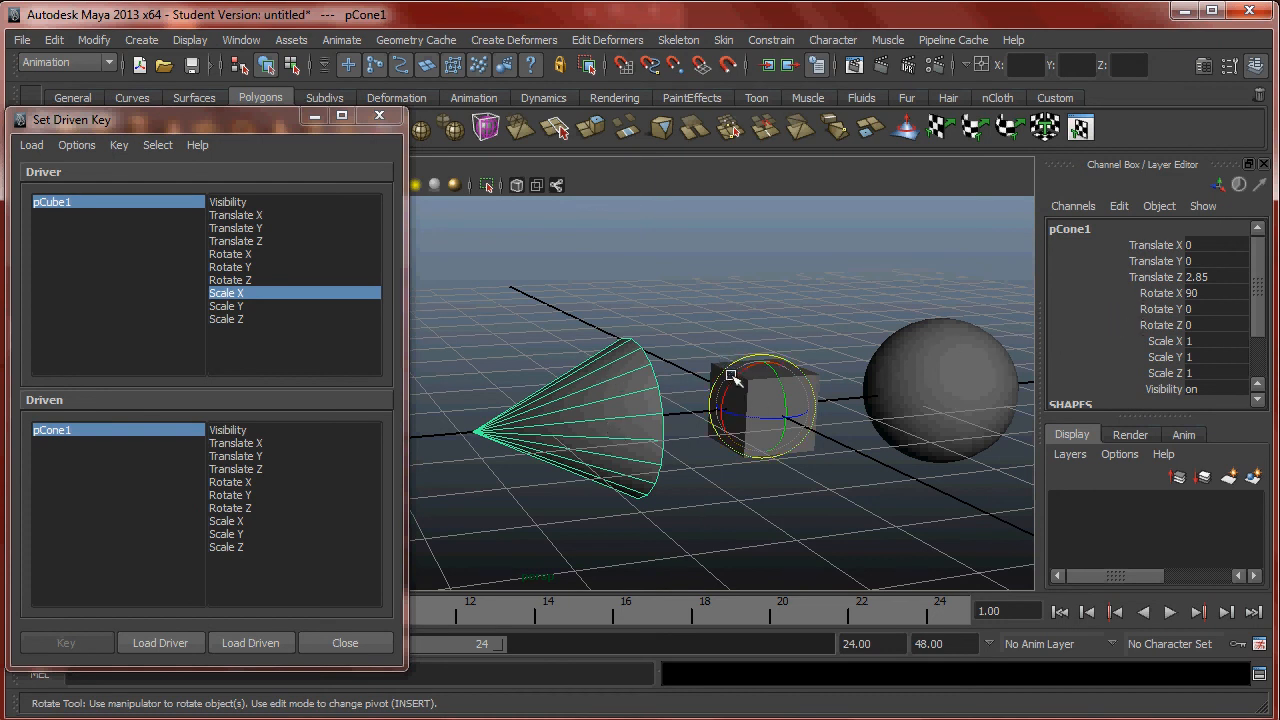
Rotate the cone to 90 on X and key its Rotate X against the cube's Scale X.
left_click_drag(730, 378, 870, 378)
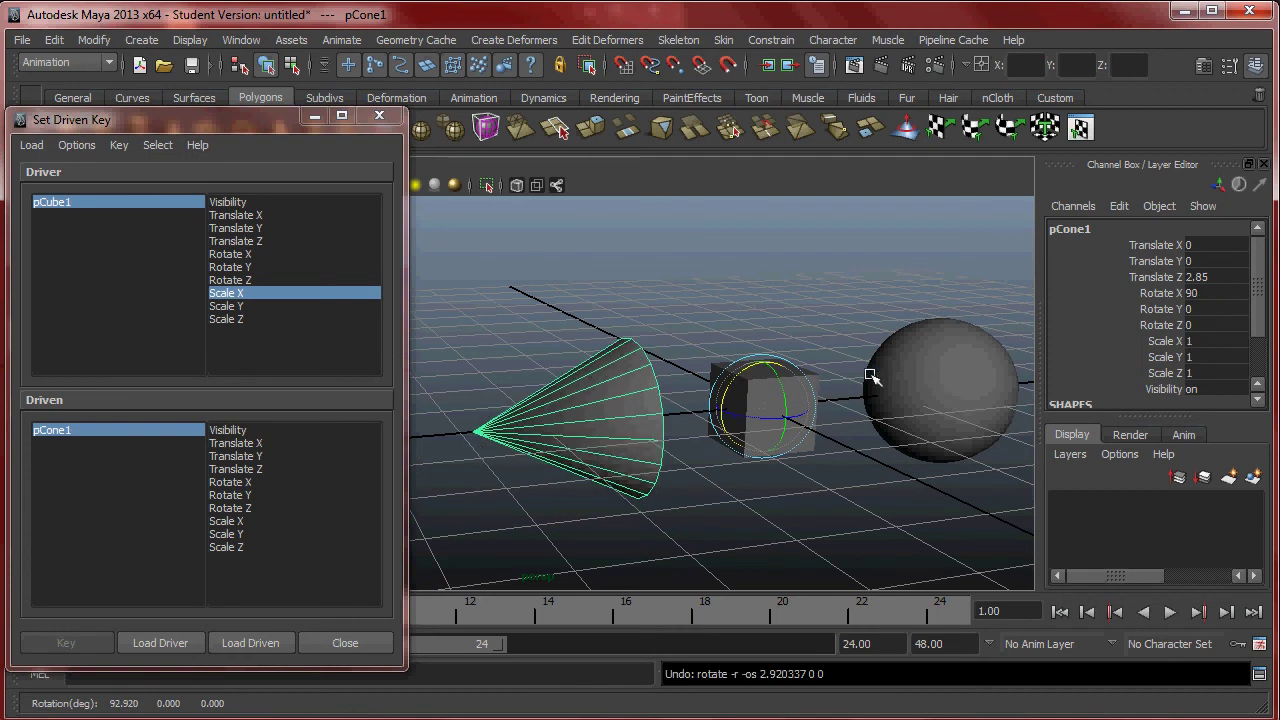
left_click(230, 482)
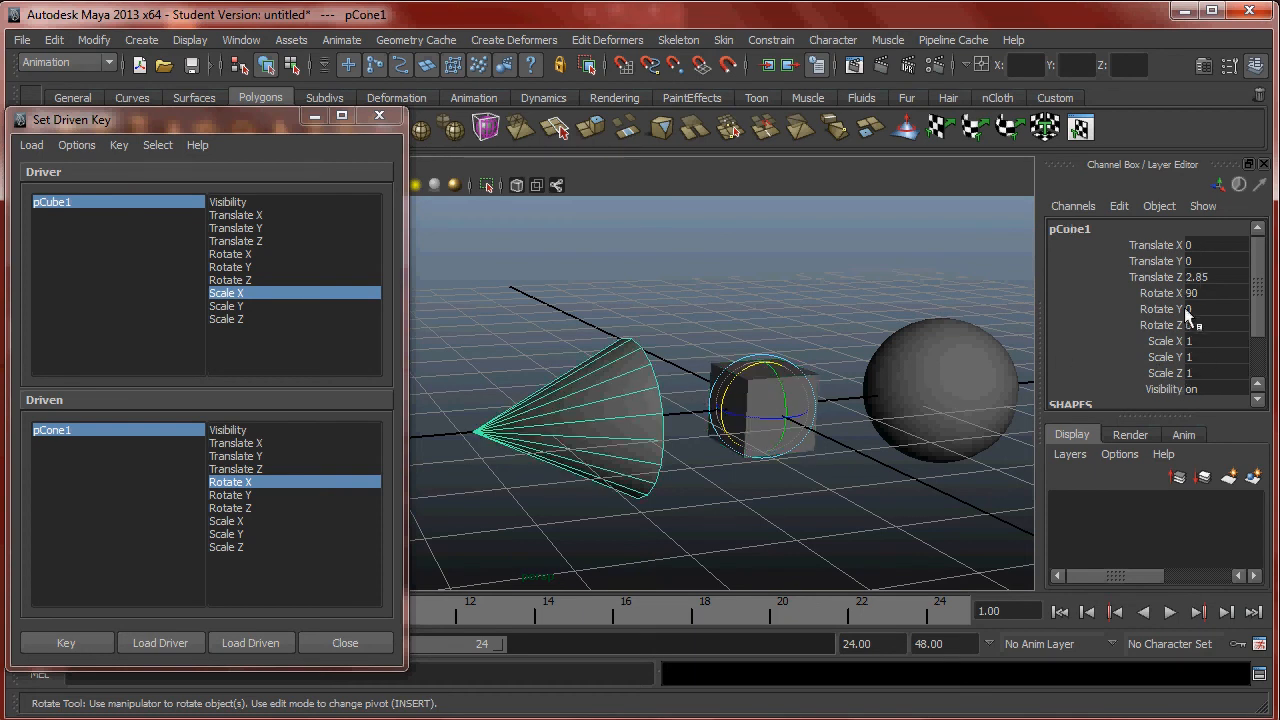
mouse_move(1200, 308)
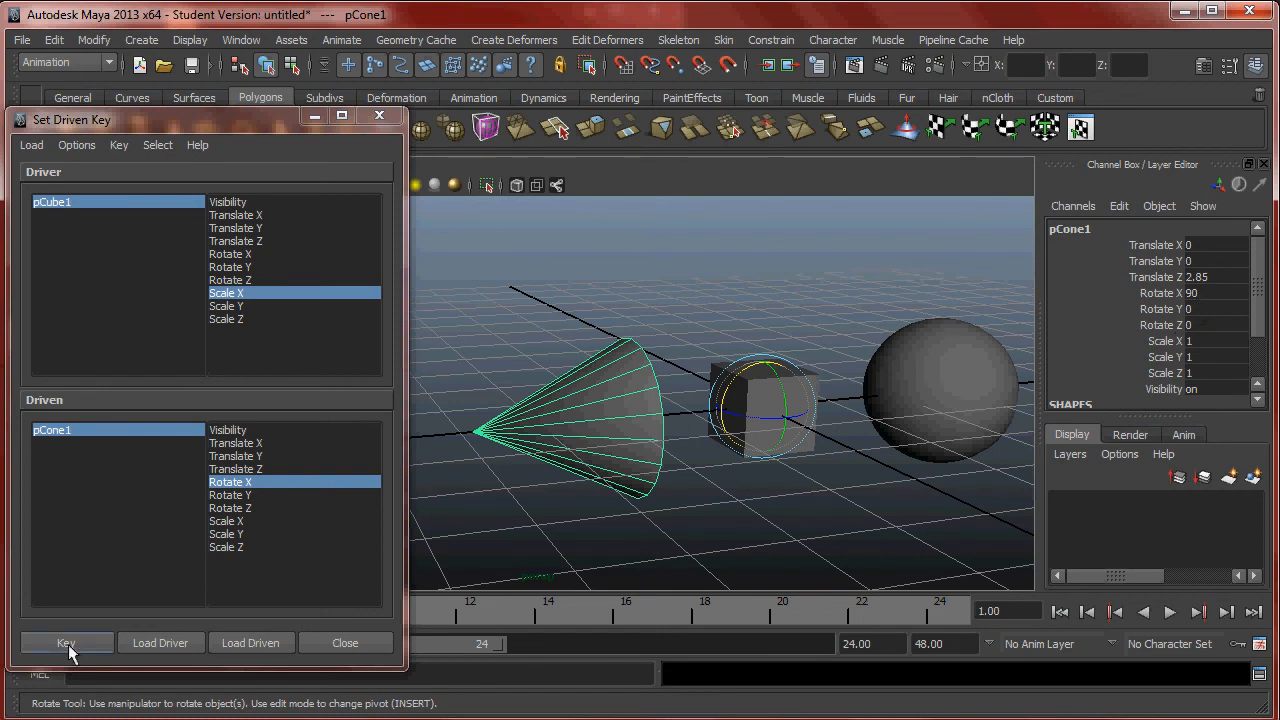
left_click(66, 642)
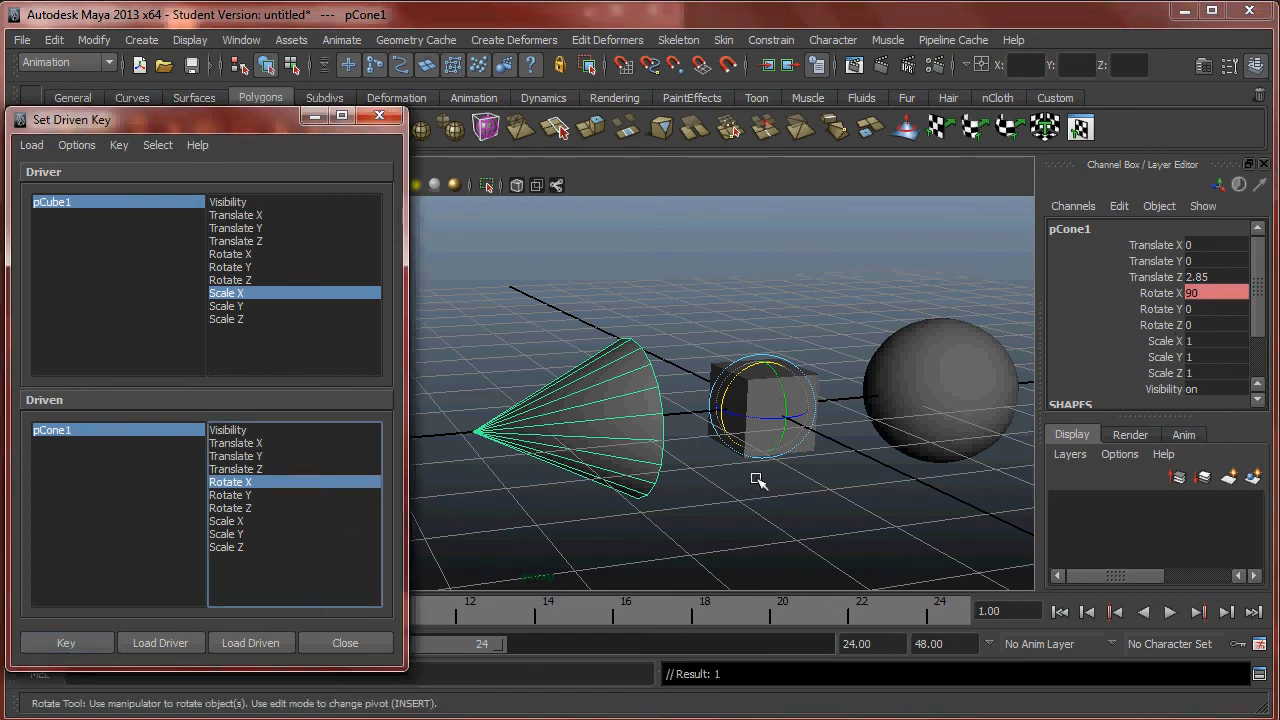
left_click_drag(760, 480, 750, 450)
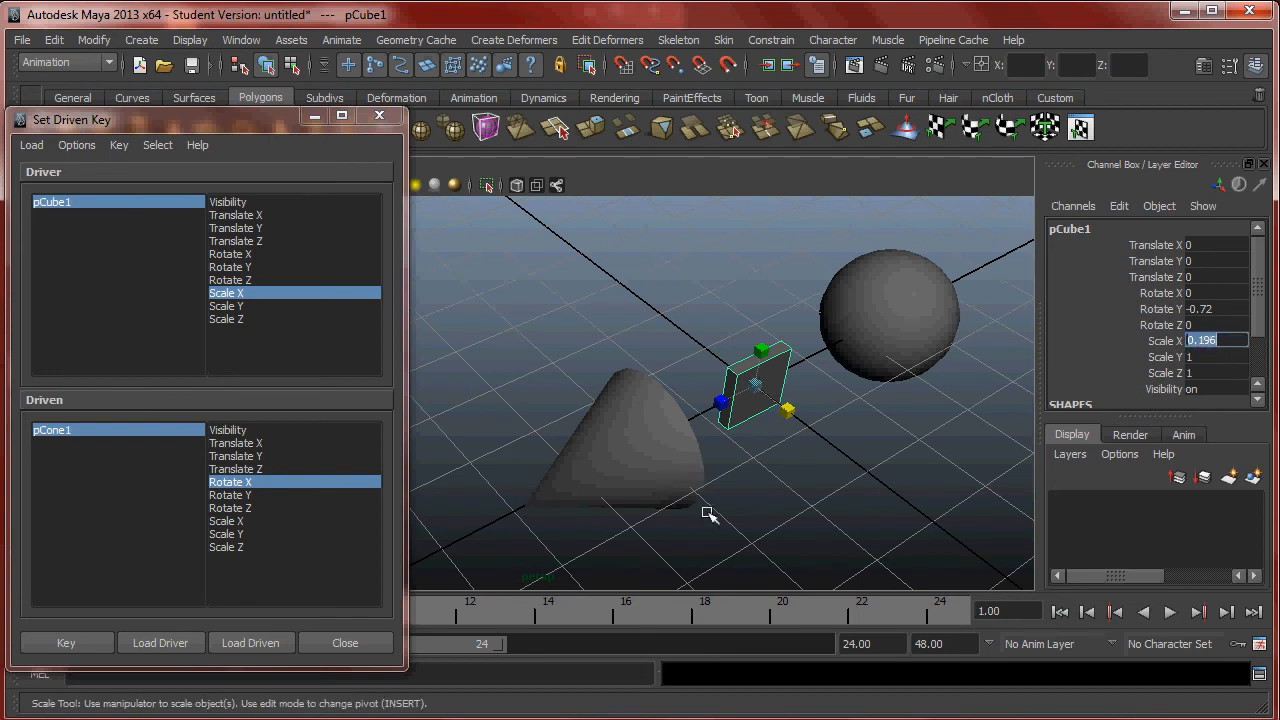
mouse_move(760, 436)
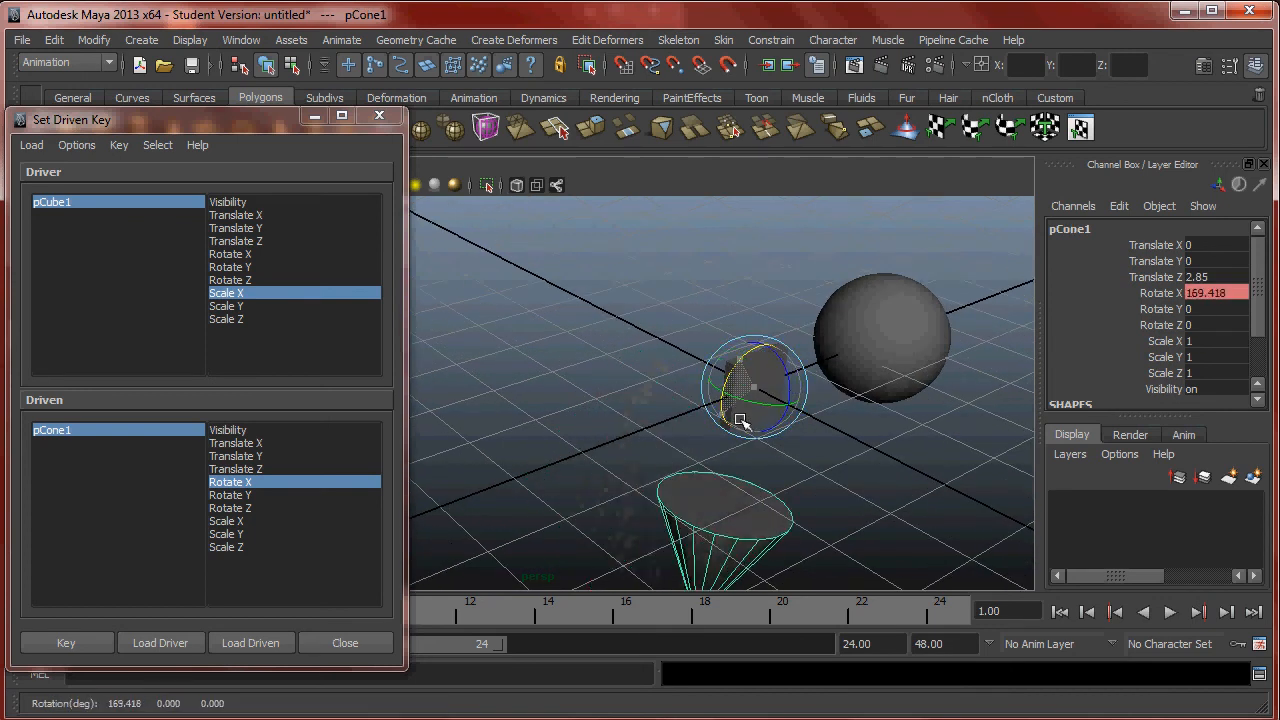
Rotate the cone to about 169° on X, then return the cube's Scale X to 1.
left_click_drag(756, 388, 748, 420)
type("90")
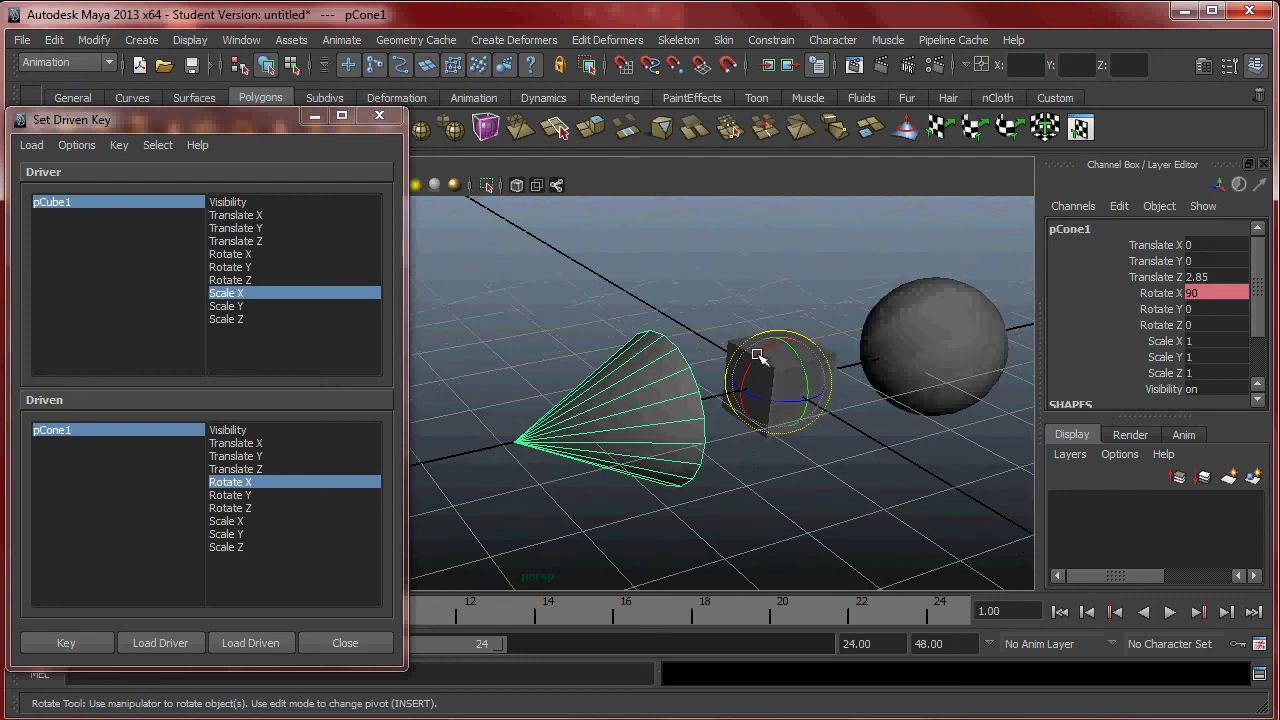
left_click_drag(756, 356, 760, 420)
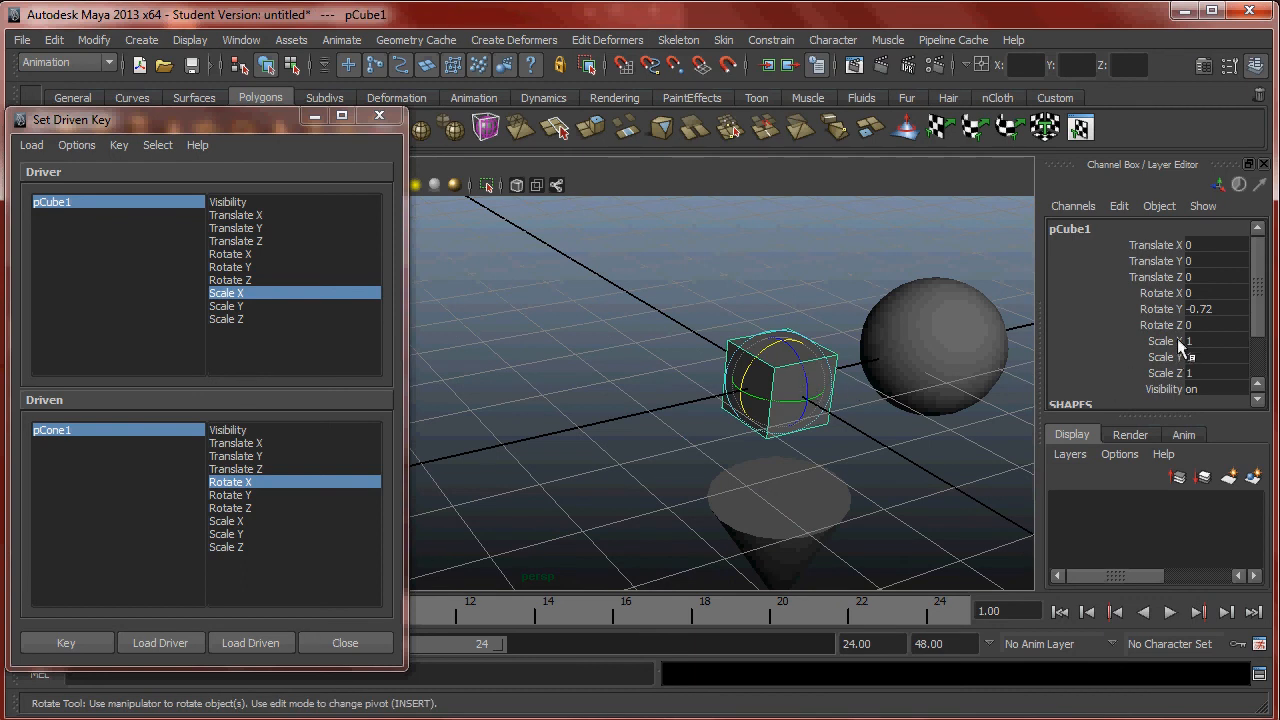
left_click(1160, 340)
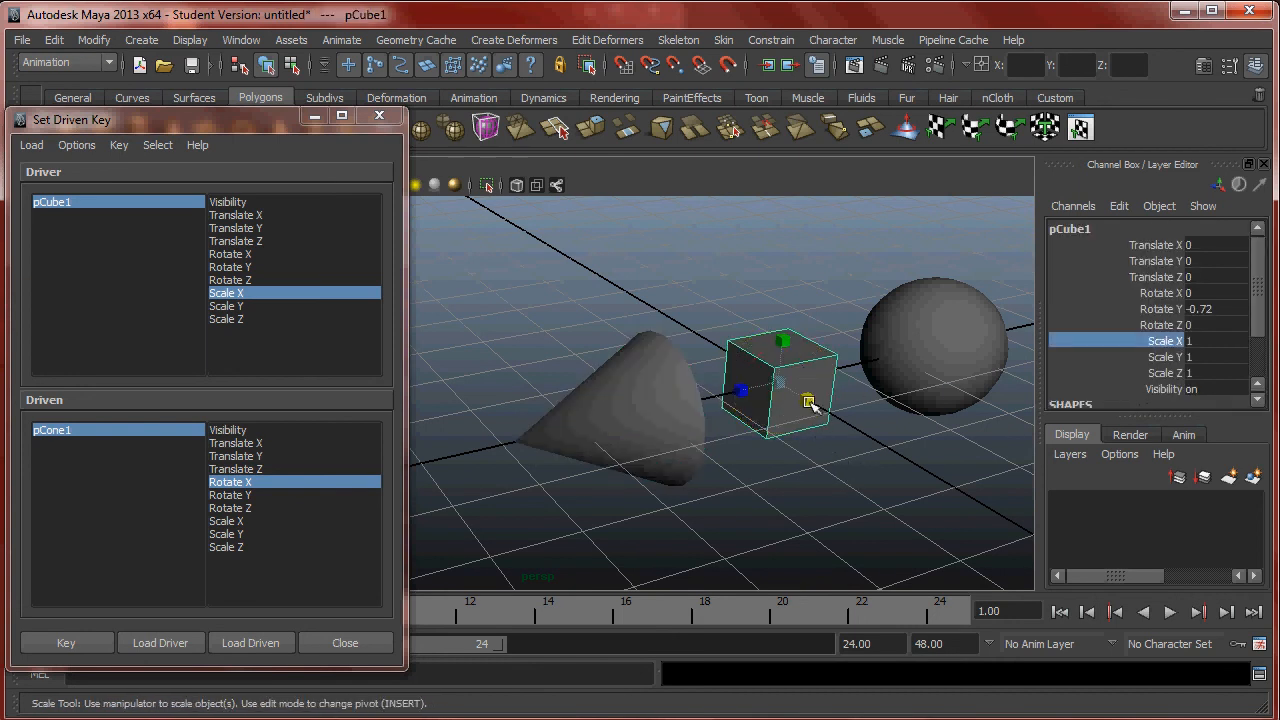
Rotate pCone1 on X to about 174 so it points downward.
left_click_drag(808, 402, 800, 392)
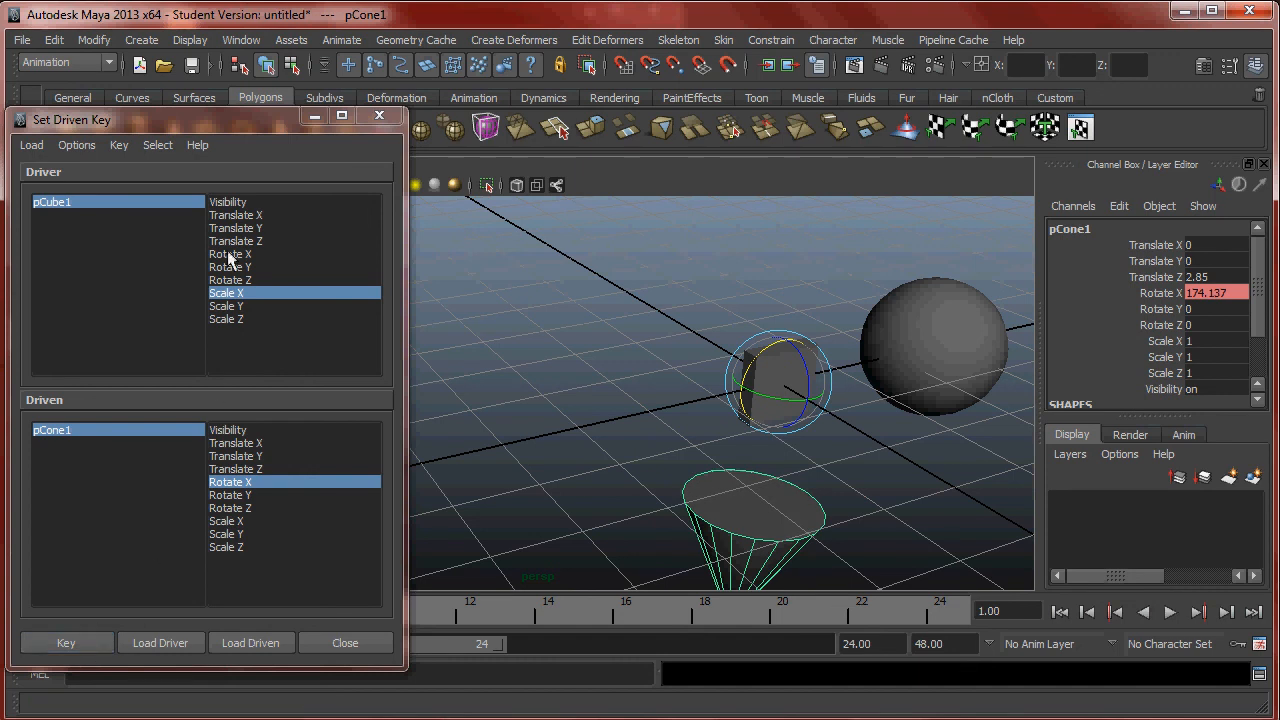
mouse_move(258, 300)
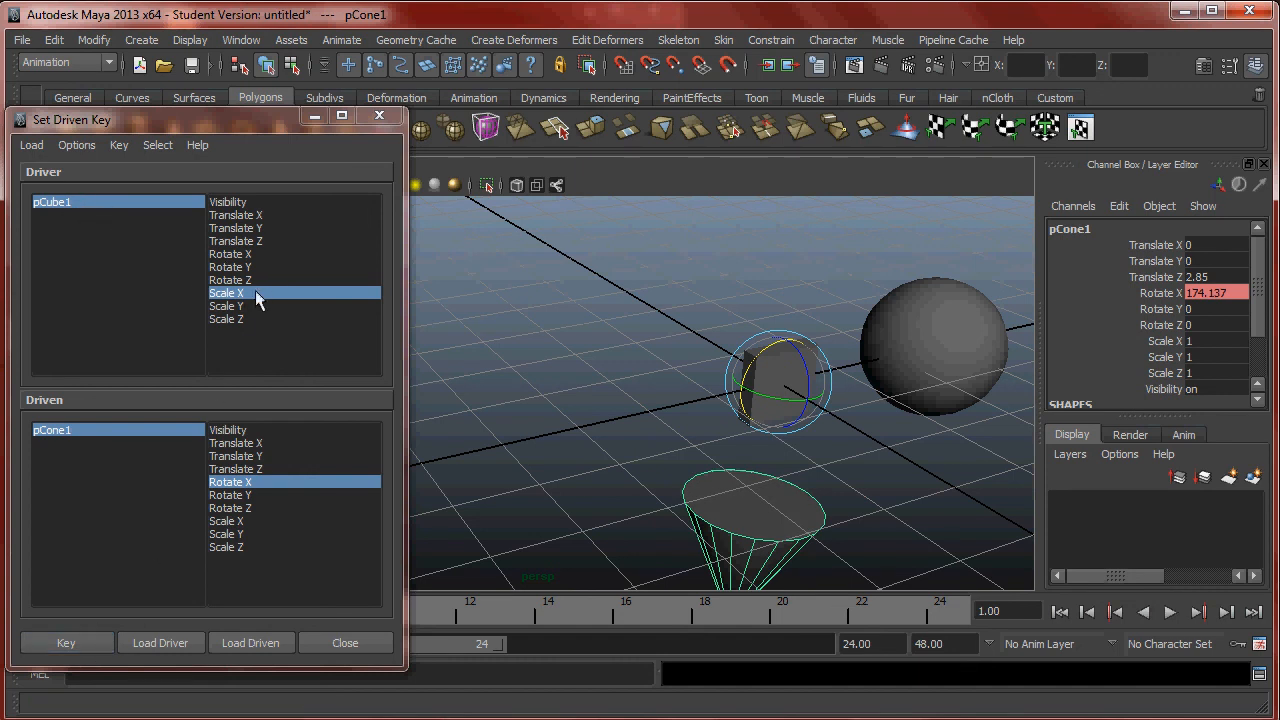
mouse_move(128, 392)
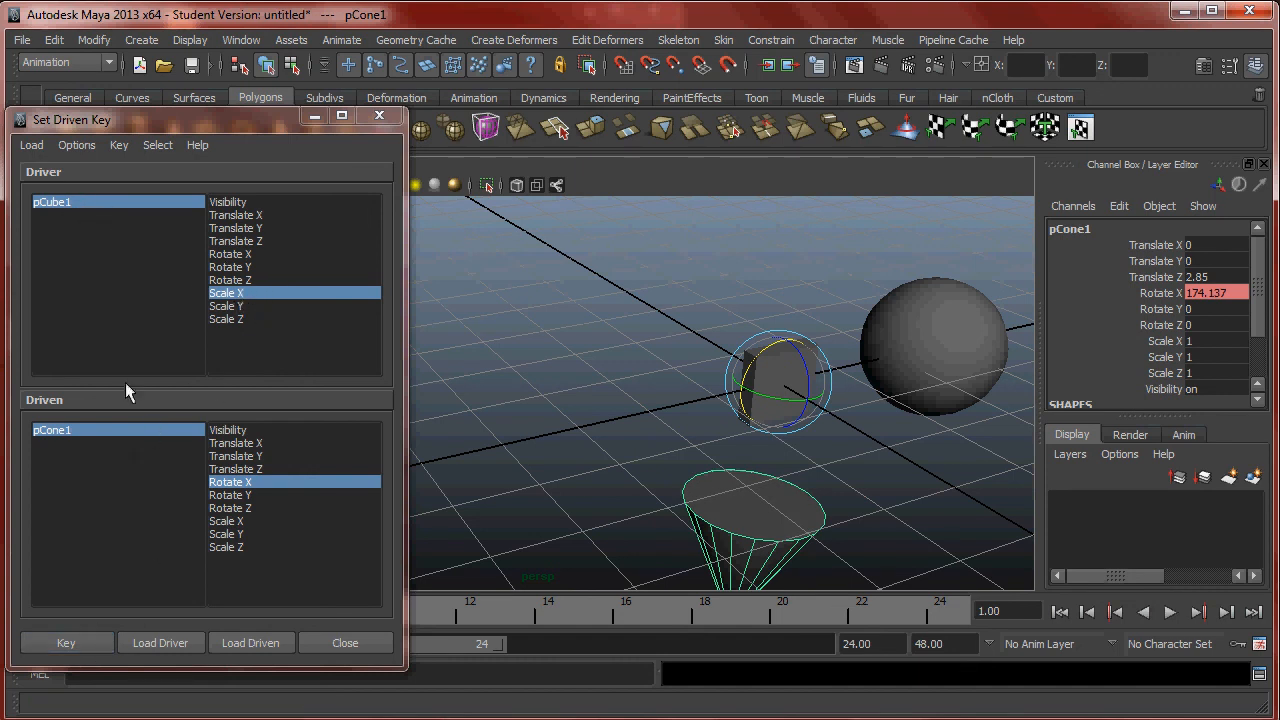
mouse_move(128, 204)
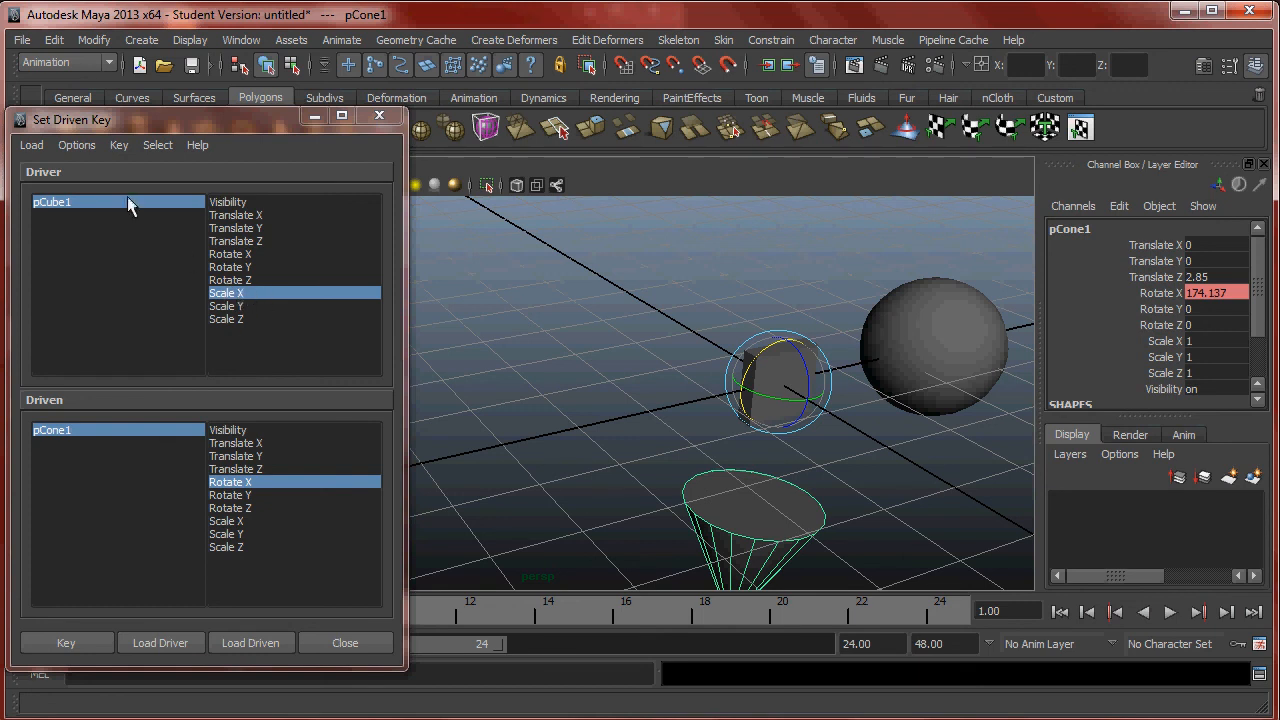
mouse_move(144, 440)
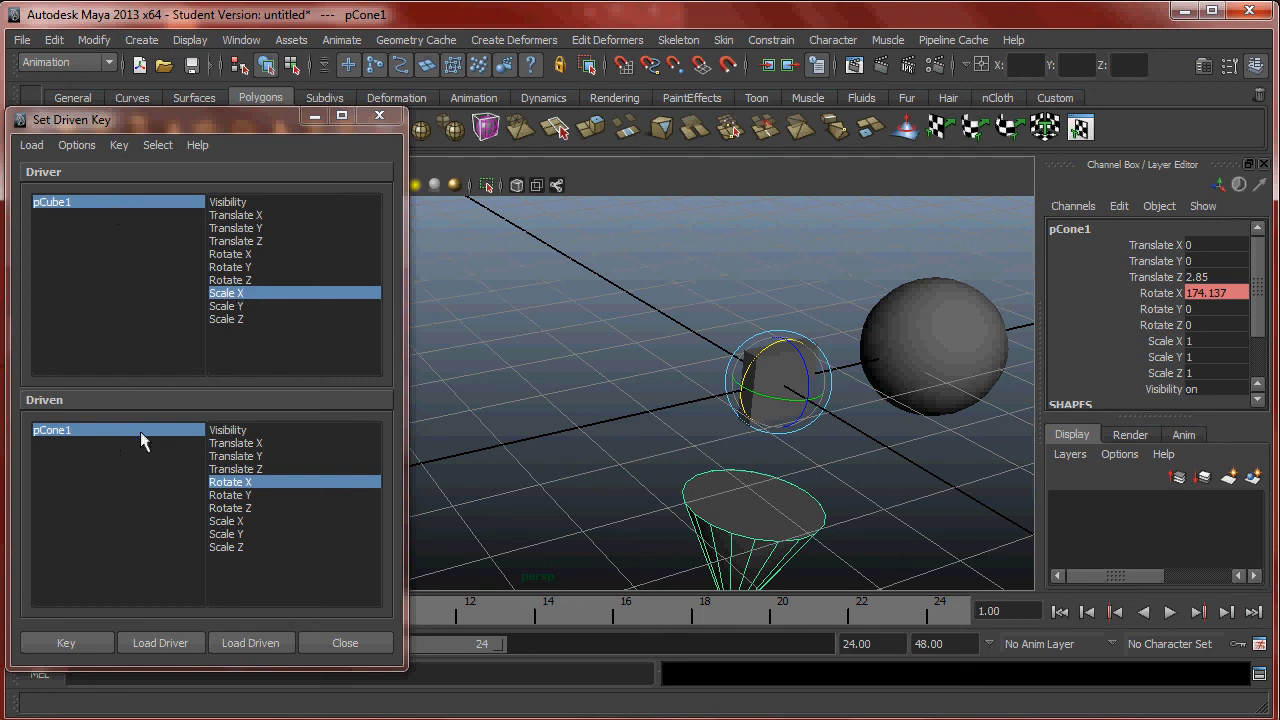
mouse_move(236, 496)
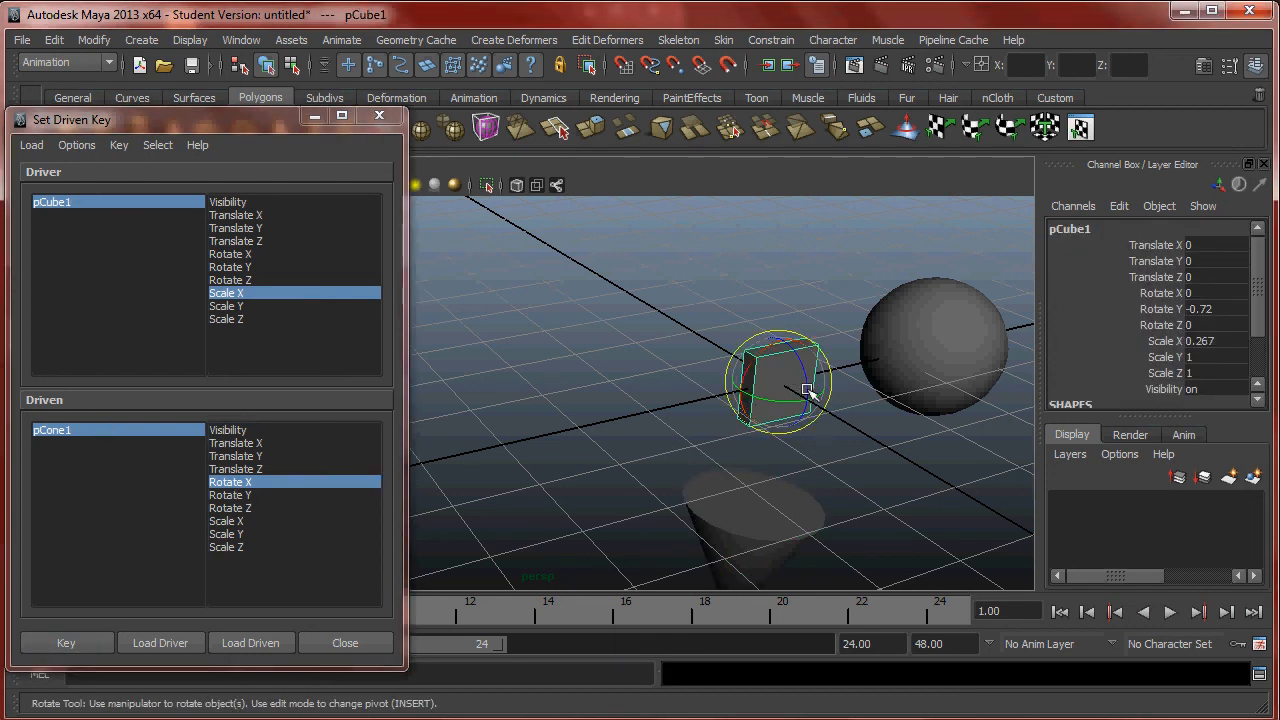
Scale pCube1 along X to swing the cone, ending back near Scale X 1.
left_click_drag(804, 390, 844, 424)
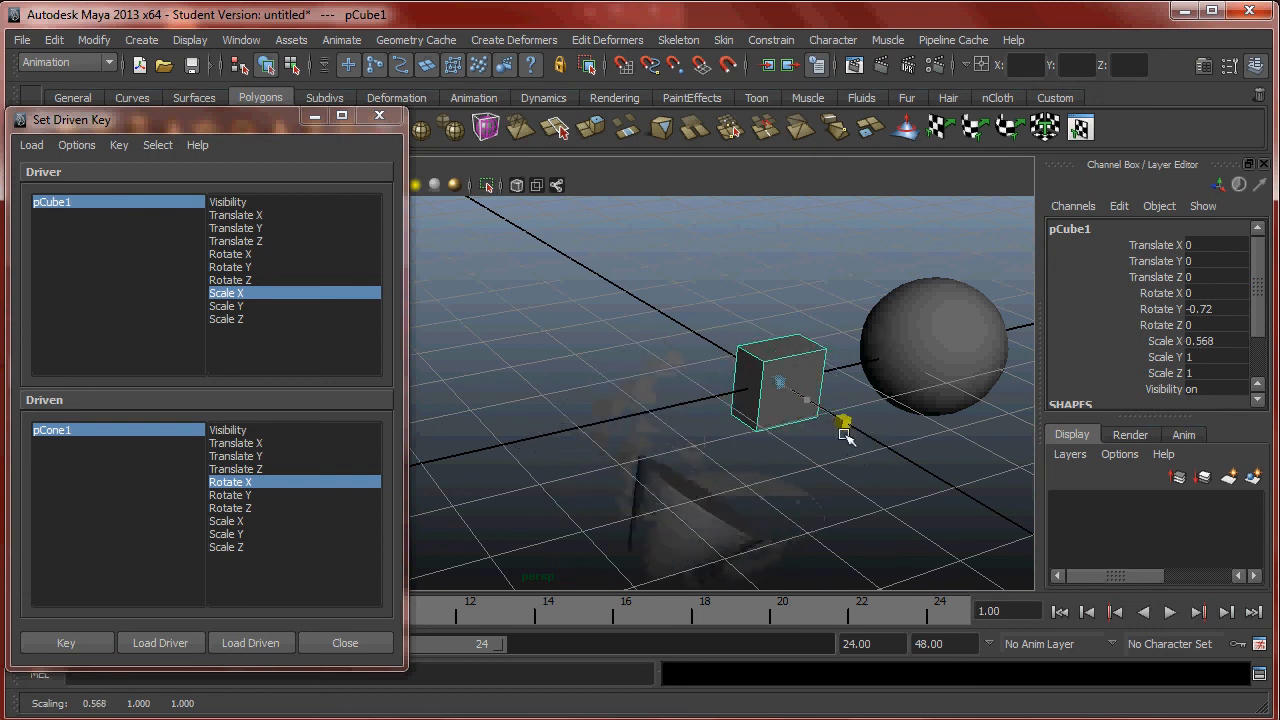
left_click_drag(844, 422, 796, 340)
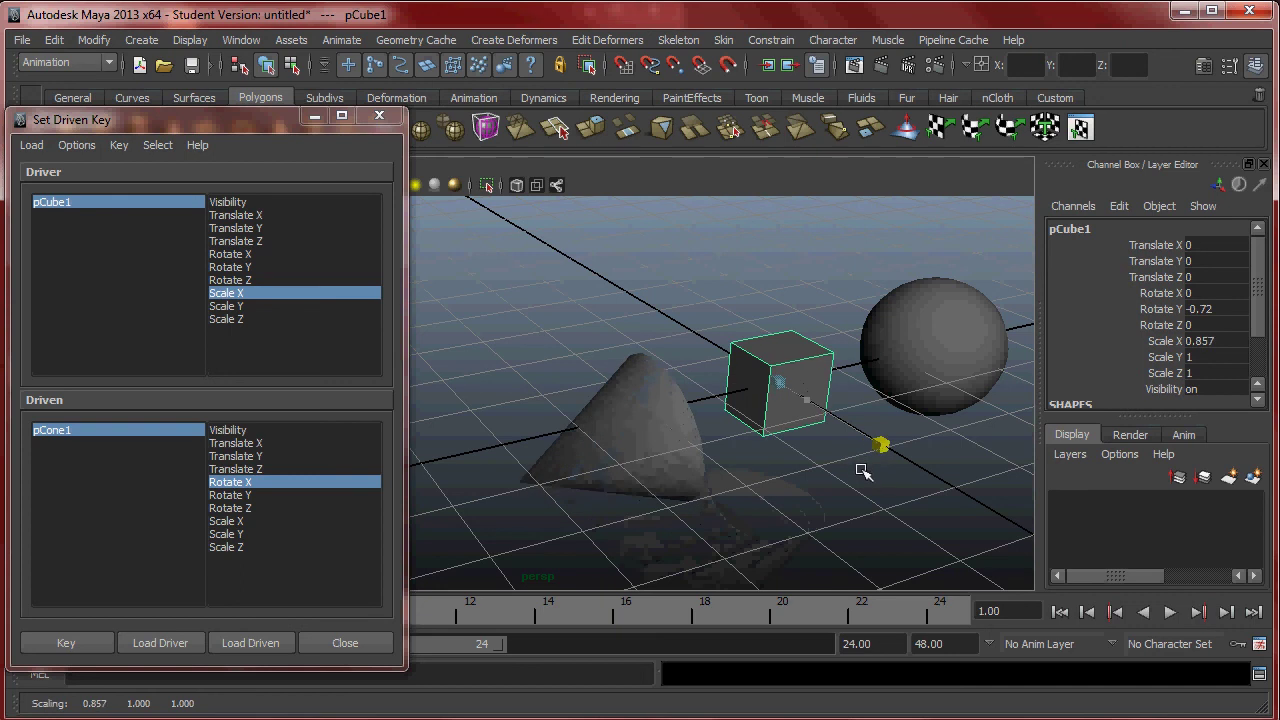
left_click_drag(880, 444, 810, 398)
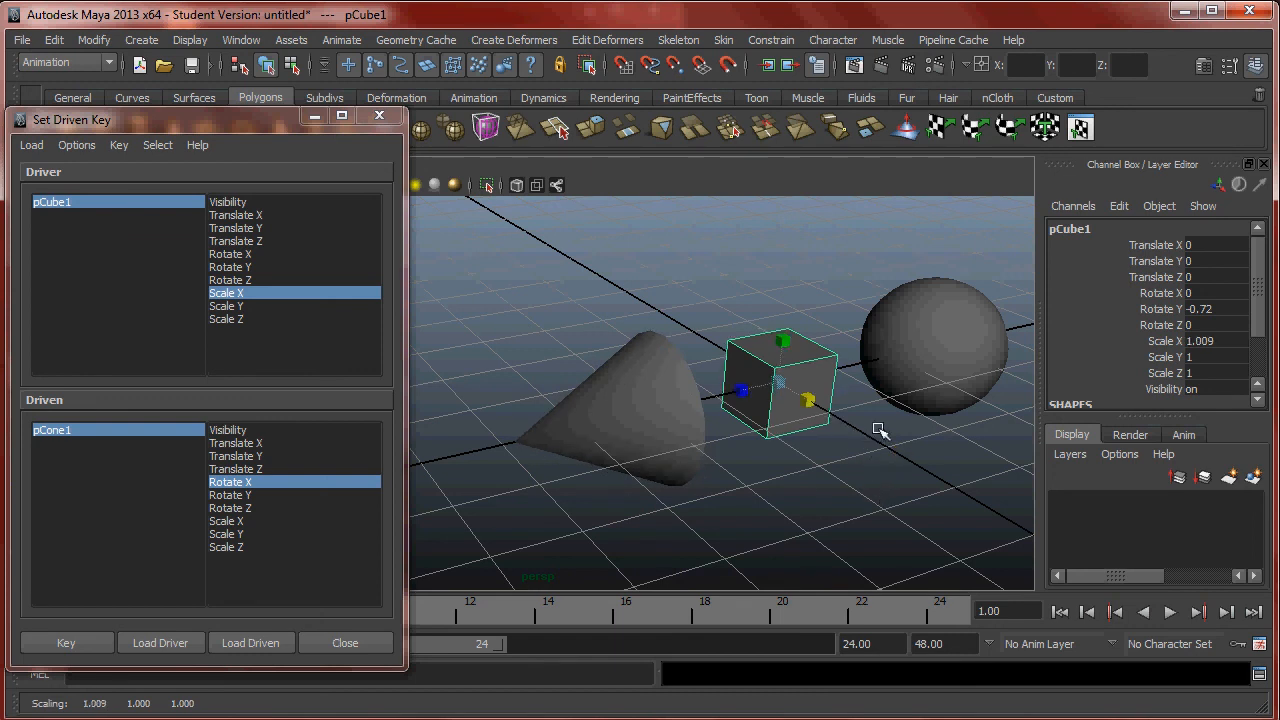
mouse_move(1190, 356)
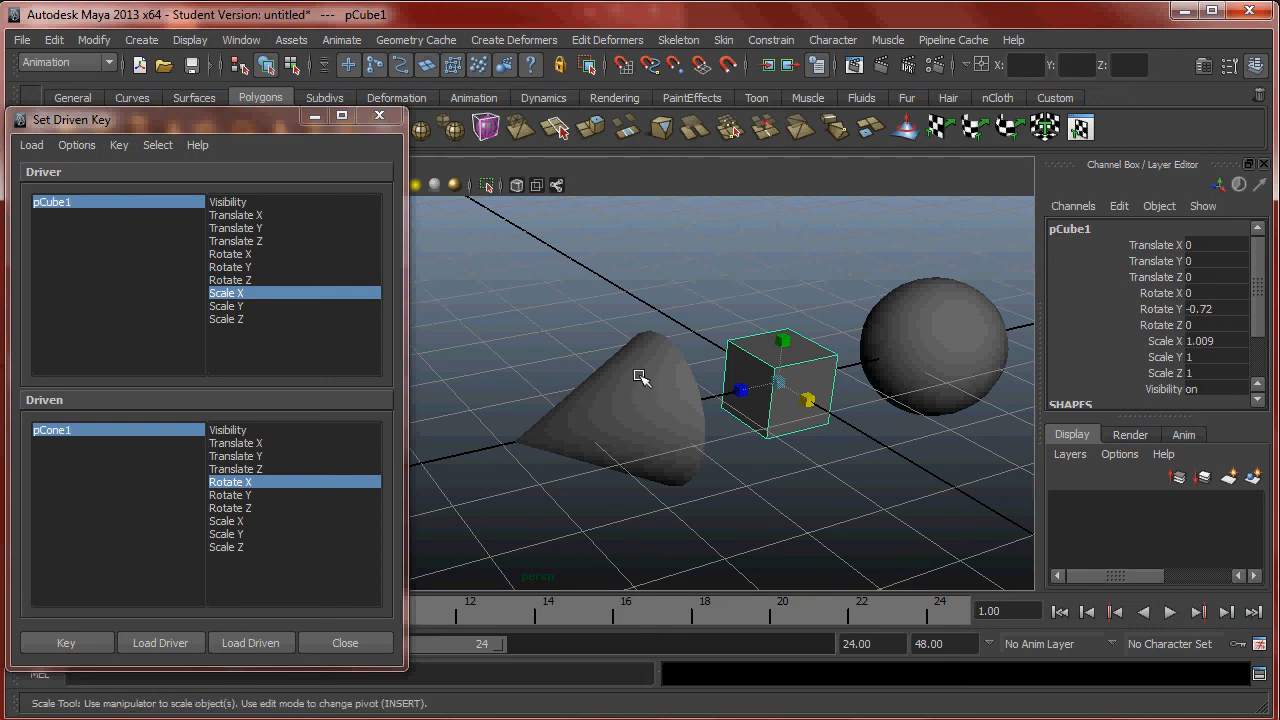
mouse_move(650, 402)
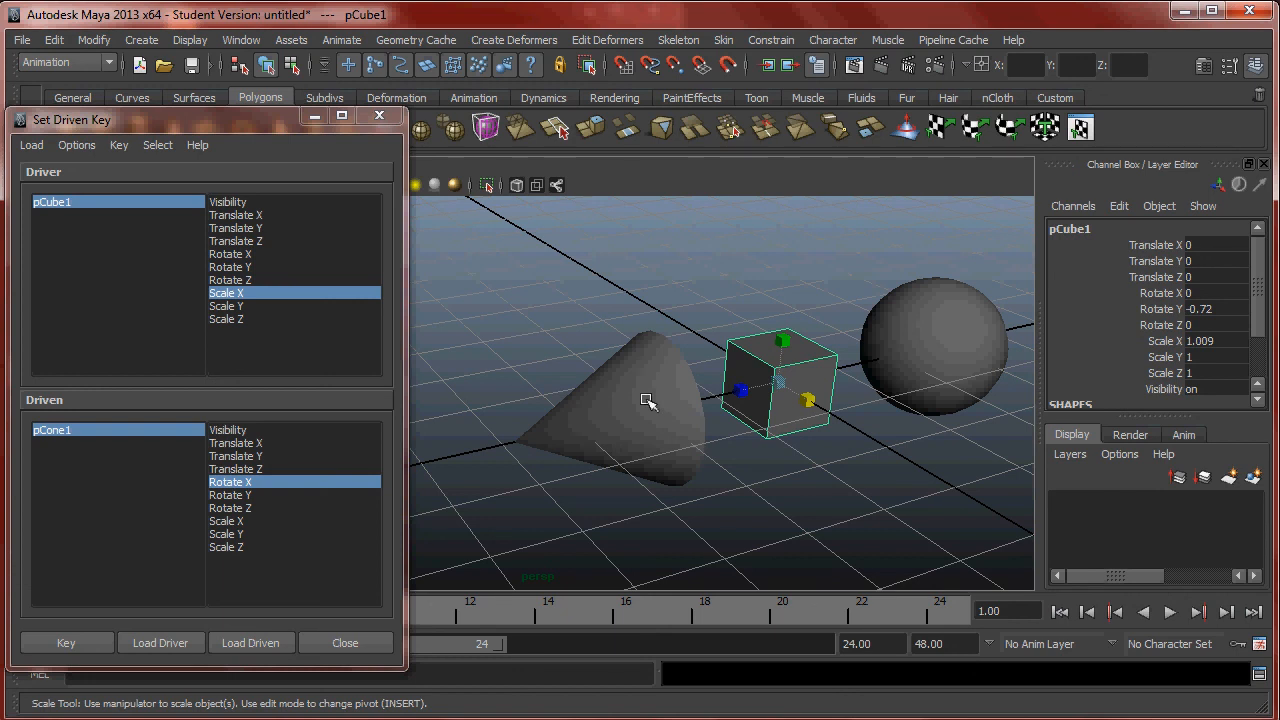
mouse_move(816, 324)
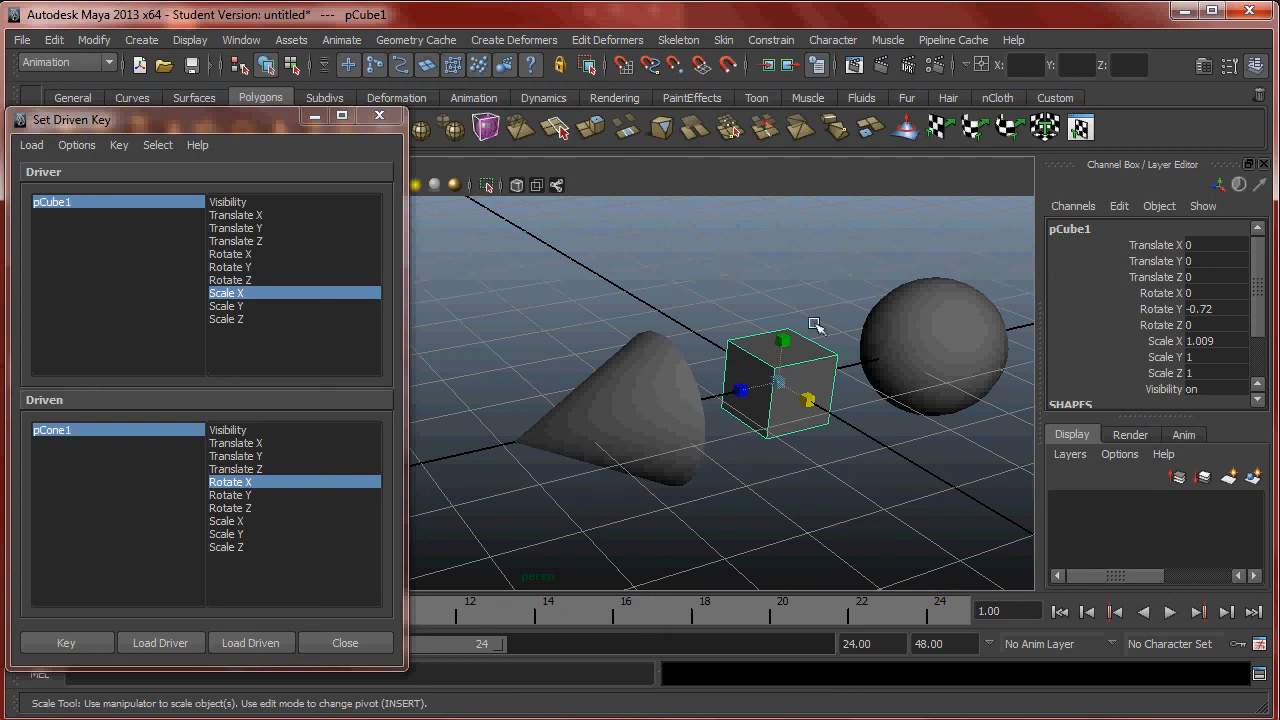
mouse_move(740, 348)
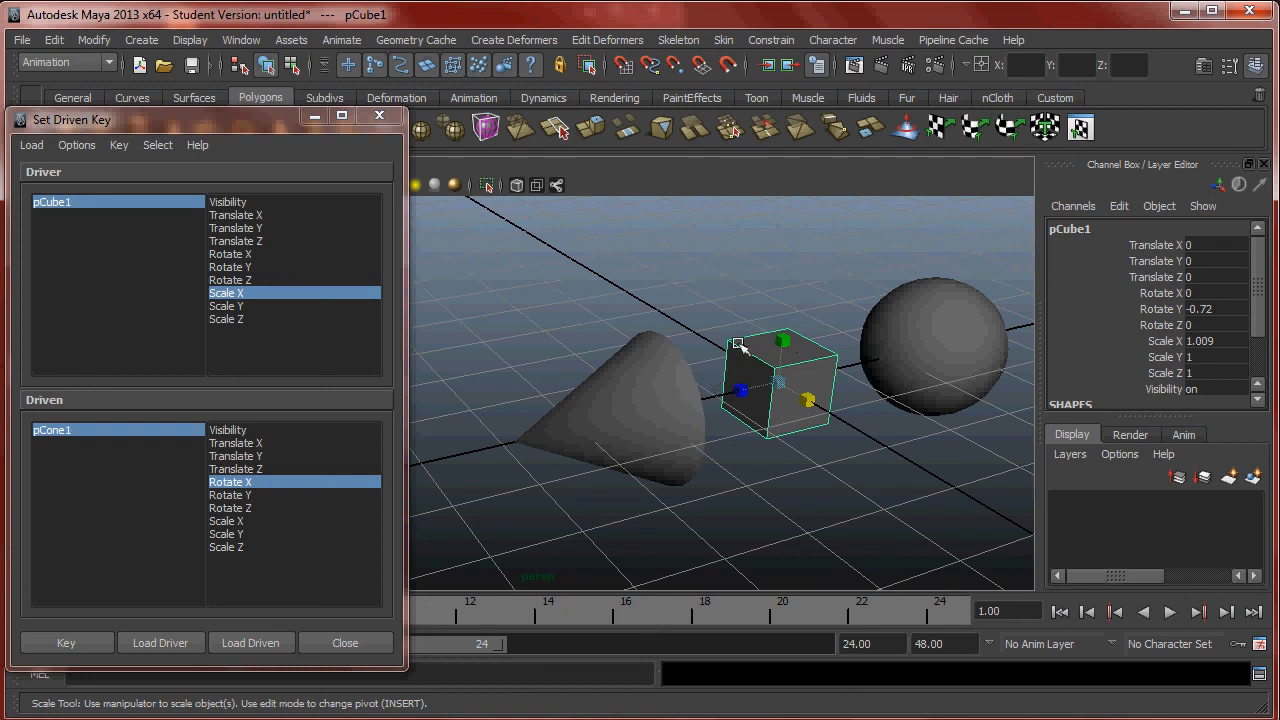